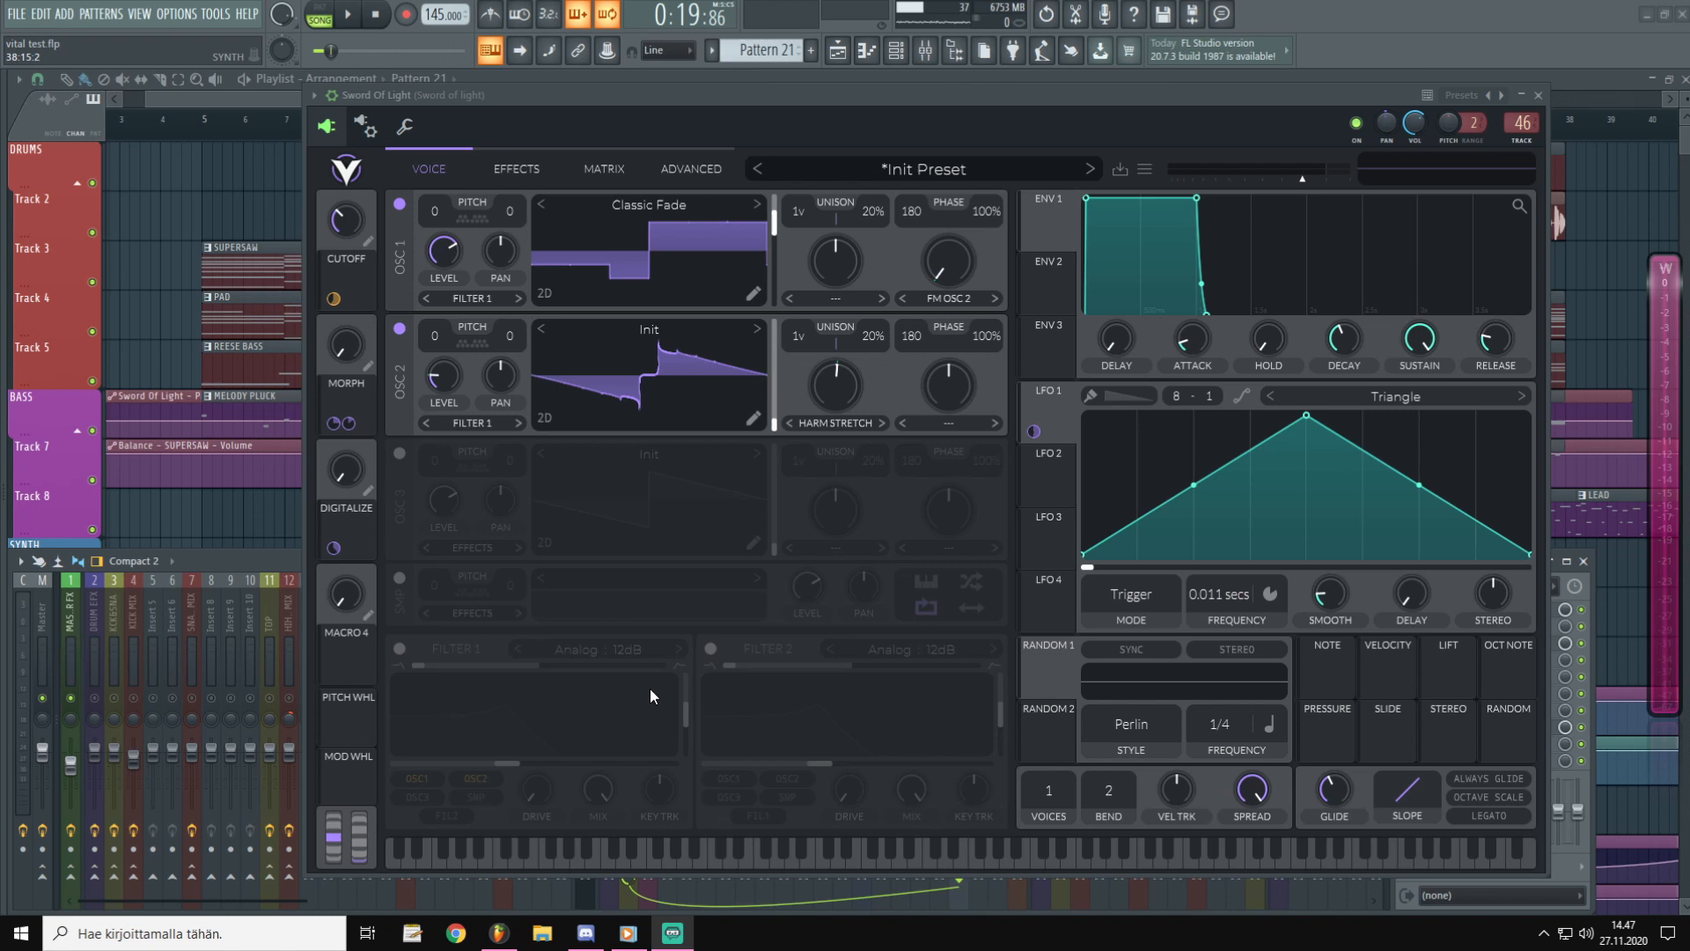
mouse_move(577, 574)
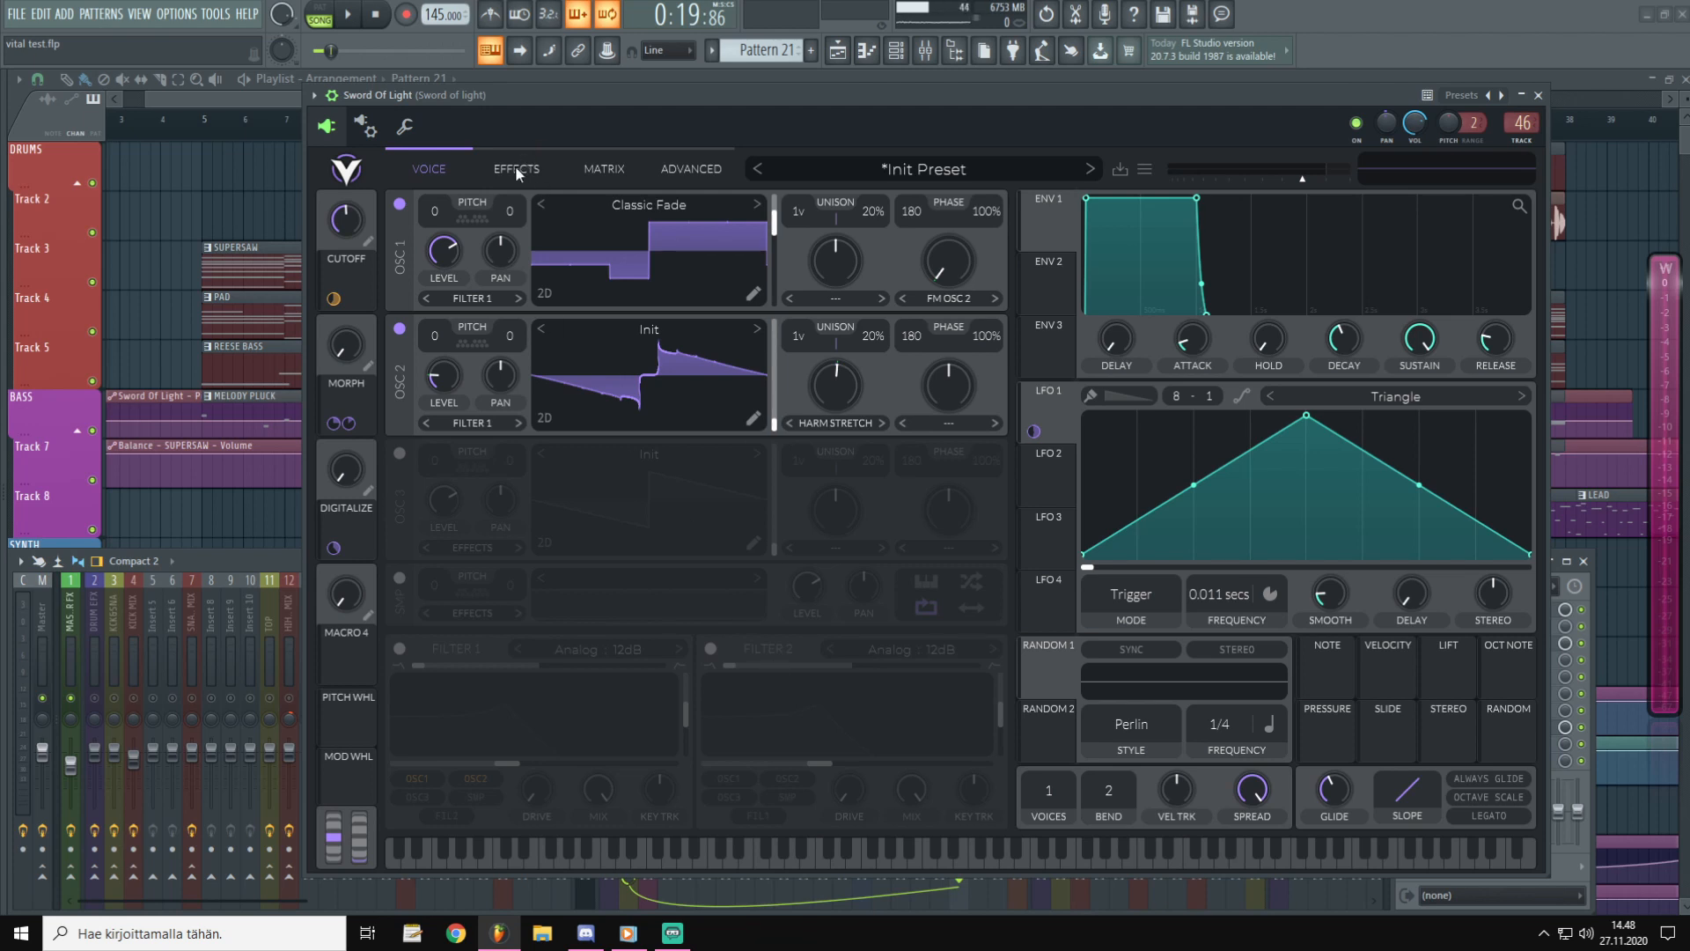
View the Sword of Light patch's Effects and Matrix pages, then return to the Voice page.
left_click(516, 169)
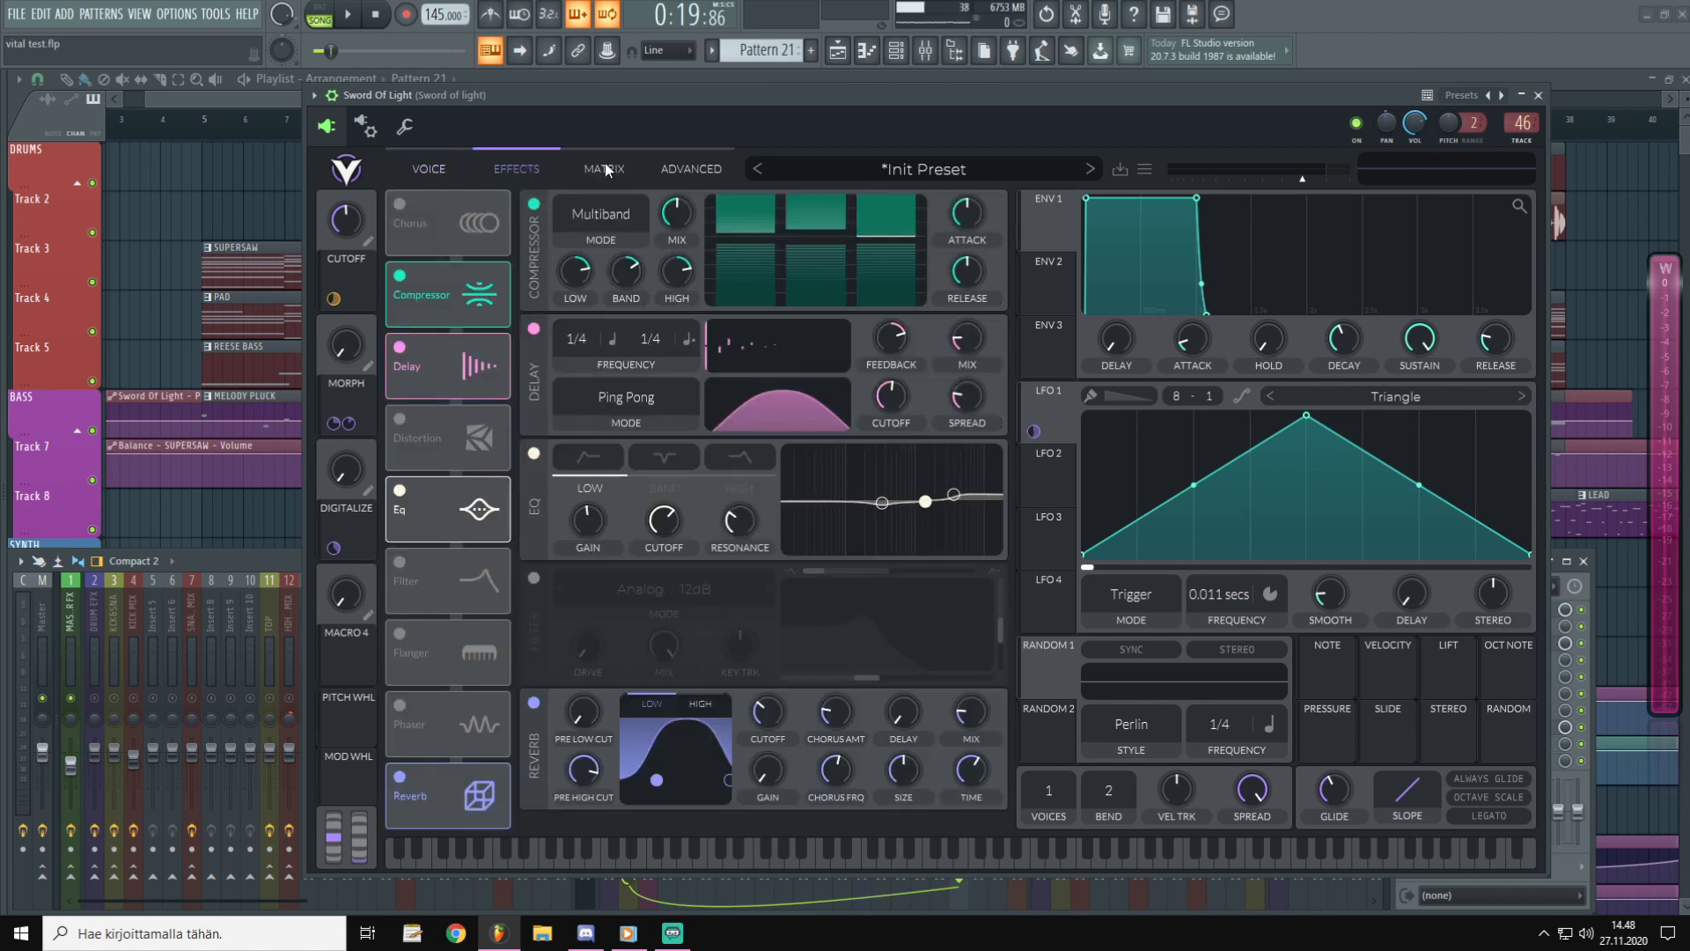
left_click(604, 169)
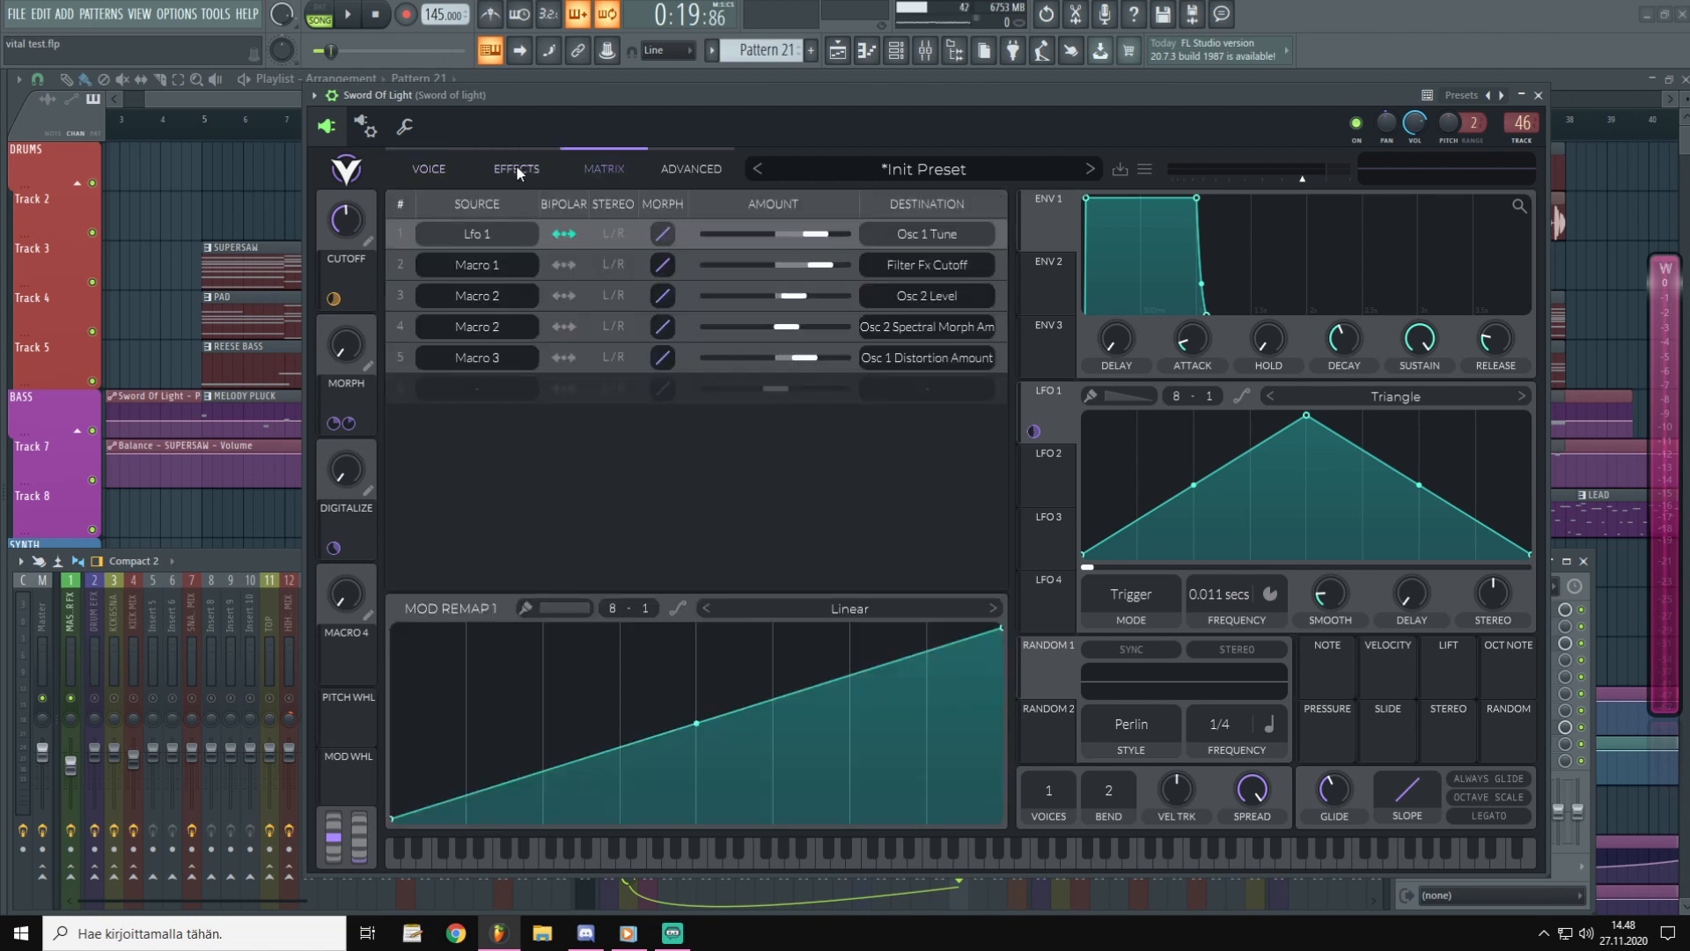
left_click(428, 169)
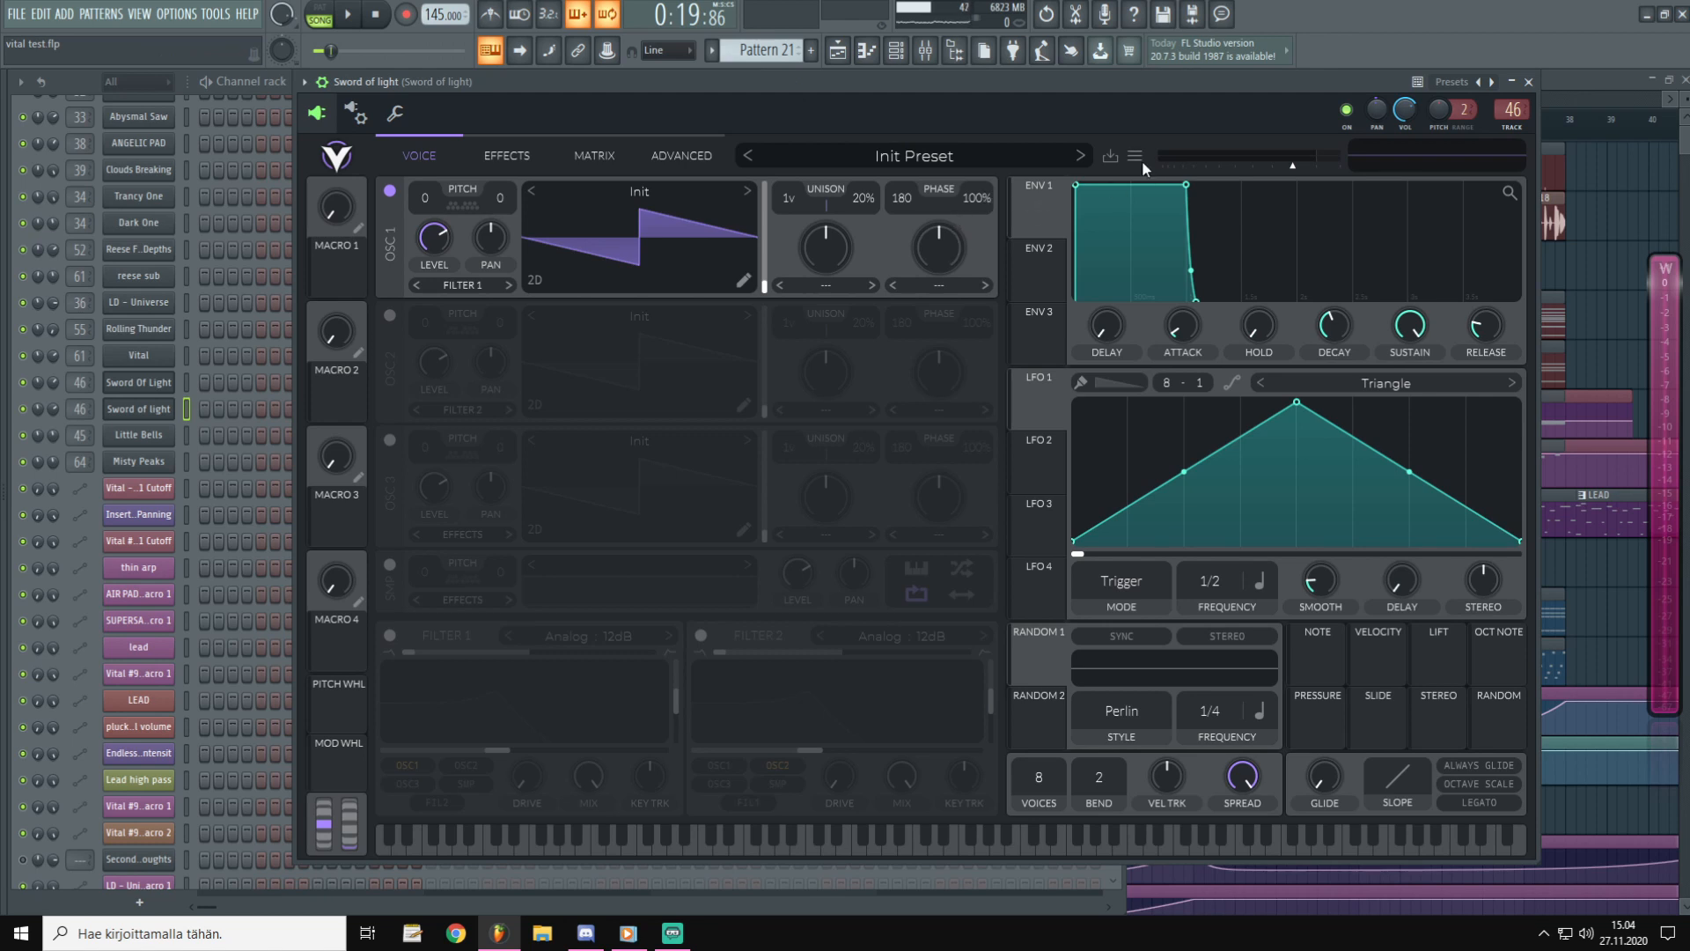
Load the Classic Fade wavetable from the Factory folder into oscillator 1.
left_click(1132, 155)
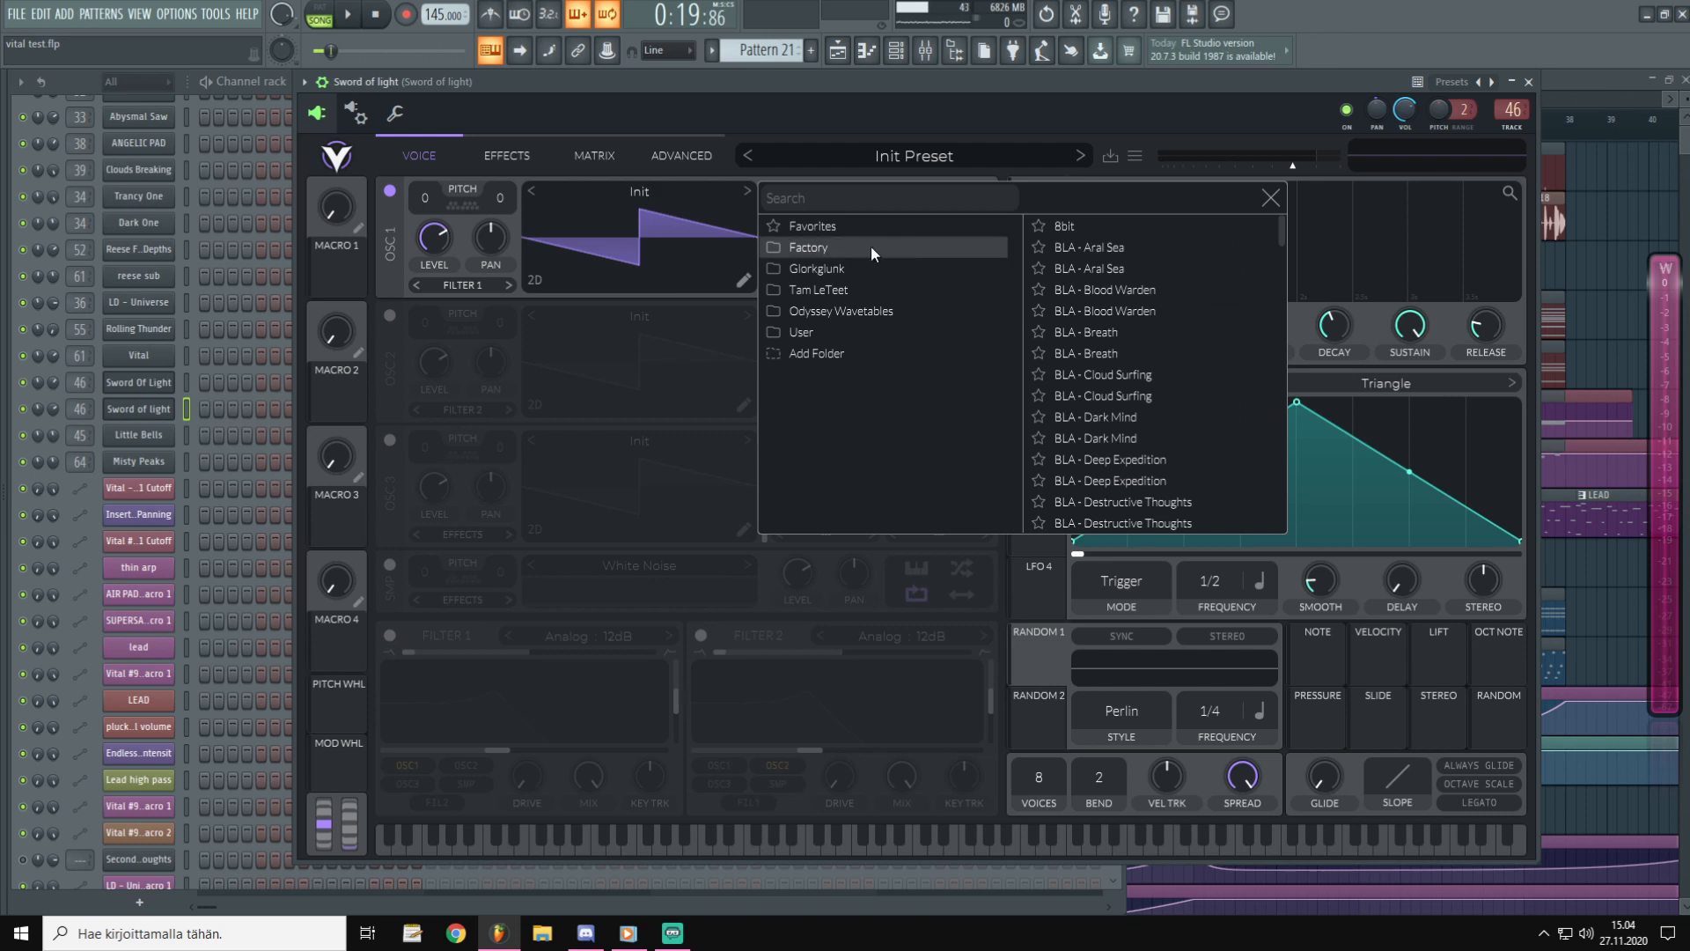
left_click(808, 247)
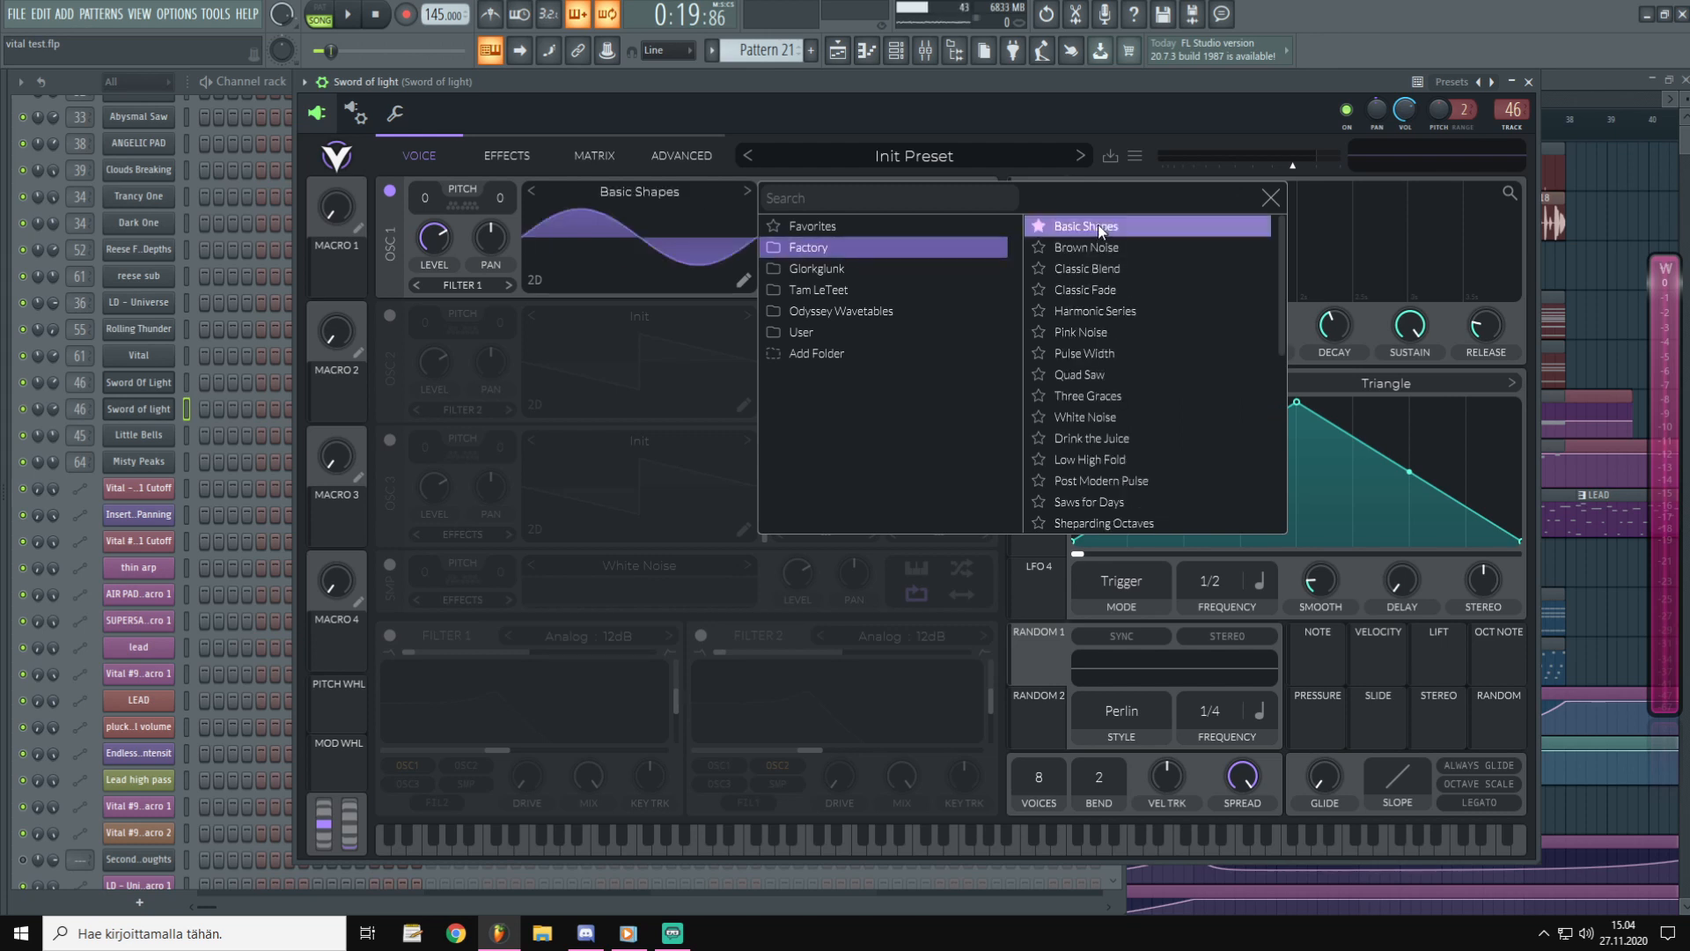
left_click(1085, 289)
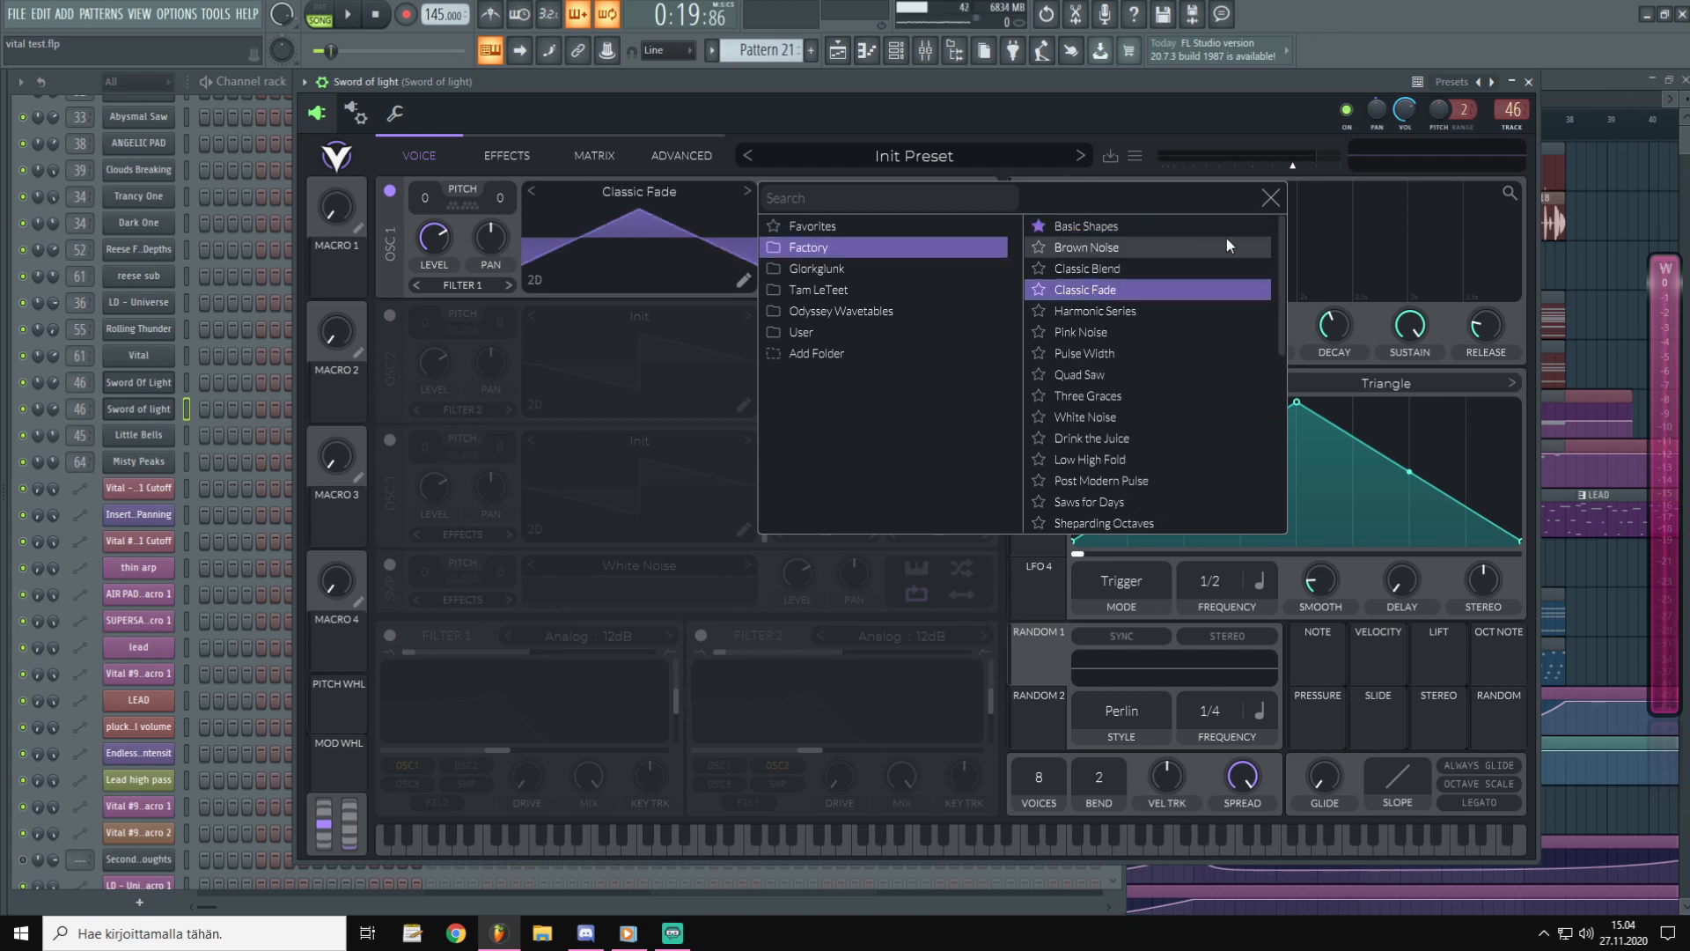
left_click(1271, 197)
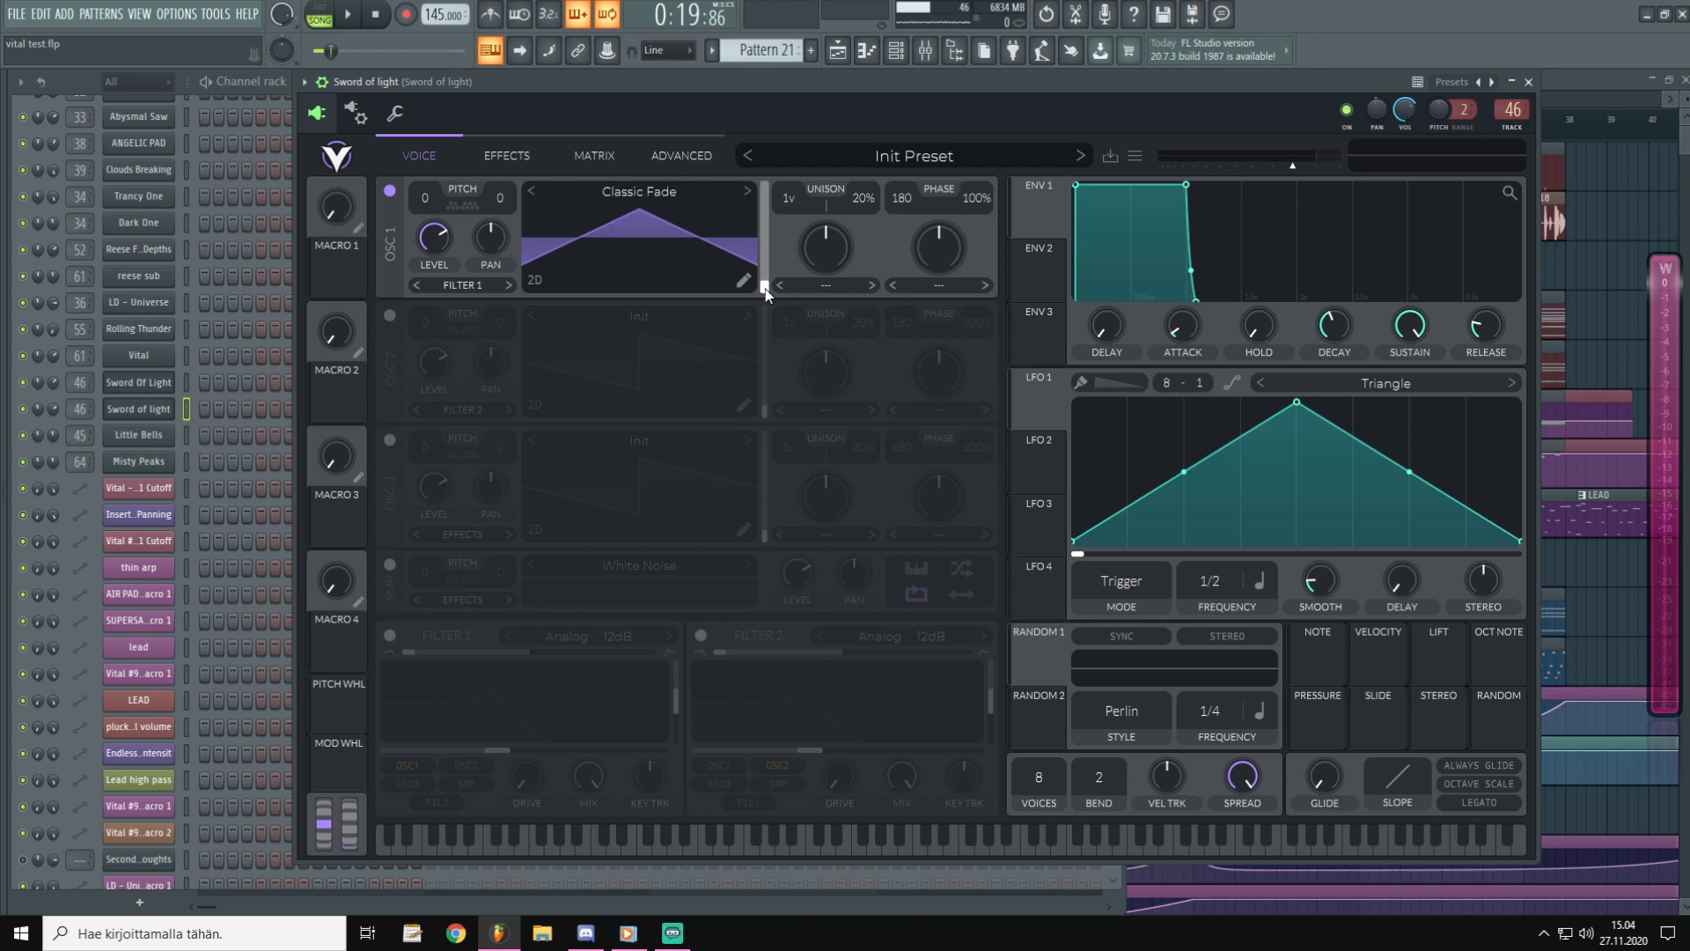
Move oscillator 1 to a square wave frame and set its distortion to FM Osc 2.
left_click_drag(766, 259, 766, 290)
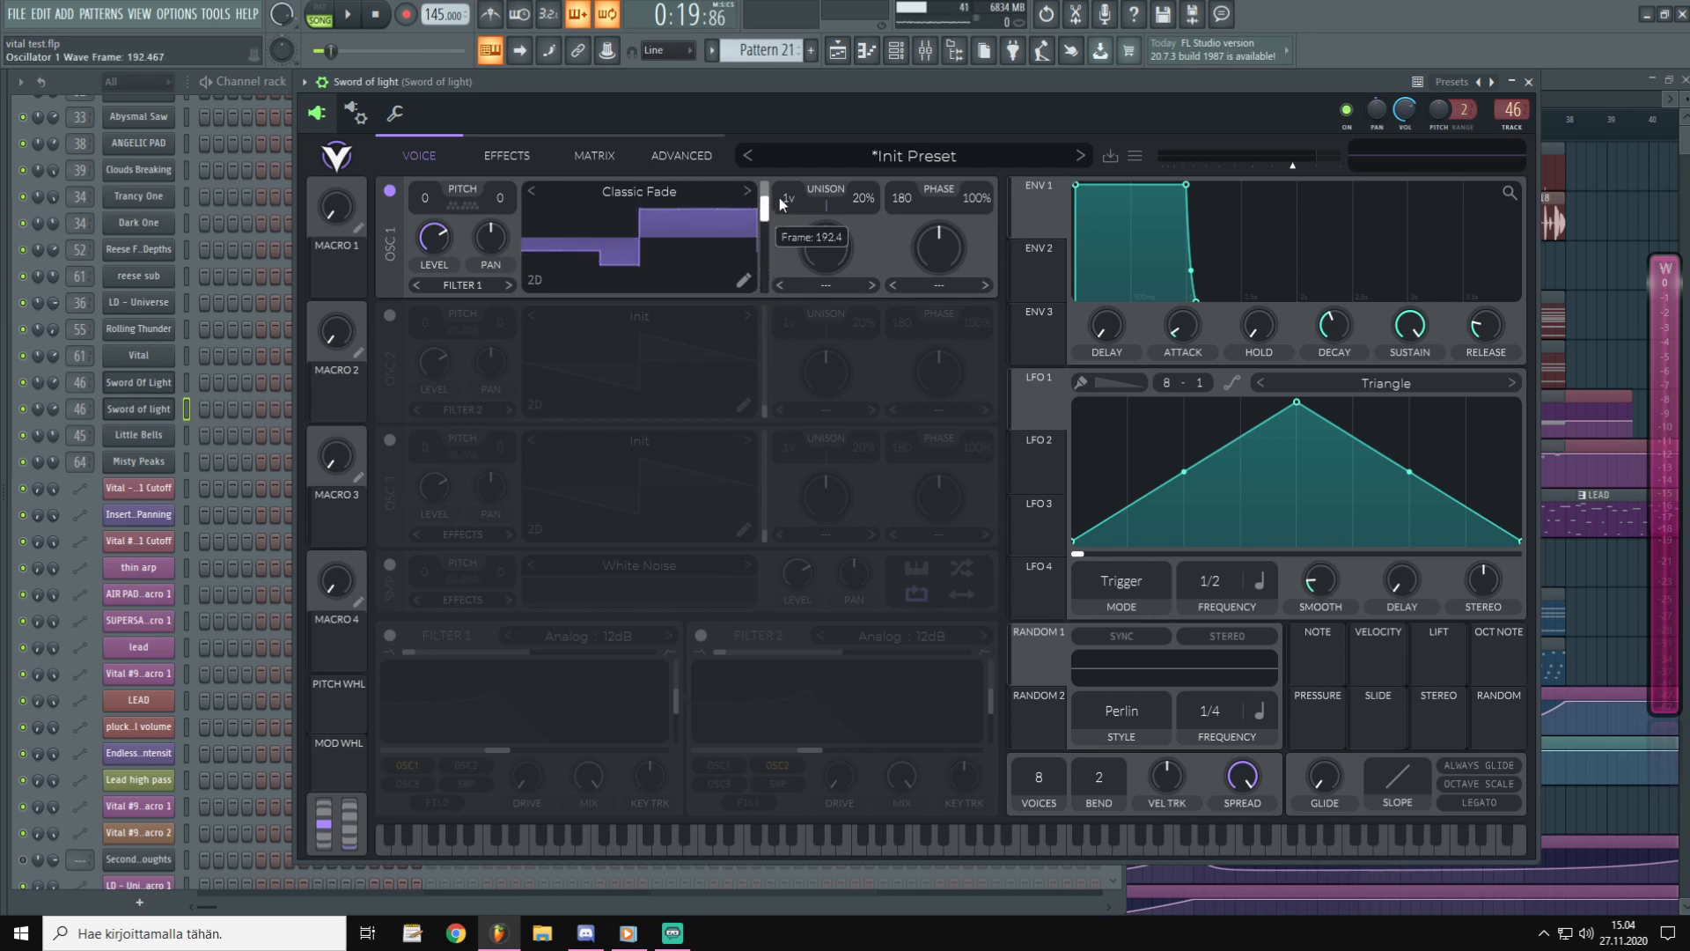
left_click_drag(764, 199, 764, 209)
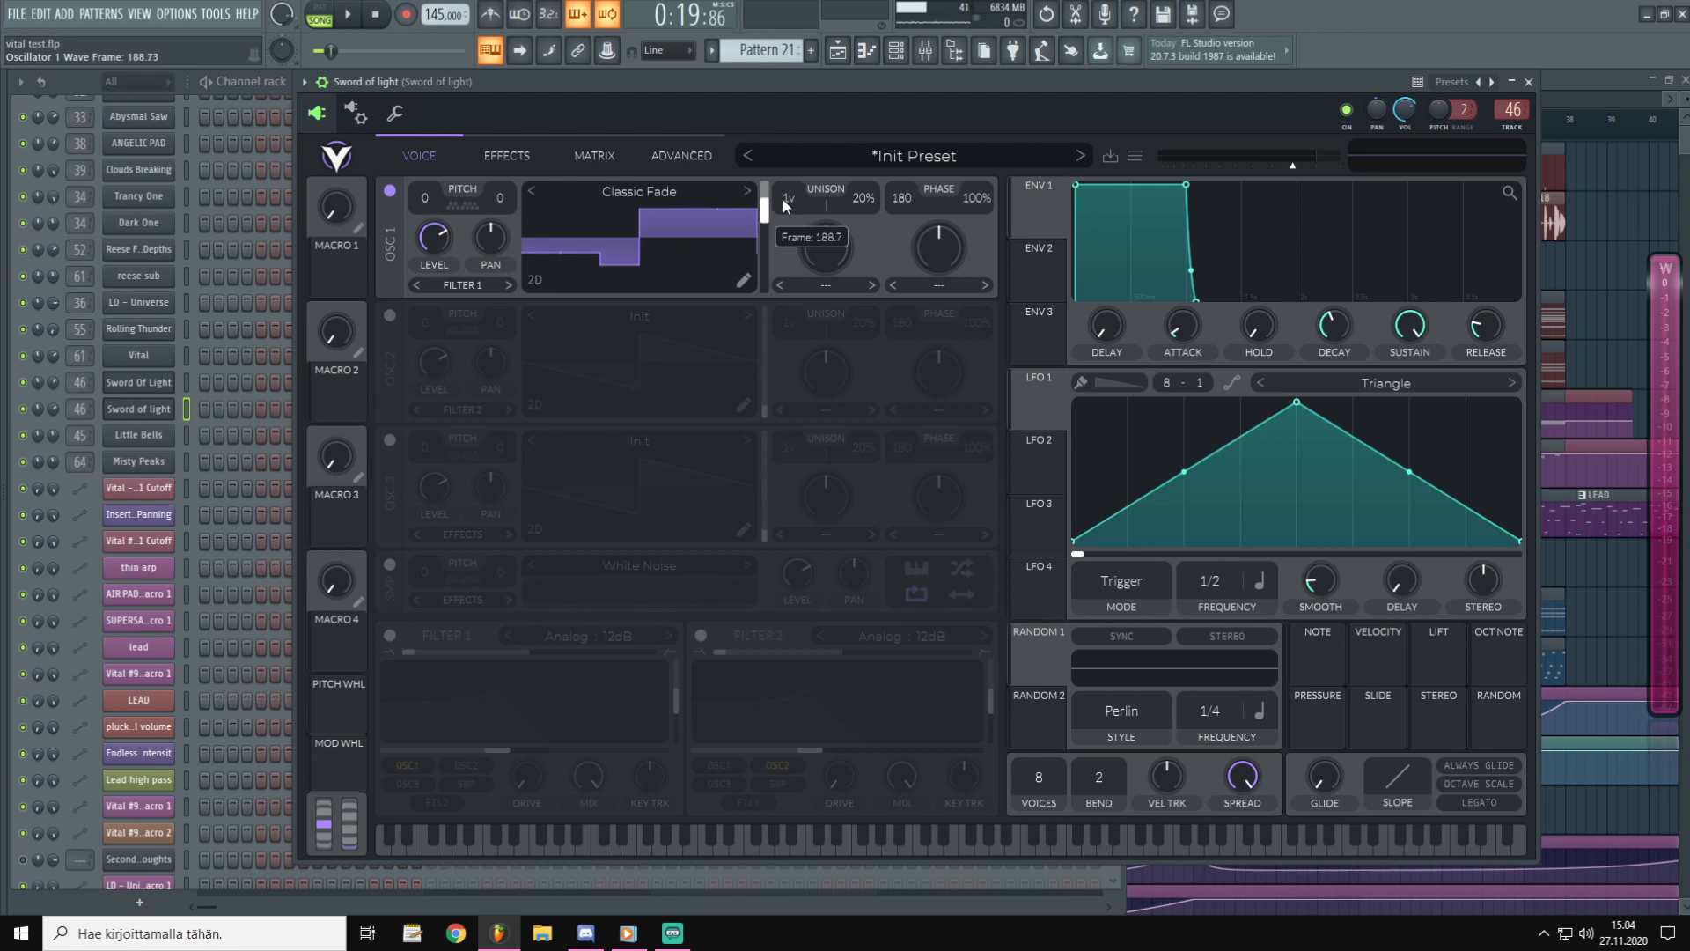
left_click(939, 285)
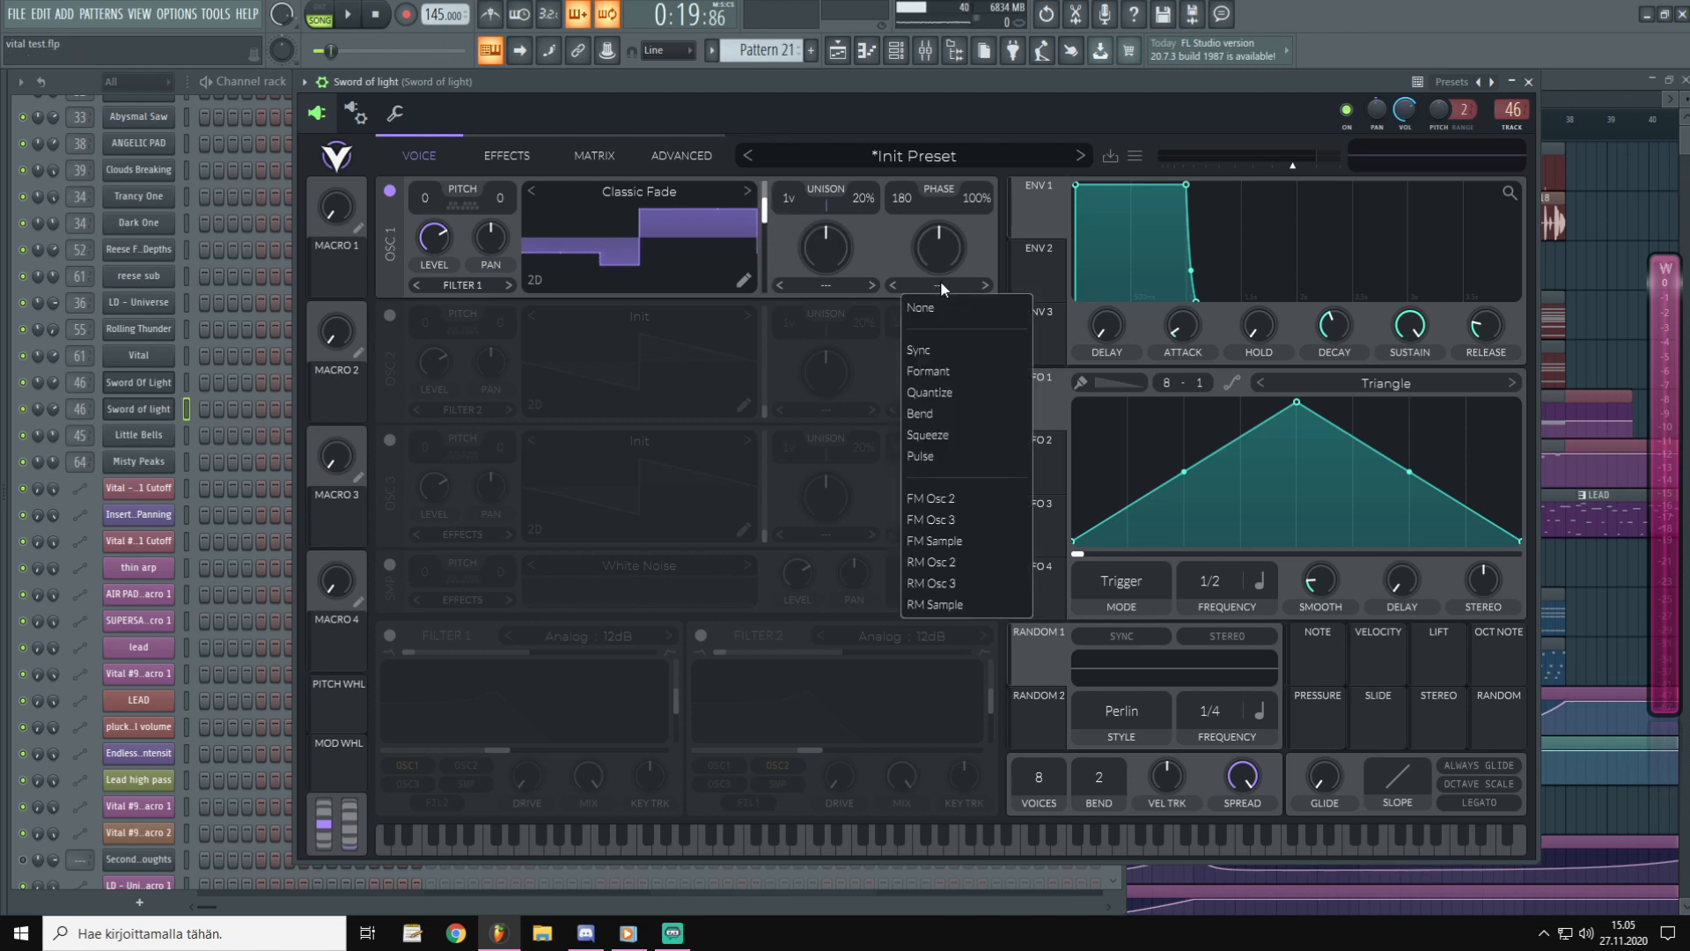
left_click(930, 496)
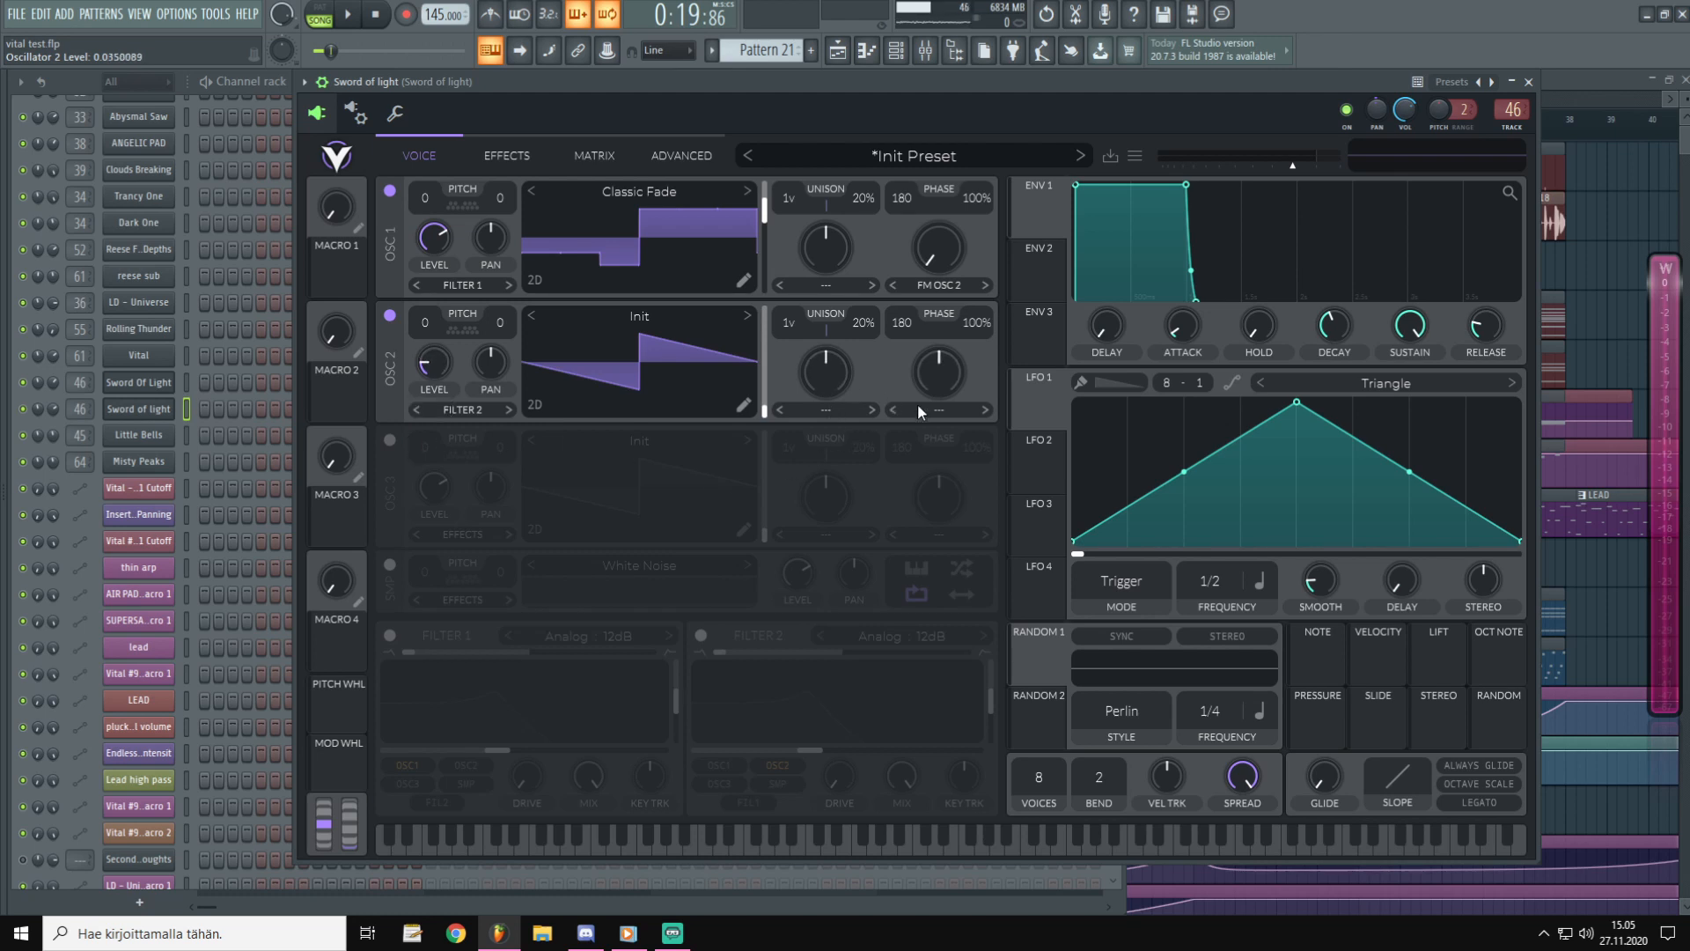
Choose Harmonic Stretch as oscillator 2's spectral morph type.
left_click(824, 410)
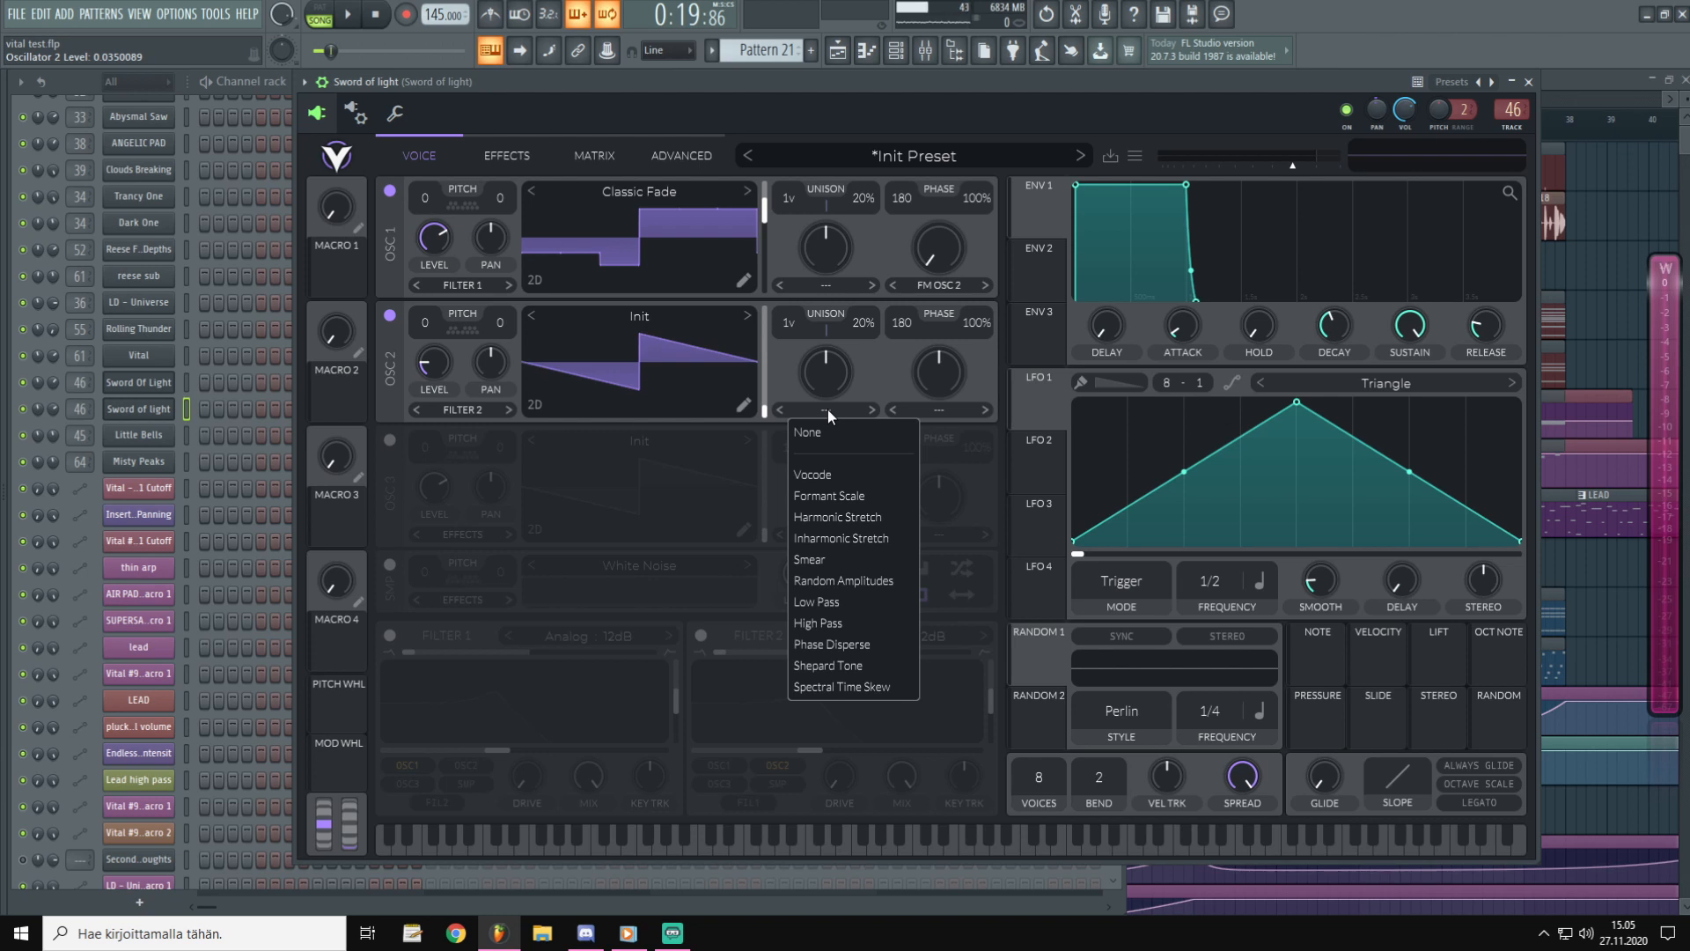
mouse_move(836, 517)
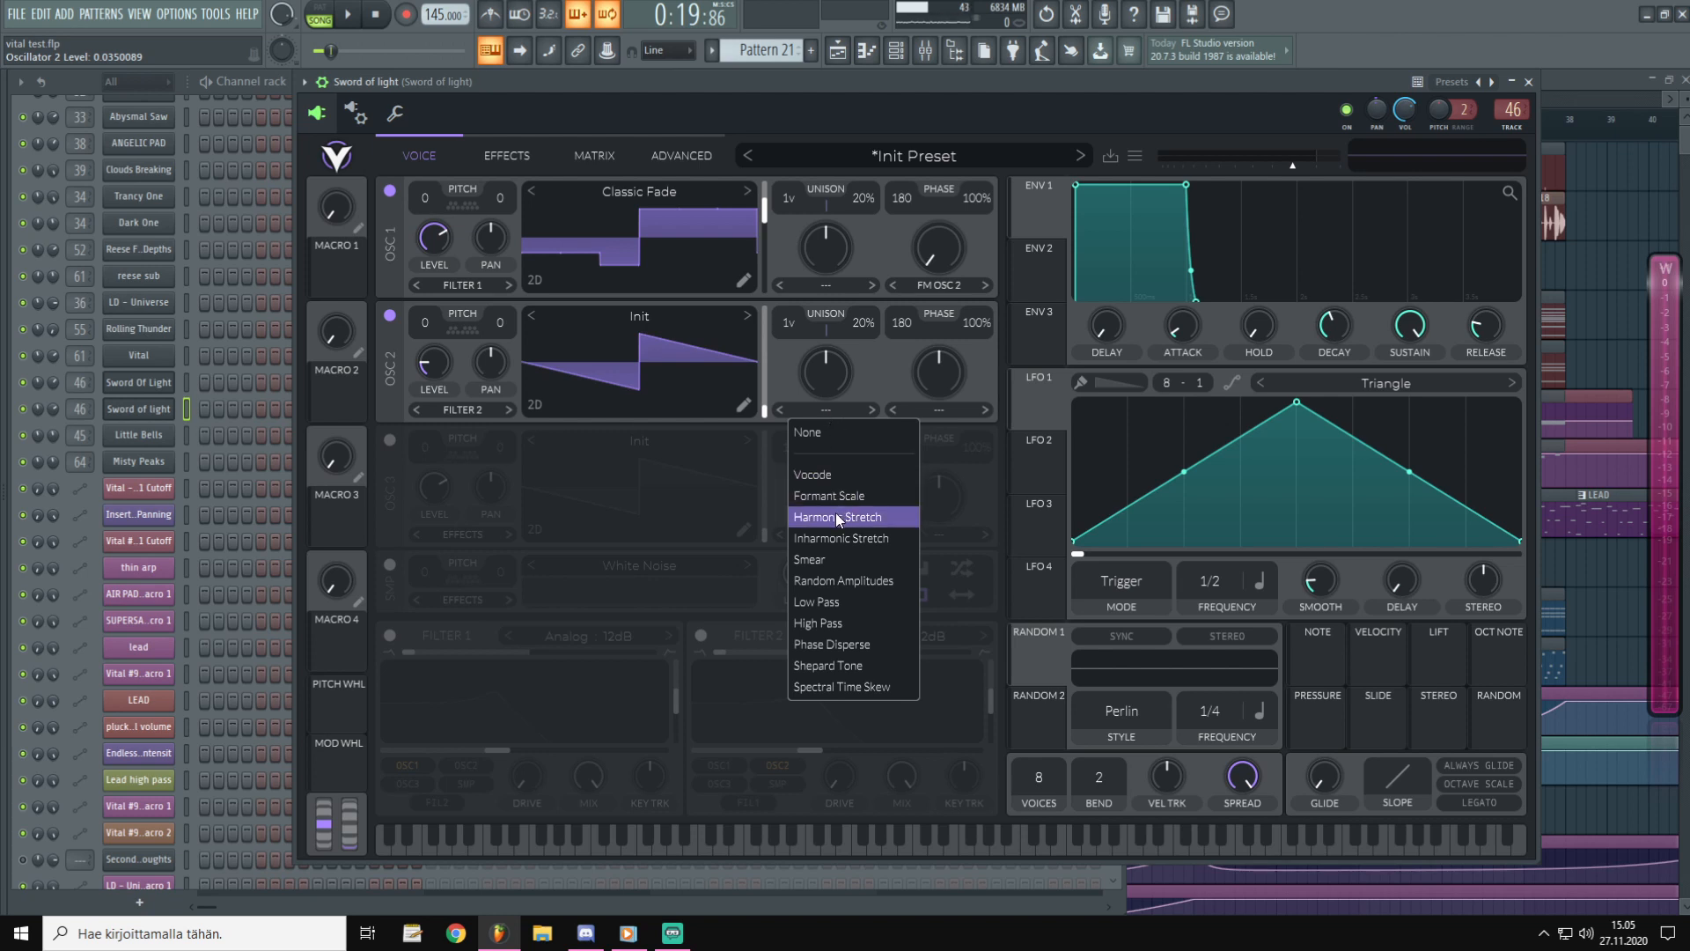
left_click(835, 518)
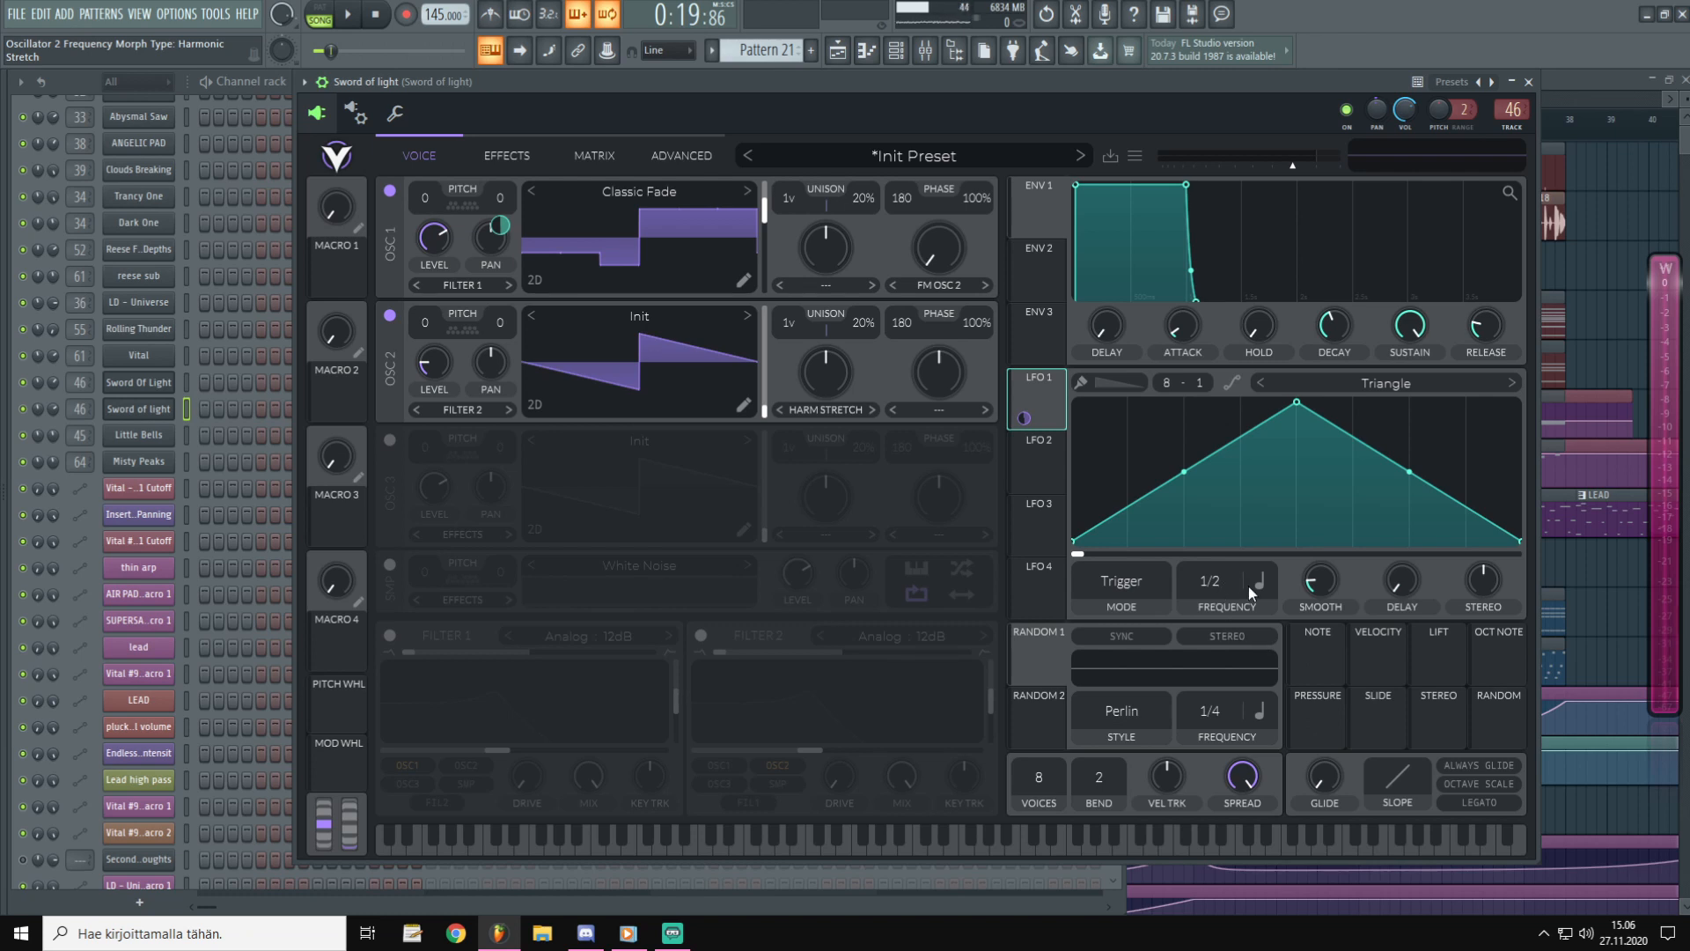
Switch LFO 1's rate to seconds and speed it up to about 0.011 secs.
right_click(1224, 579)
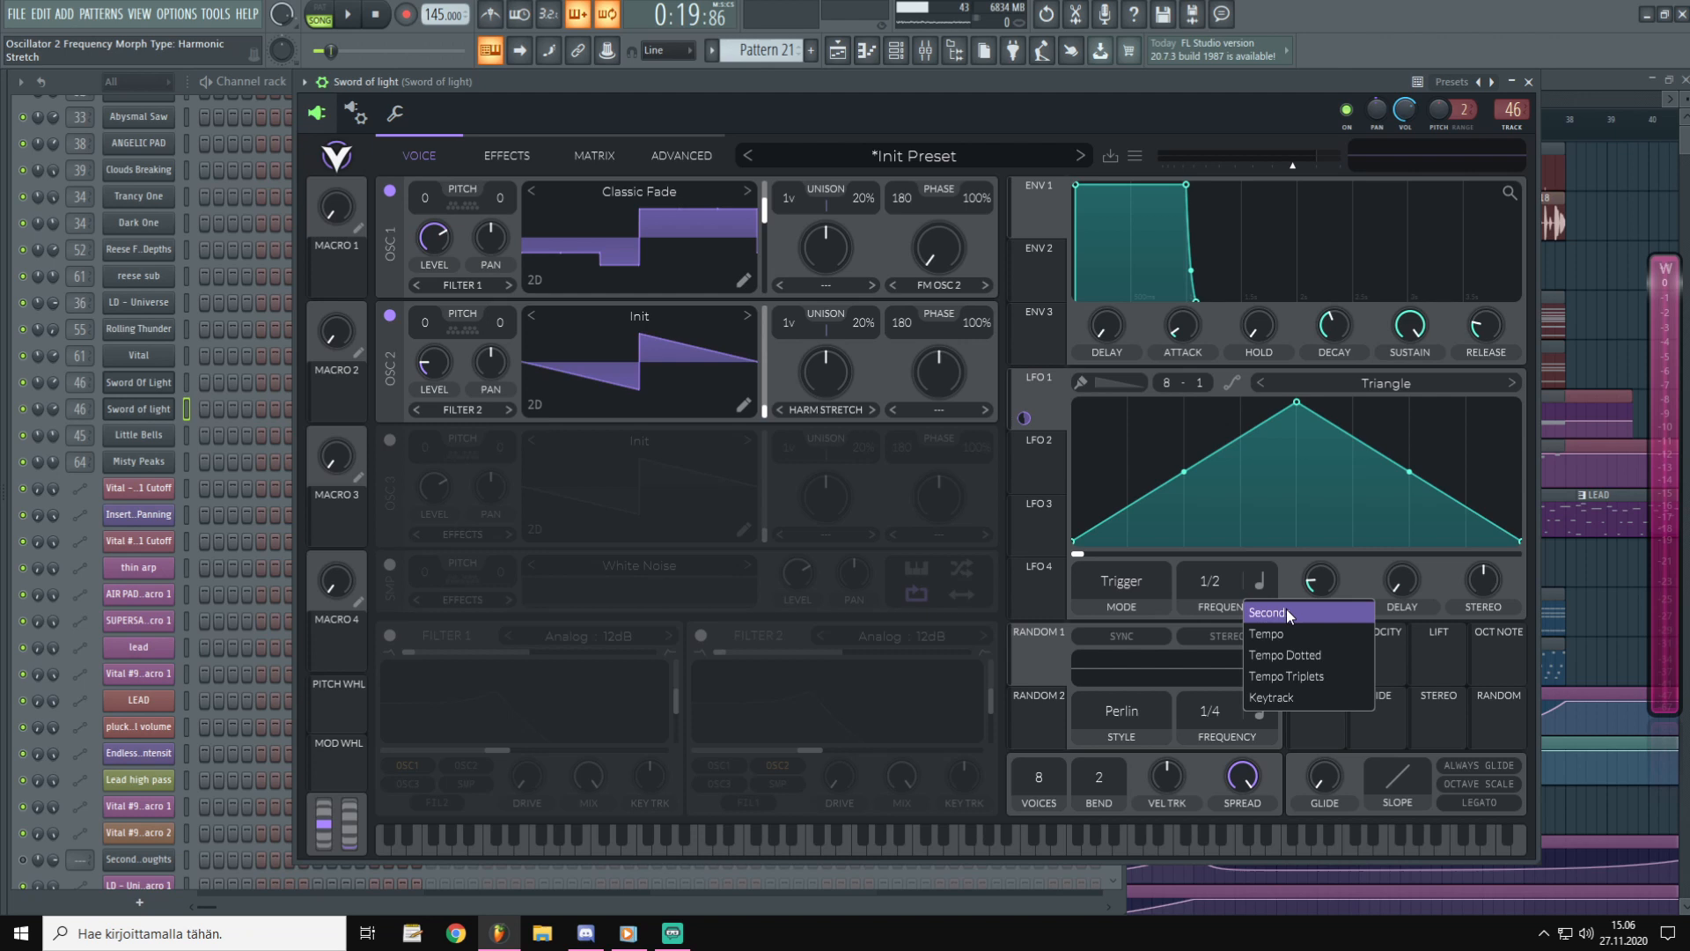
left_click(1266, 613)
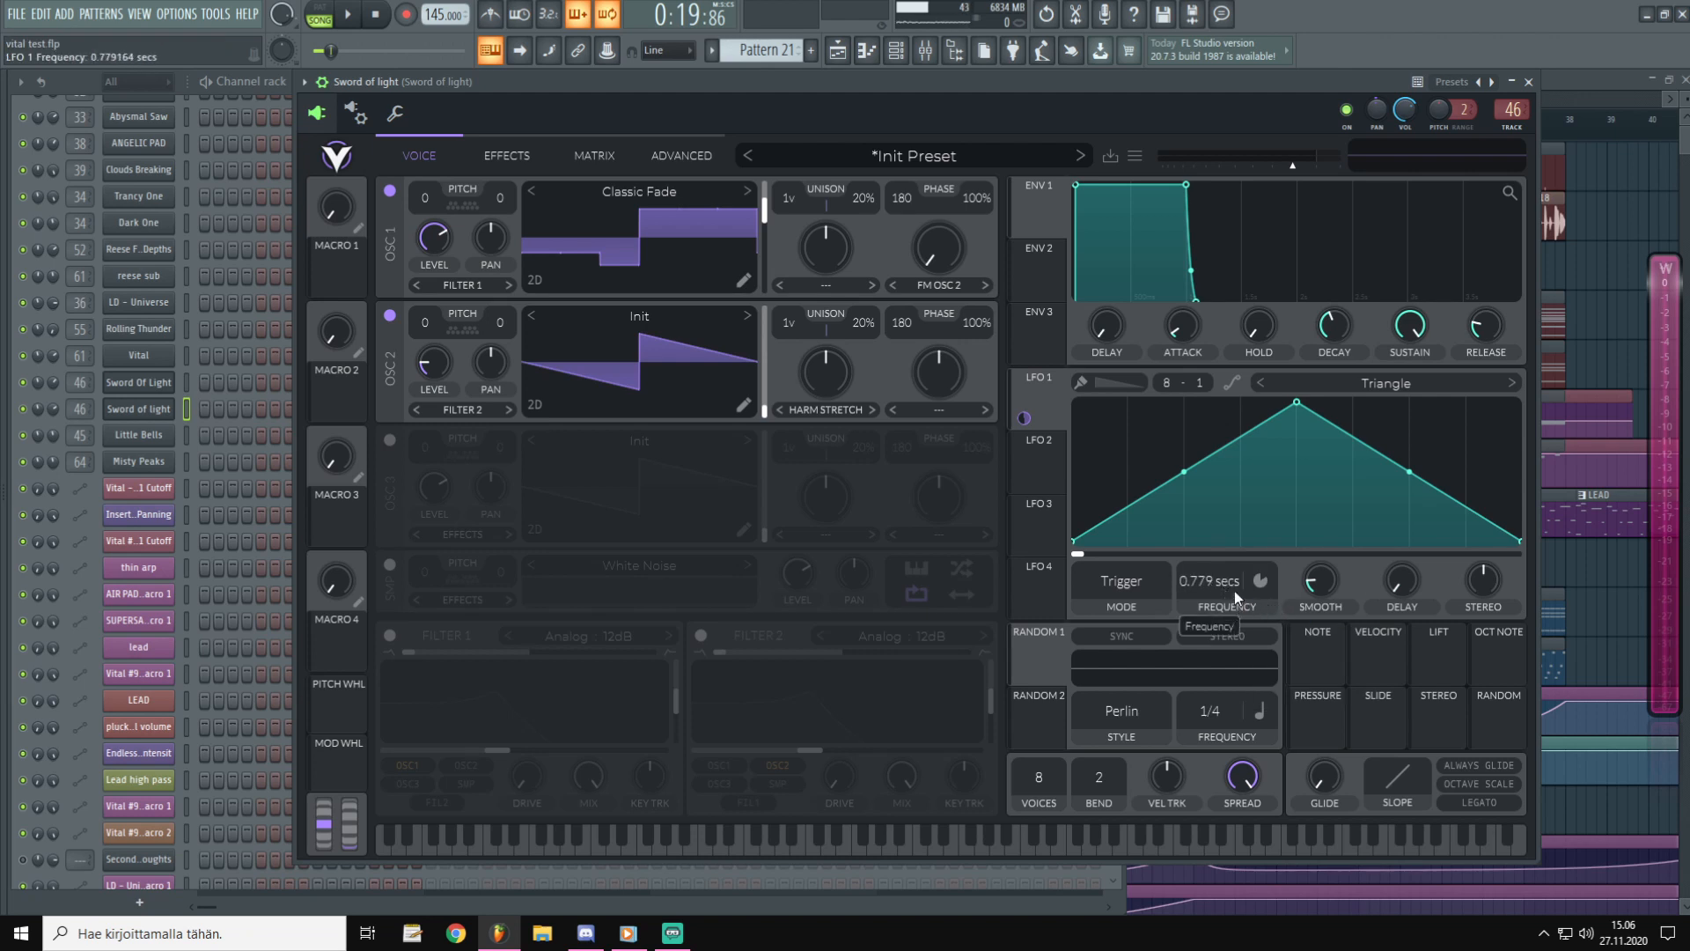
left_click_drag(1210, 594, 1245, 540)
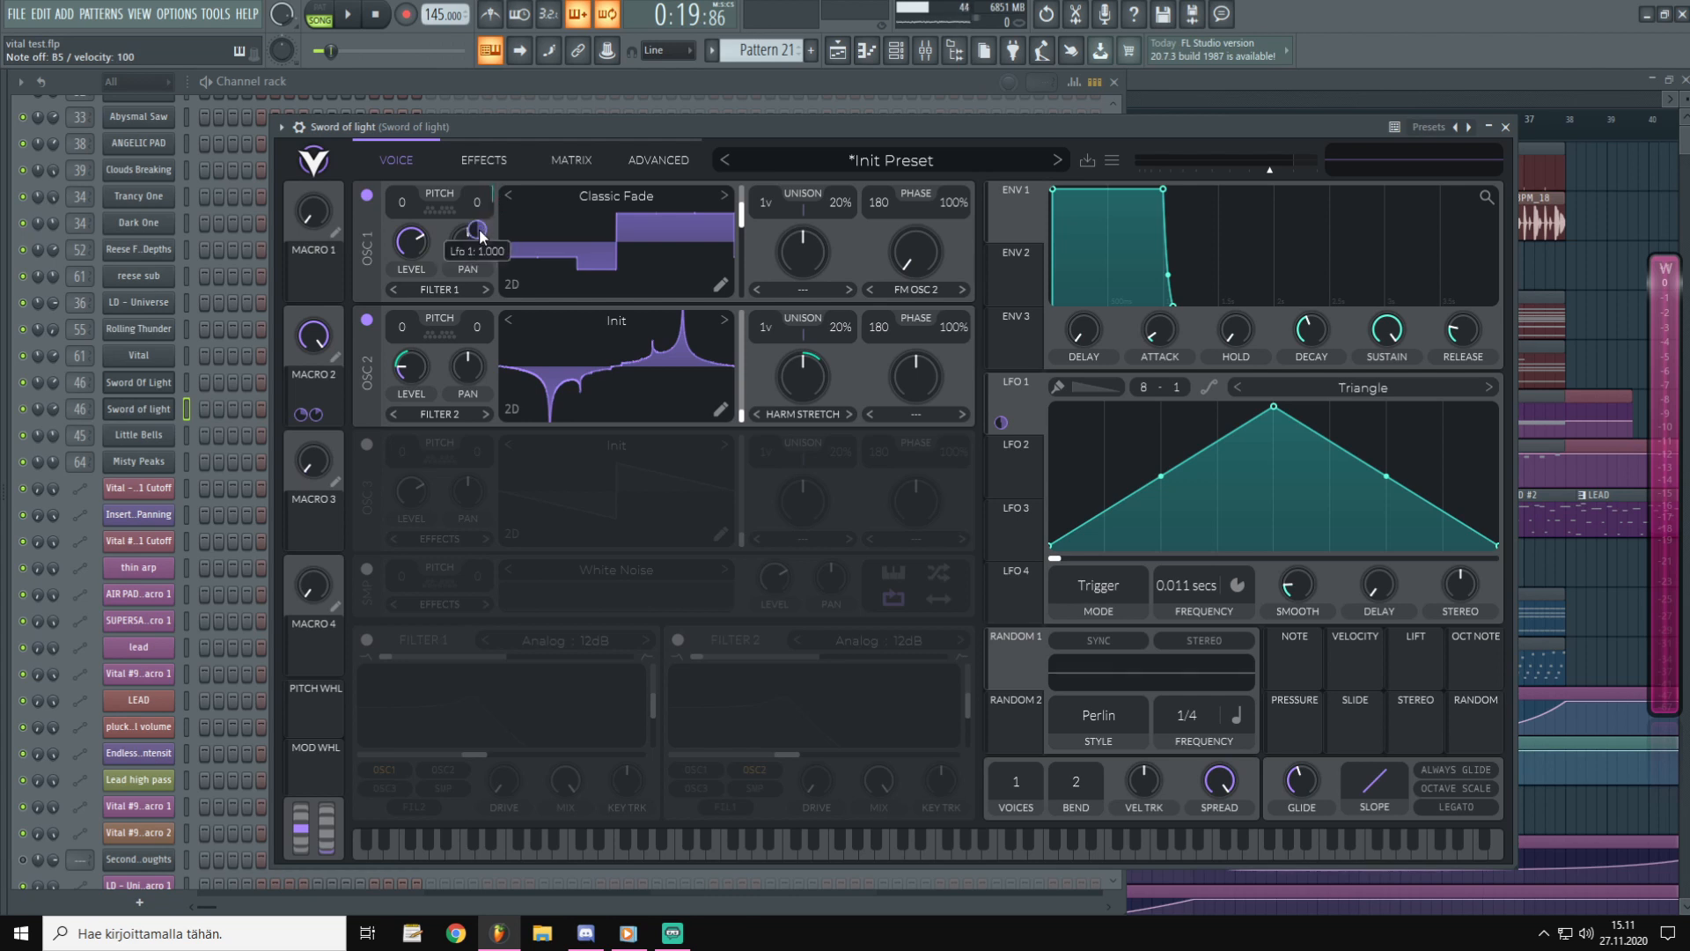
Make LFO 1's modulation of oscillator 1's tune bipolar.
right_click(465, 240)
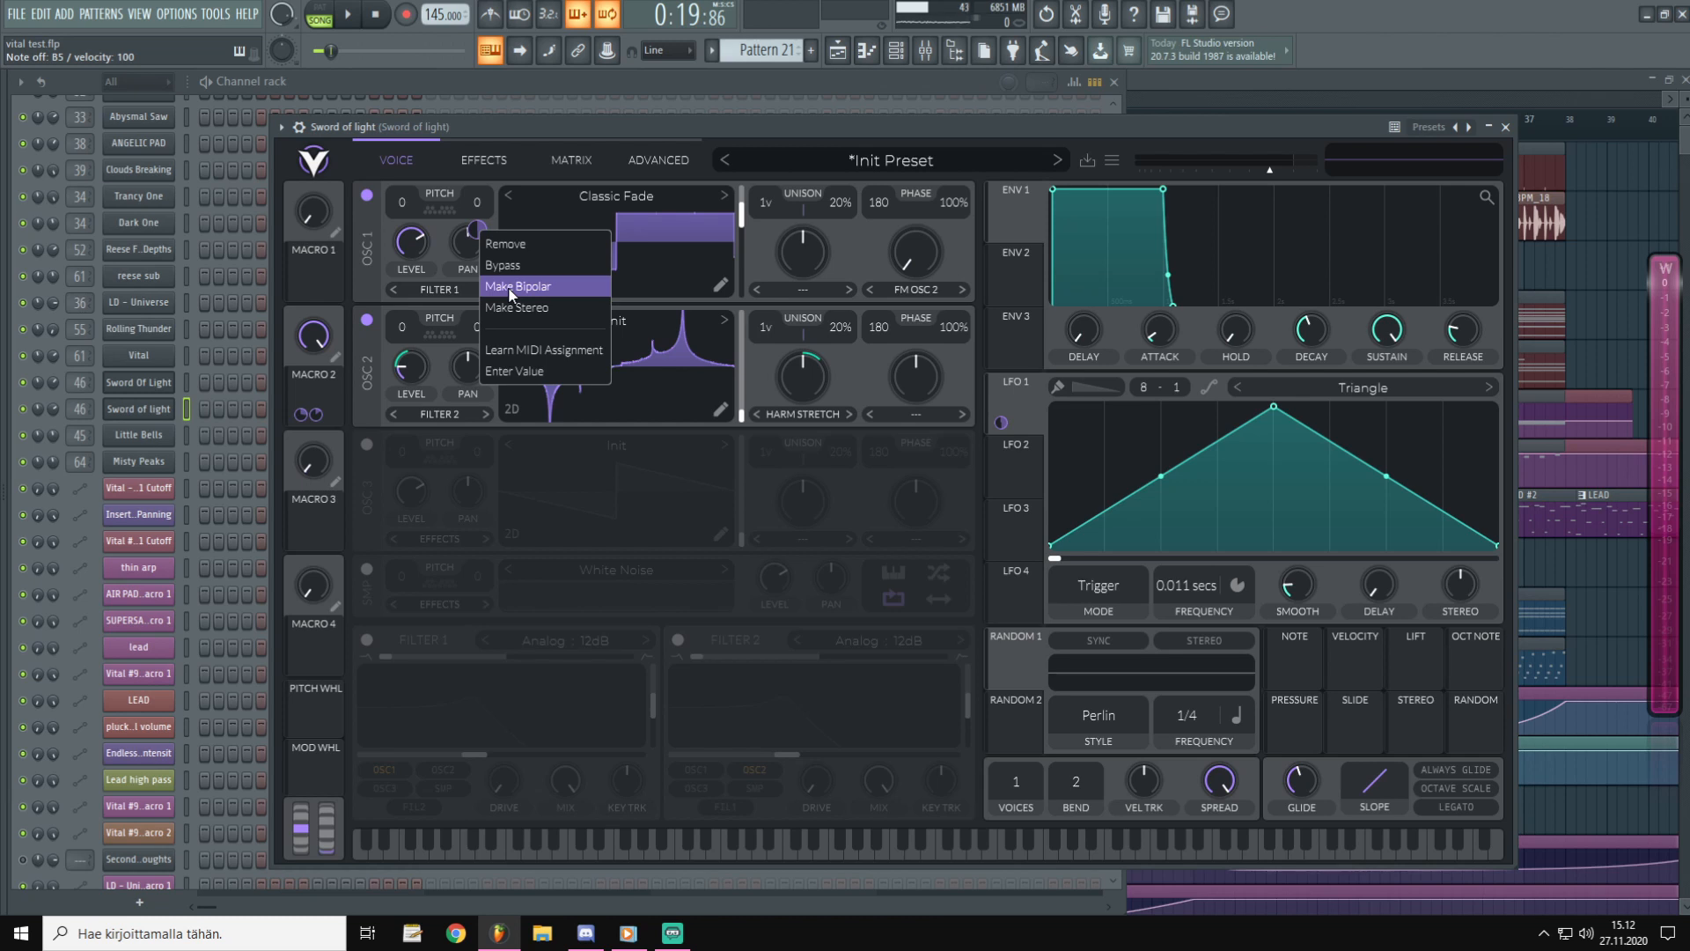
left_click(519, 286)
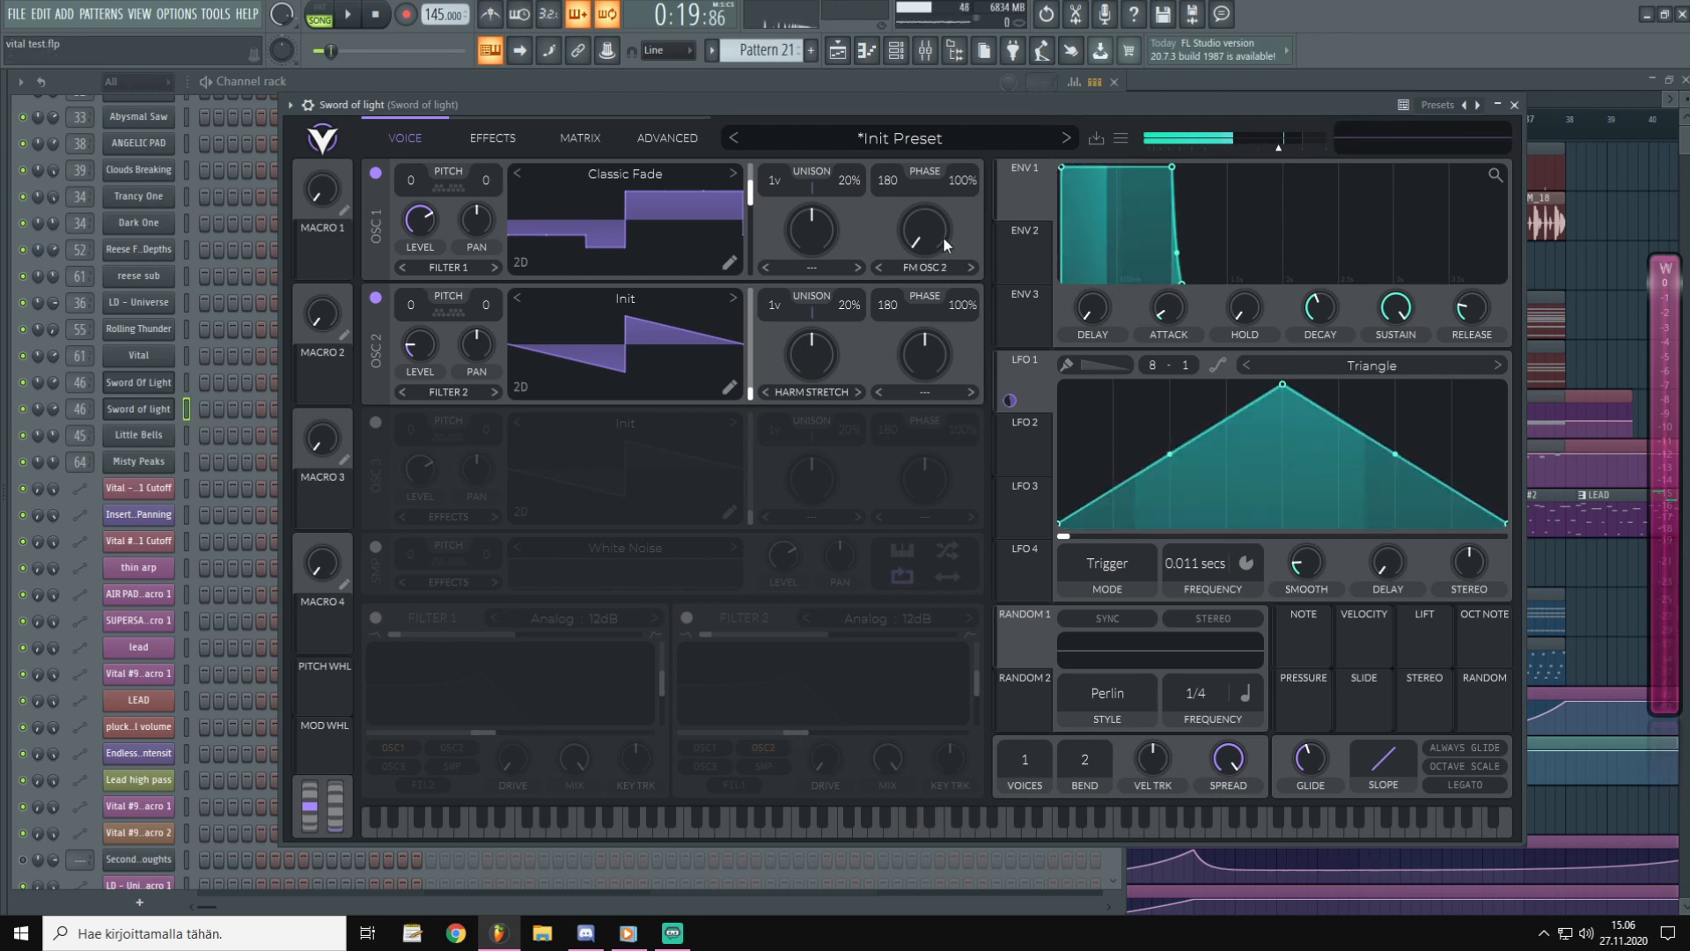
Enable the multiband compressor and lower its mix to about 0.62.
left_click(981, 818)
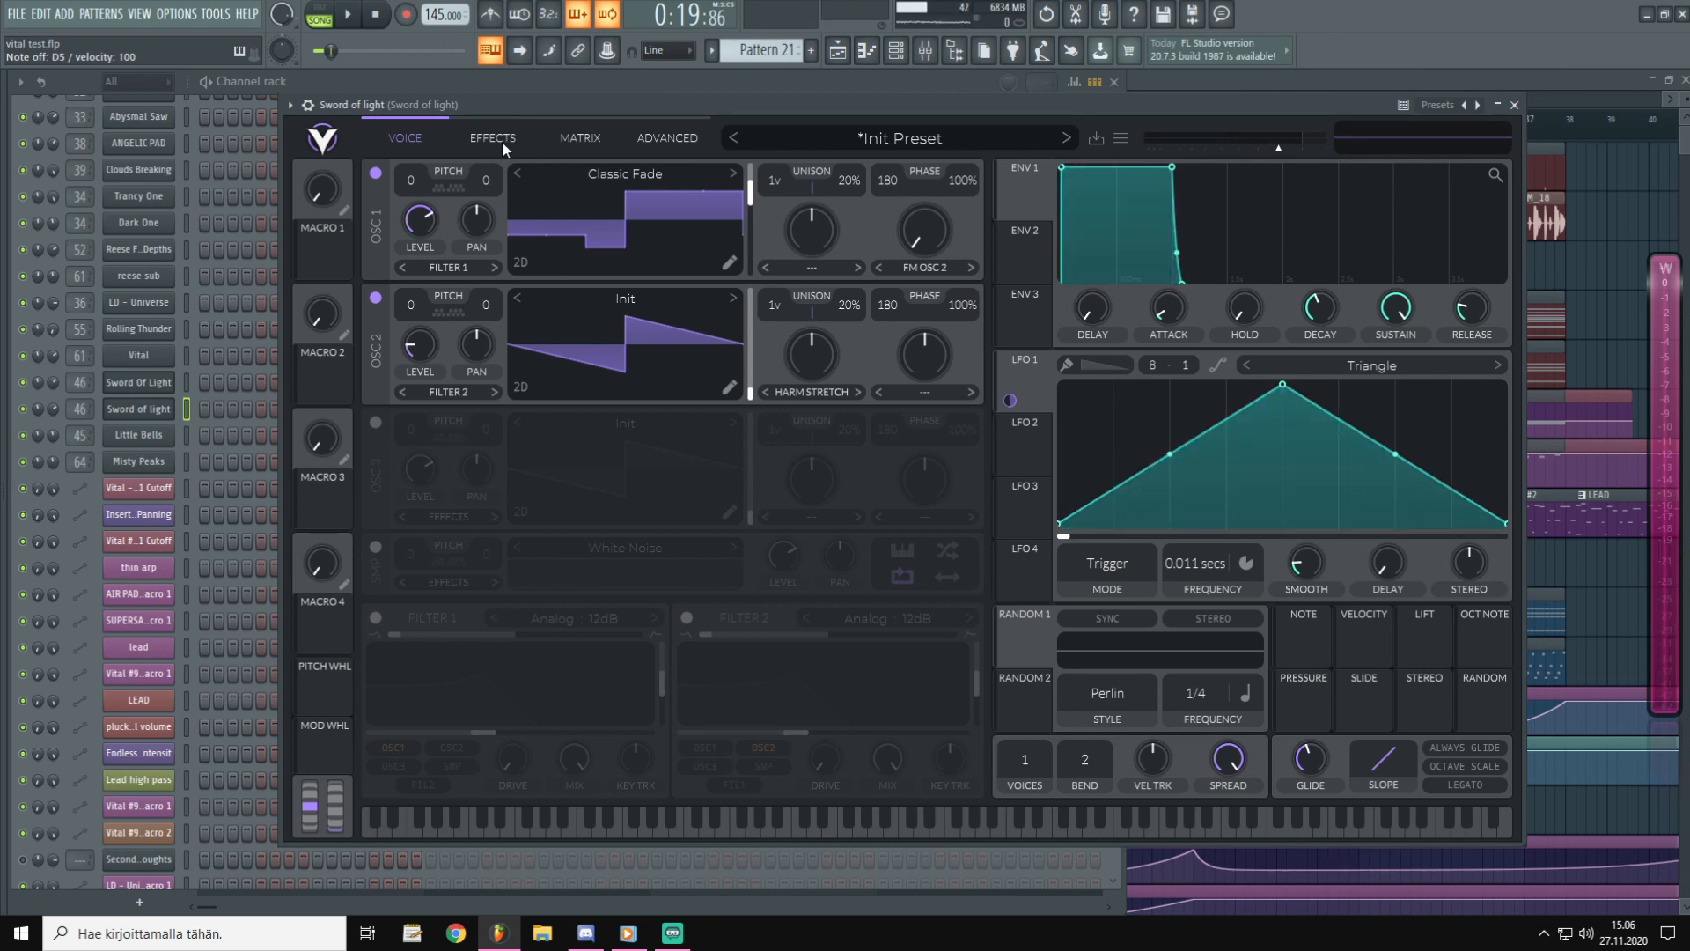
left_click(491, 137)
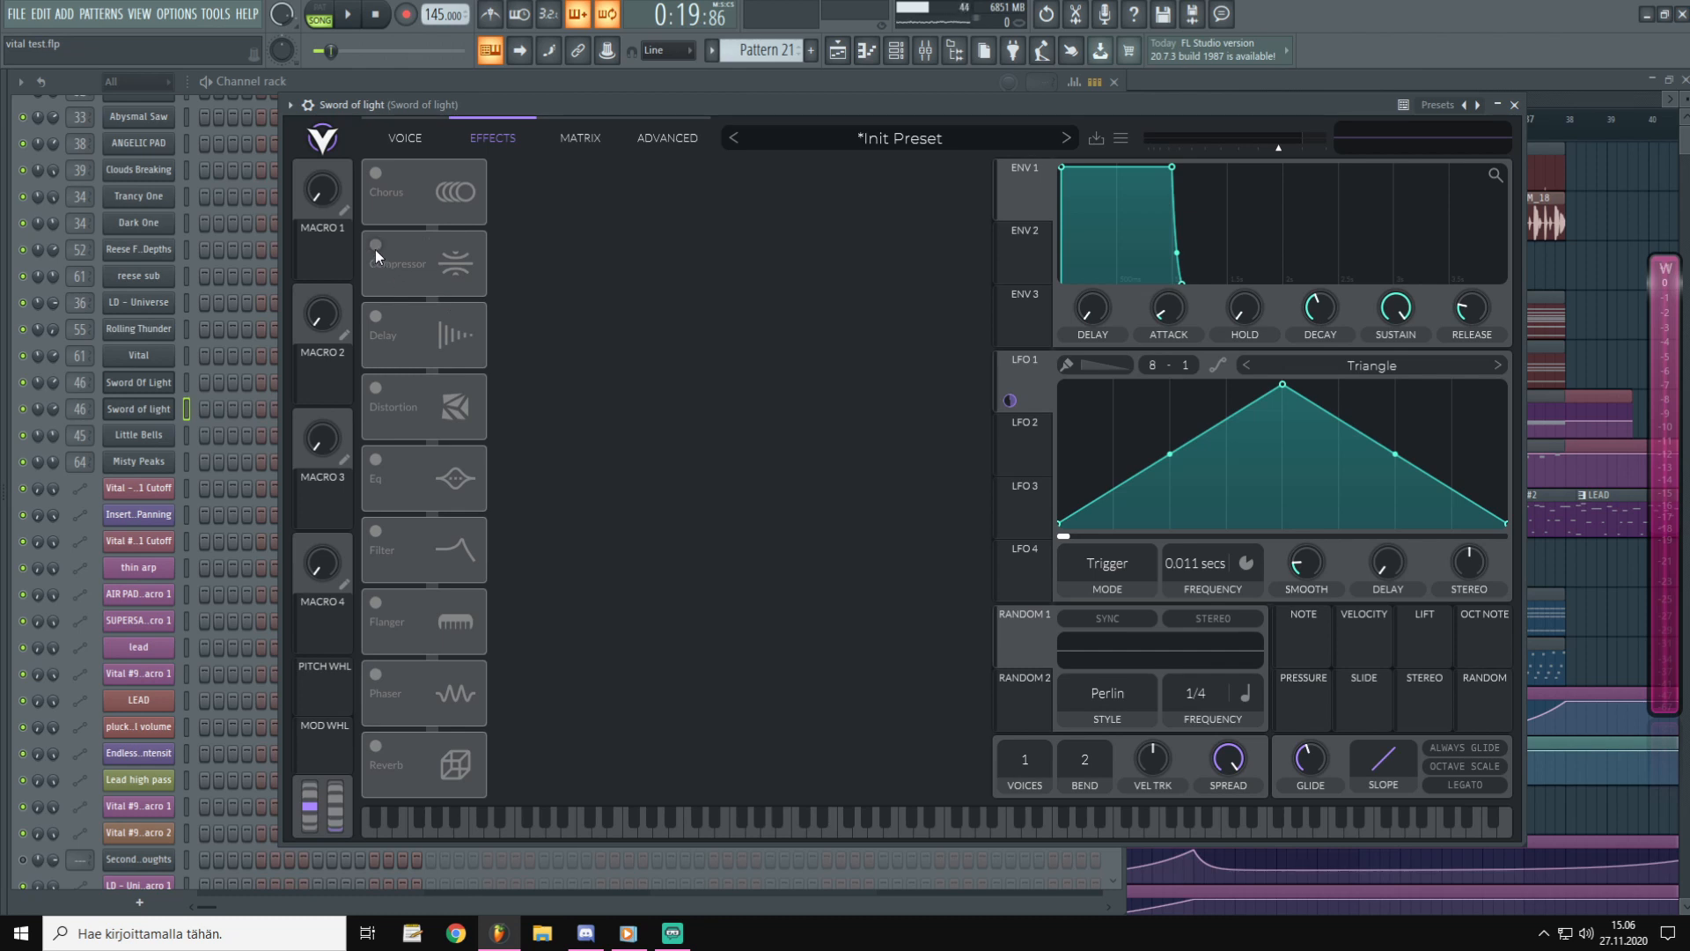
left_click(375, 246)
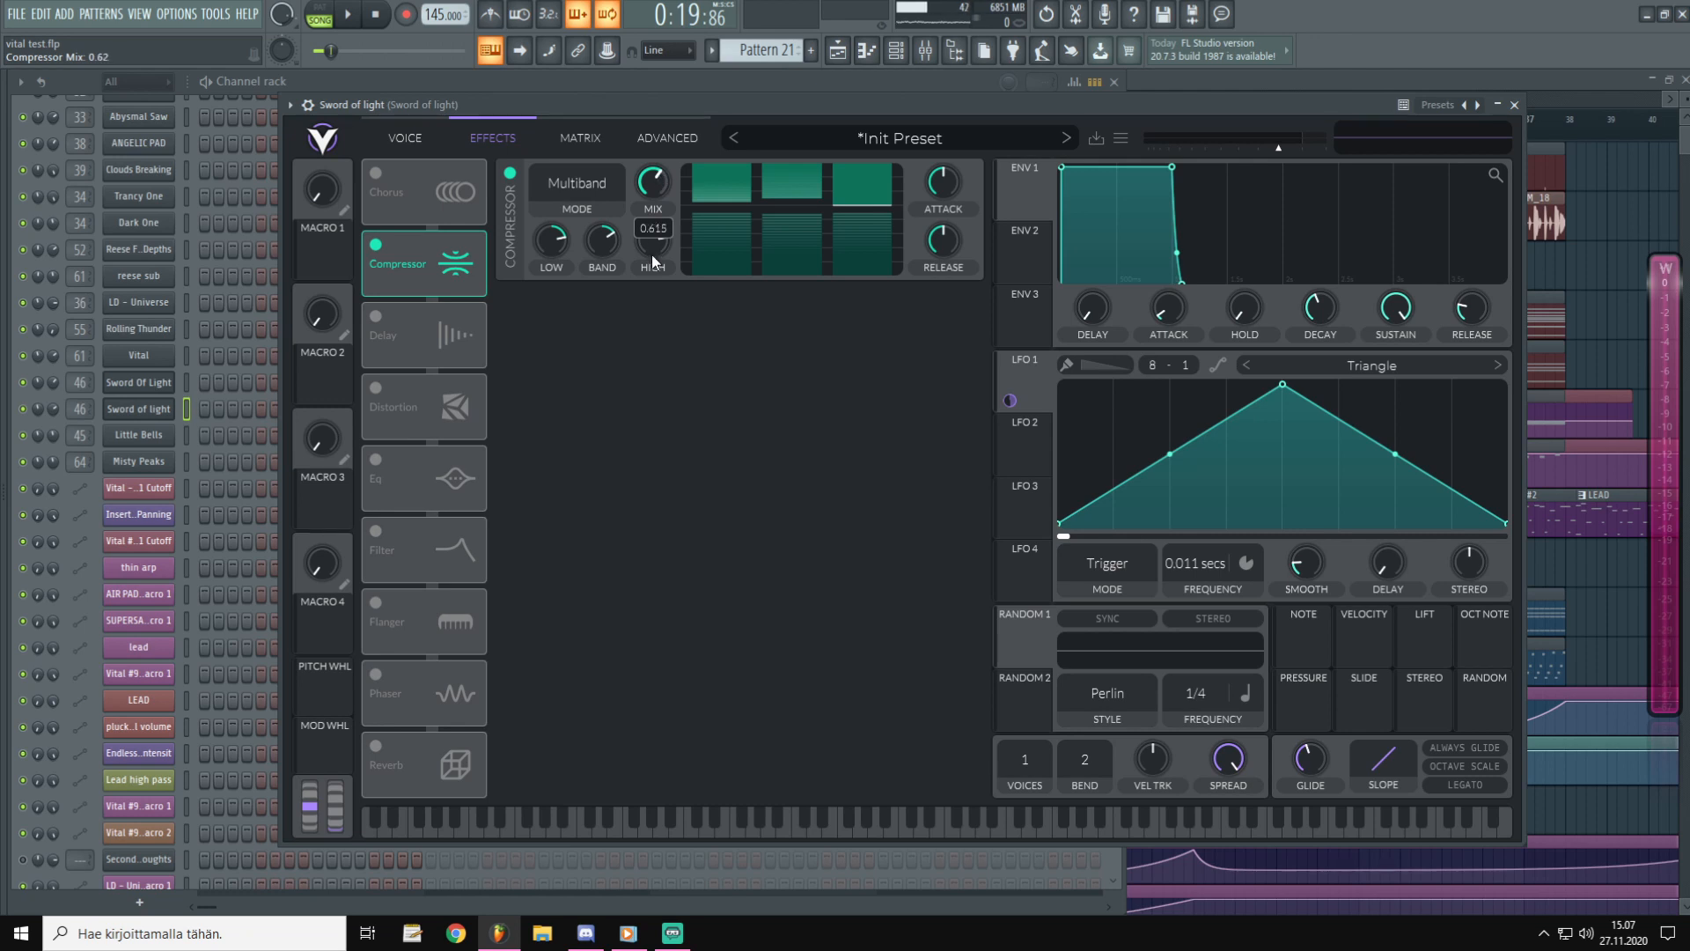
left_click_drag(651, 181, 652, 215)
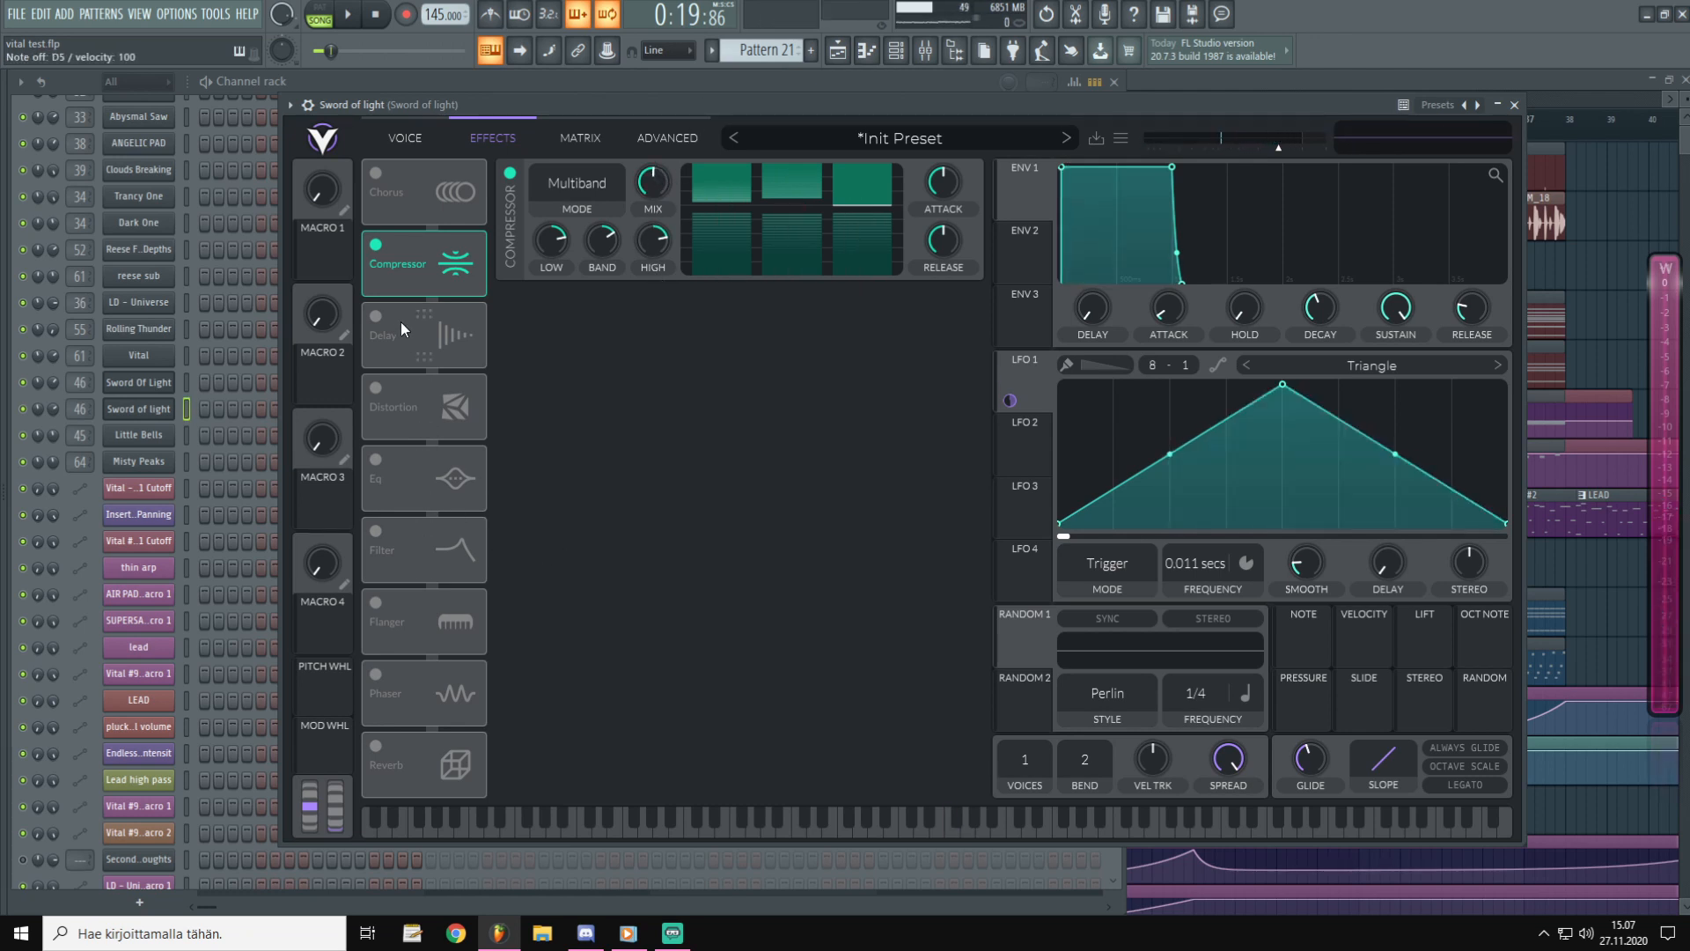
Enable a Ping Pong delay at 1/4 timing and tame its filter cutoff.
left_click(375, 317)
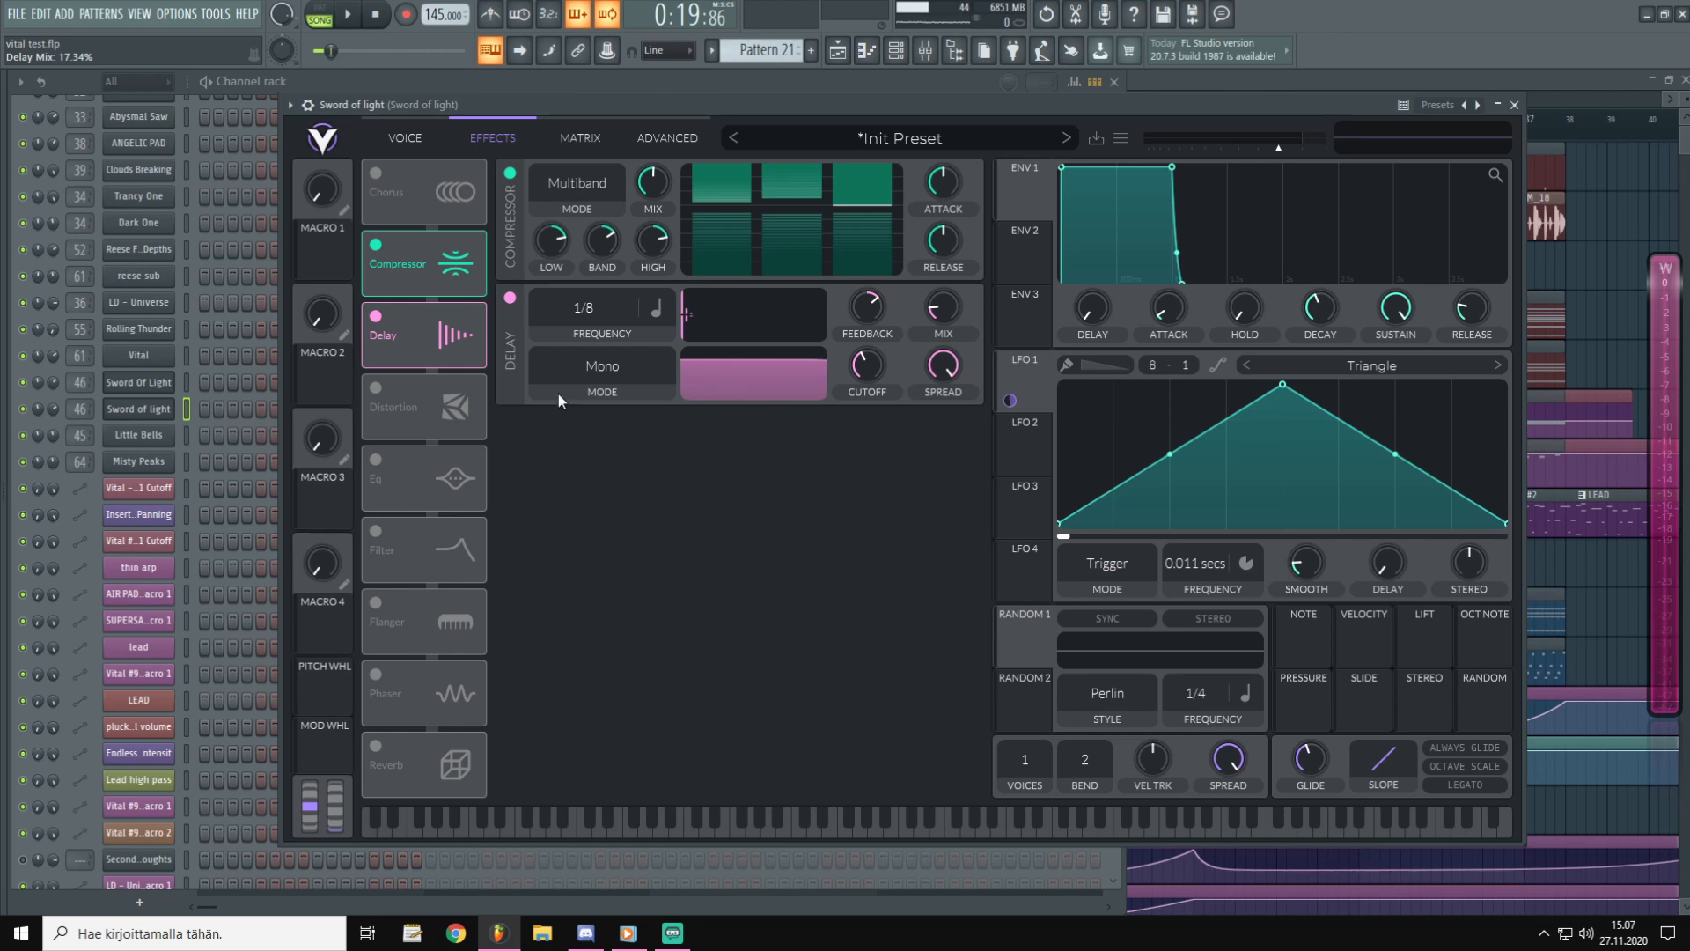
left_click(602, 366)
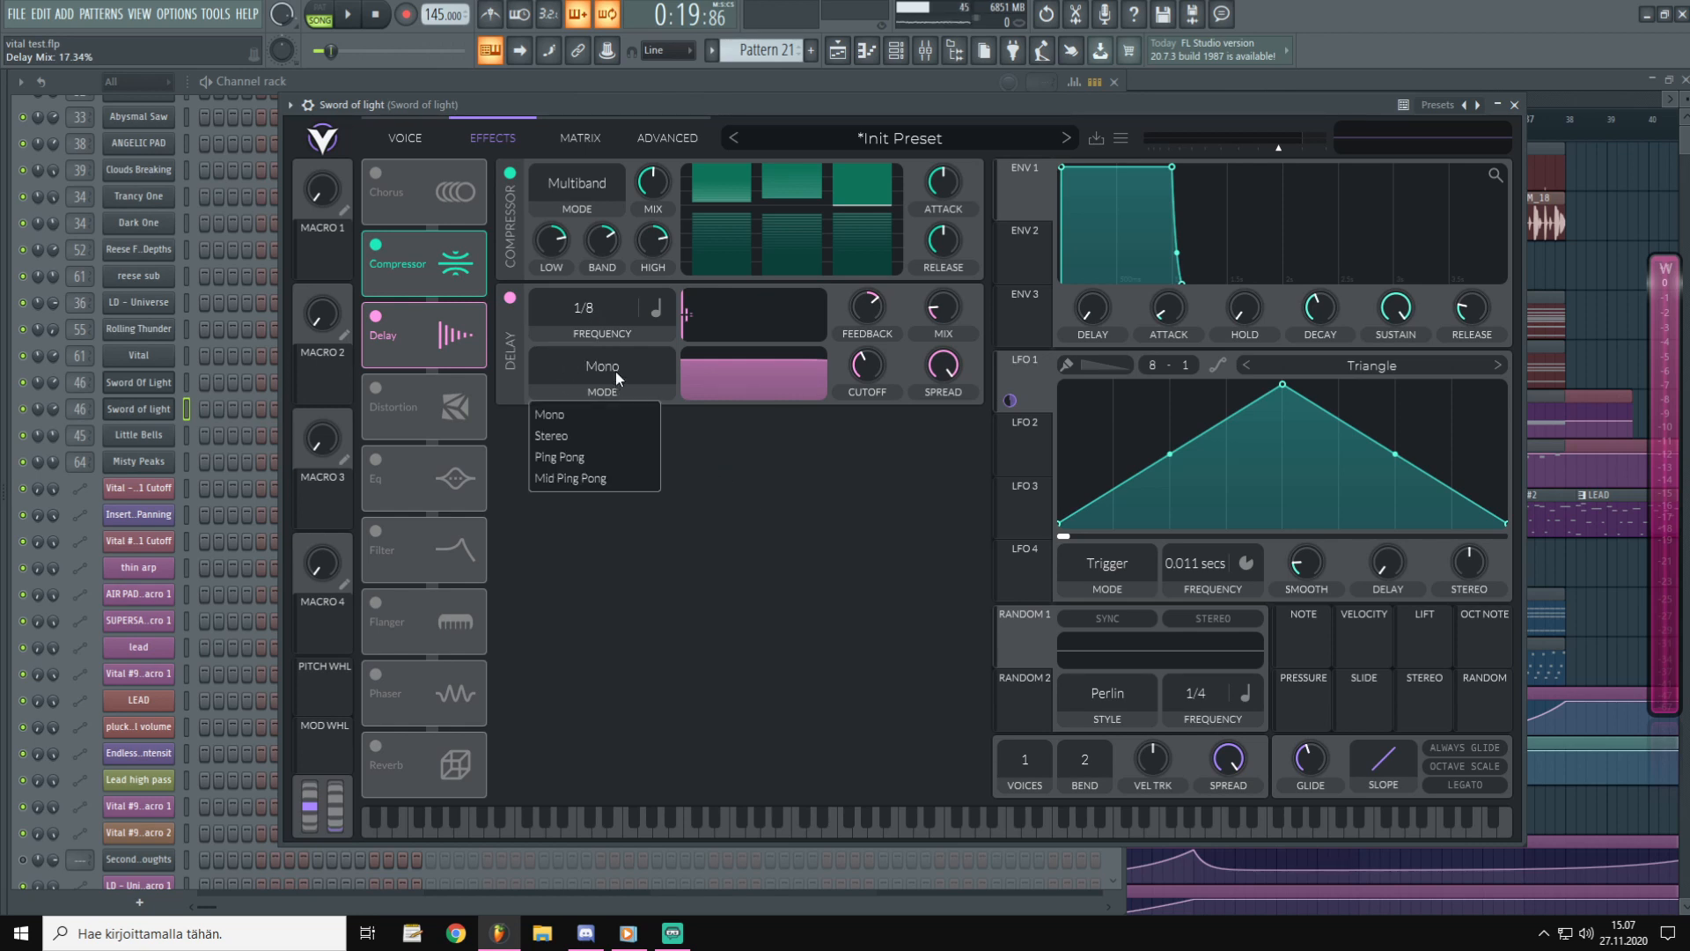
left_click(560, 456)
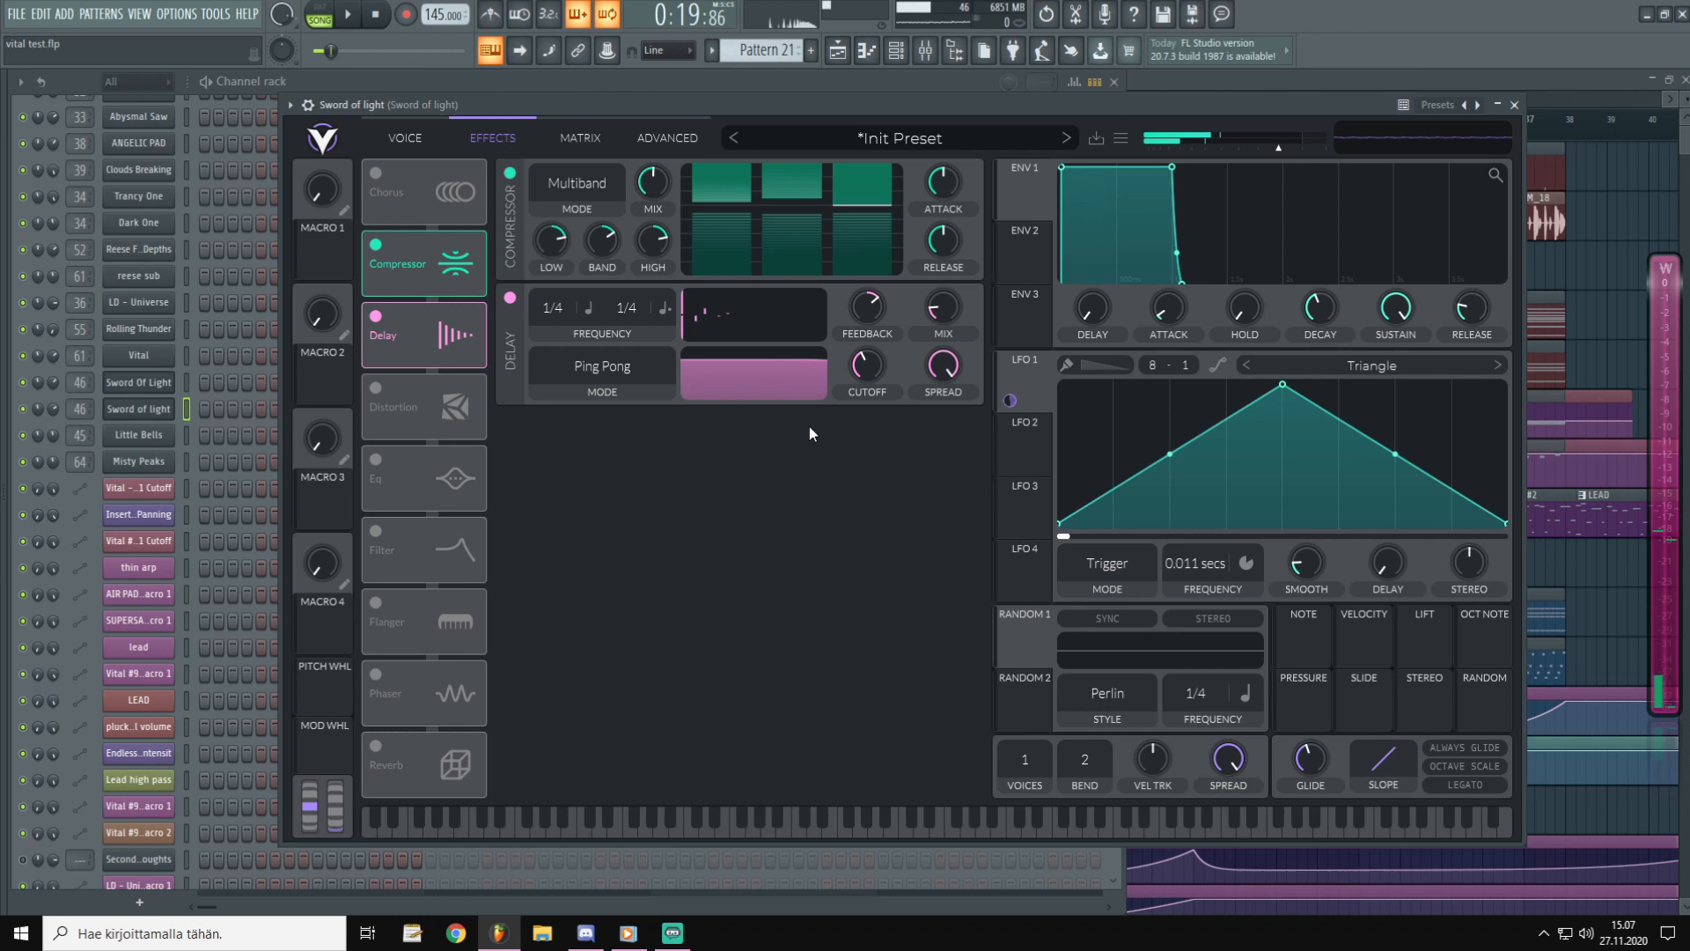
left_click_drag(866, 363, 867, 345)
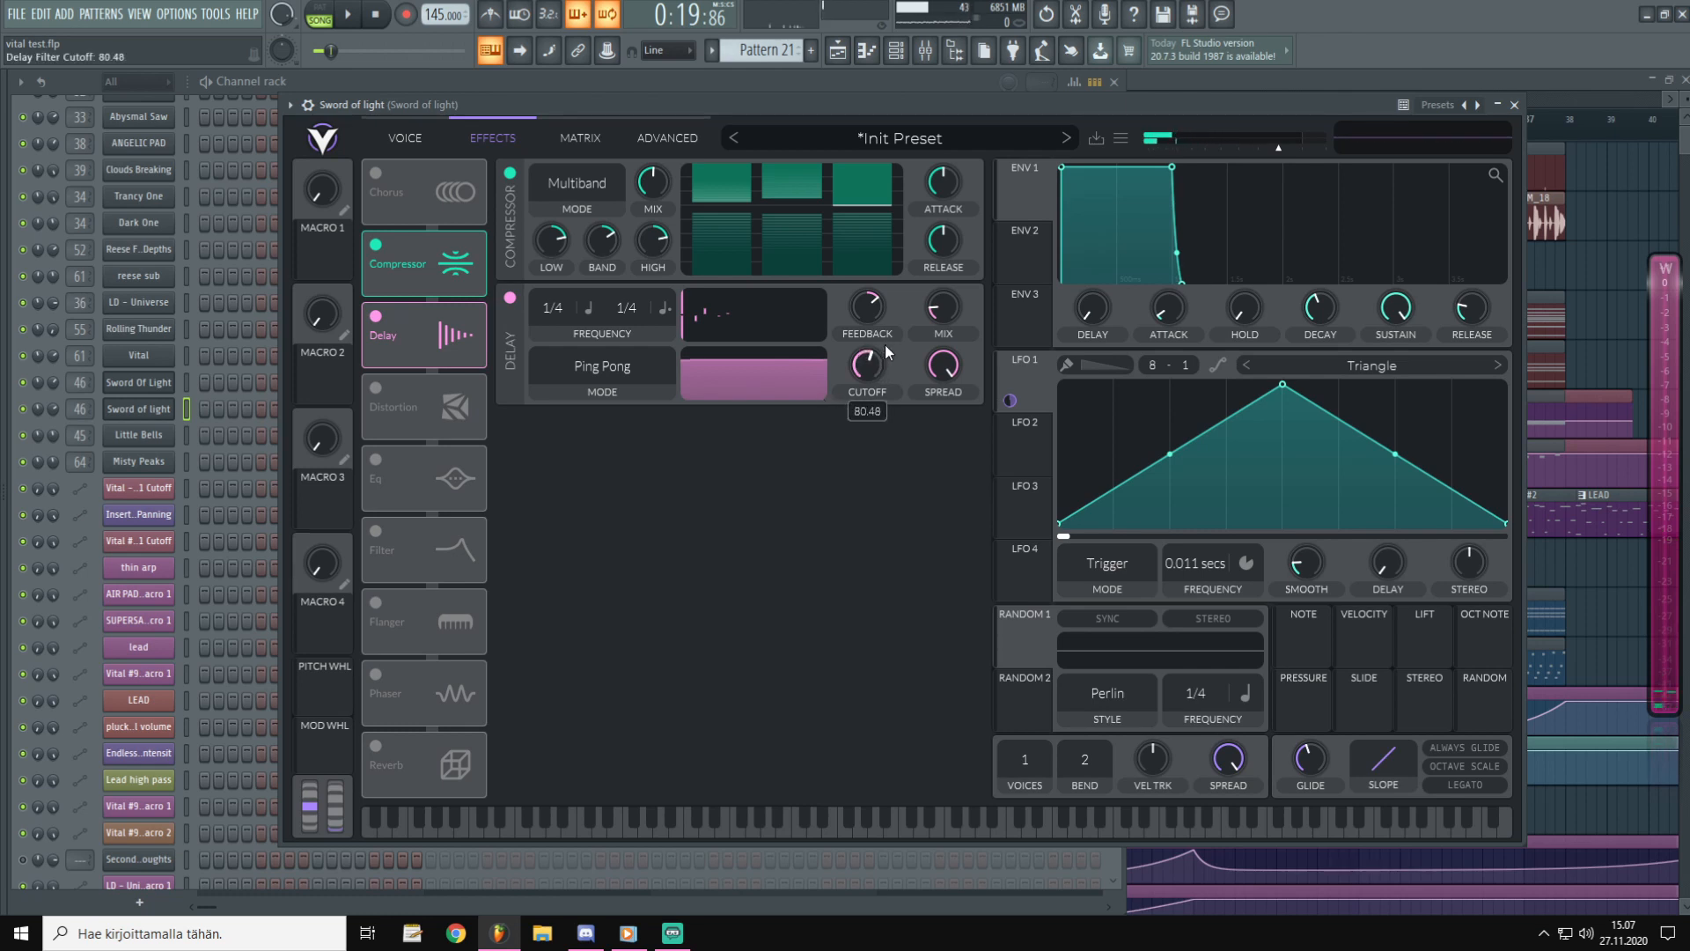
left_click_drag(938, 363, 938, 377)
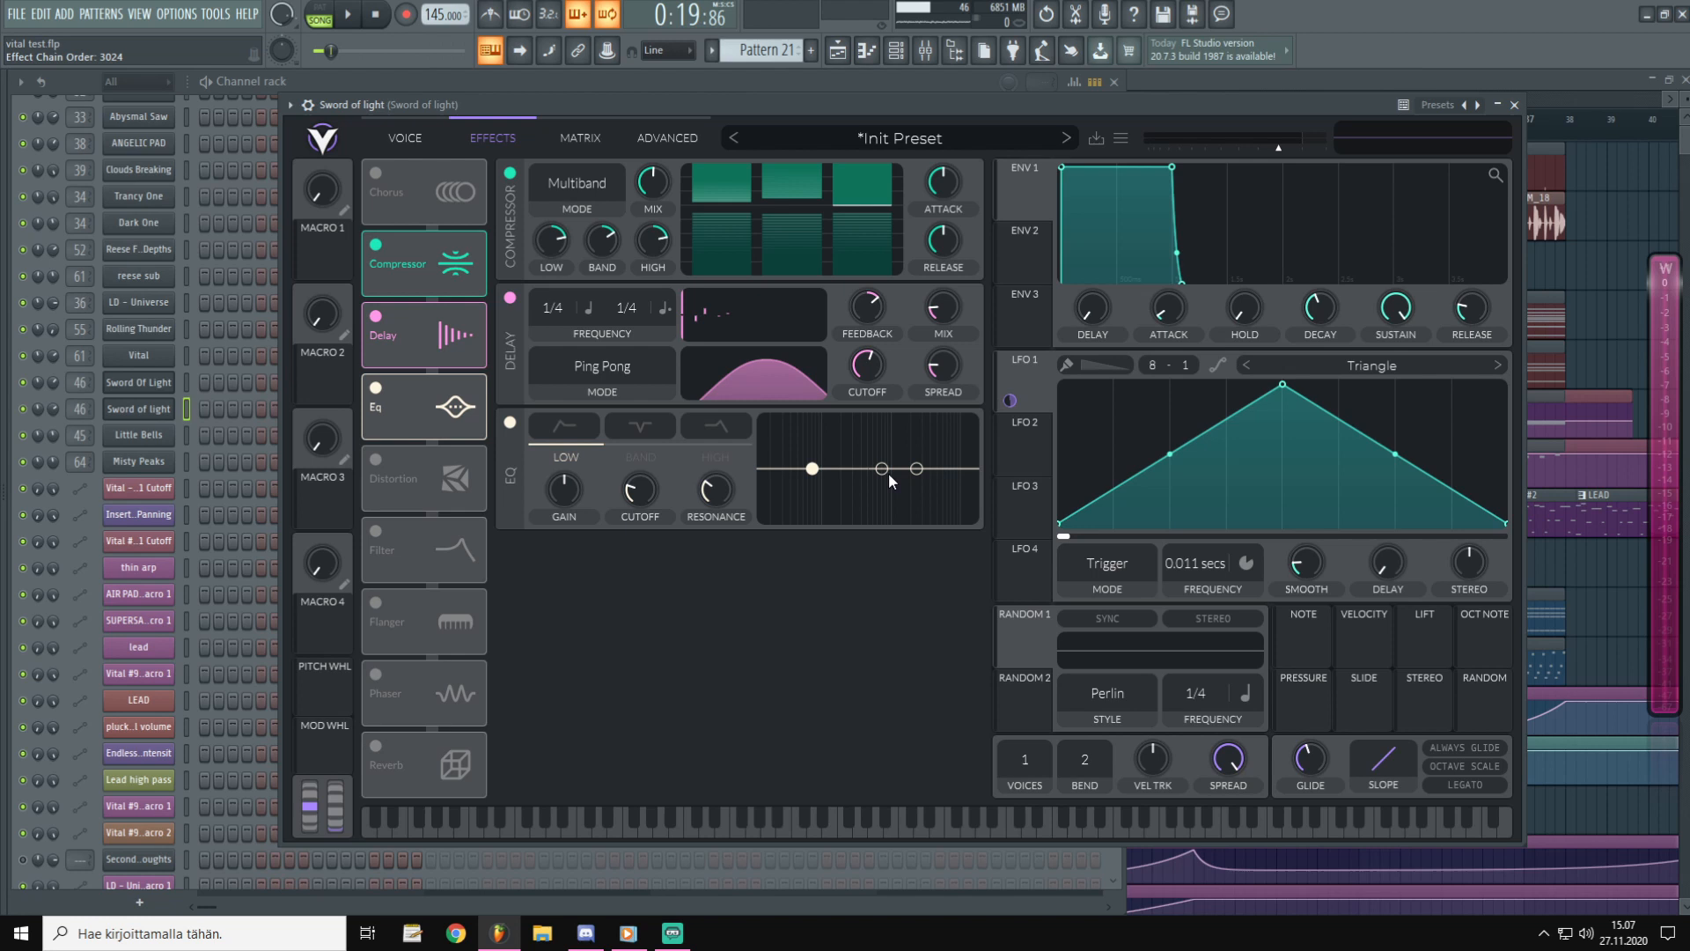
Pull the EQ middle band to about -2 dB near 500 Hz with resonance at zero.
left_click_drag(916, 468, 873, 475)
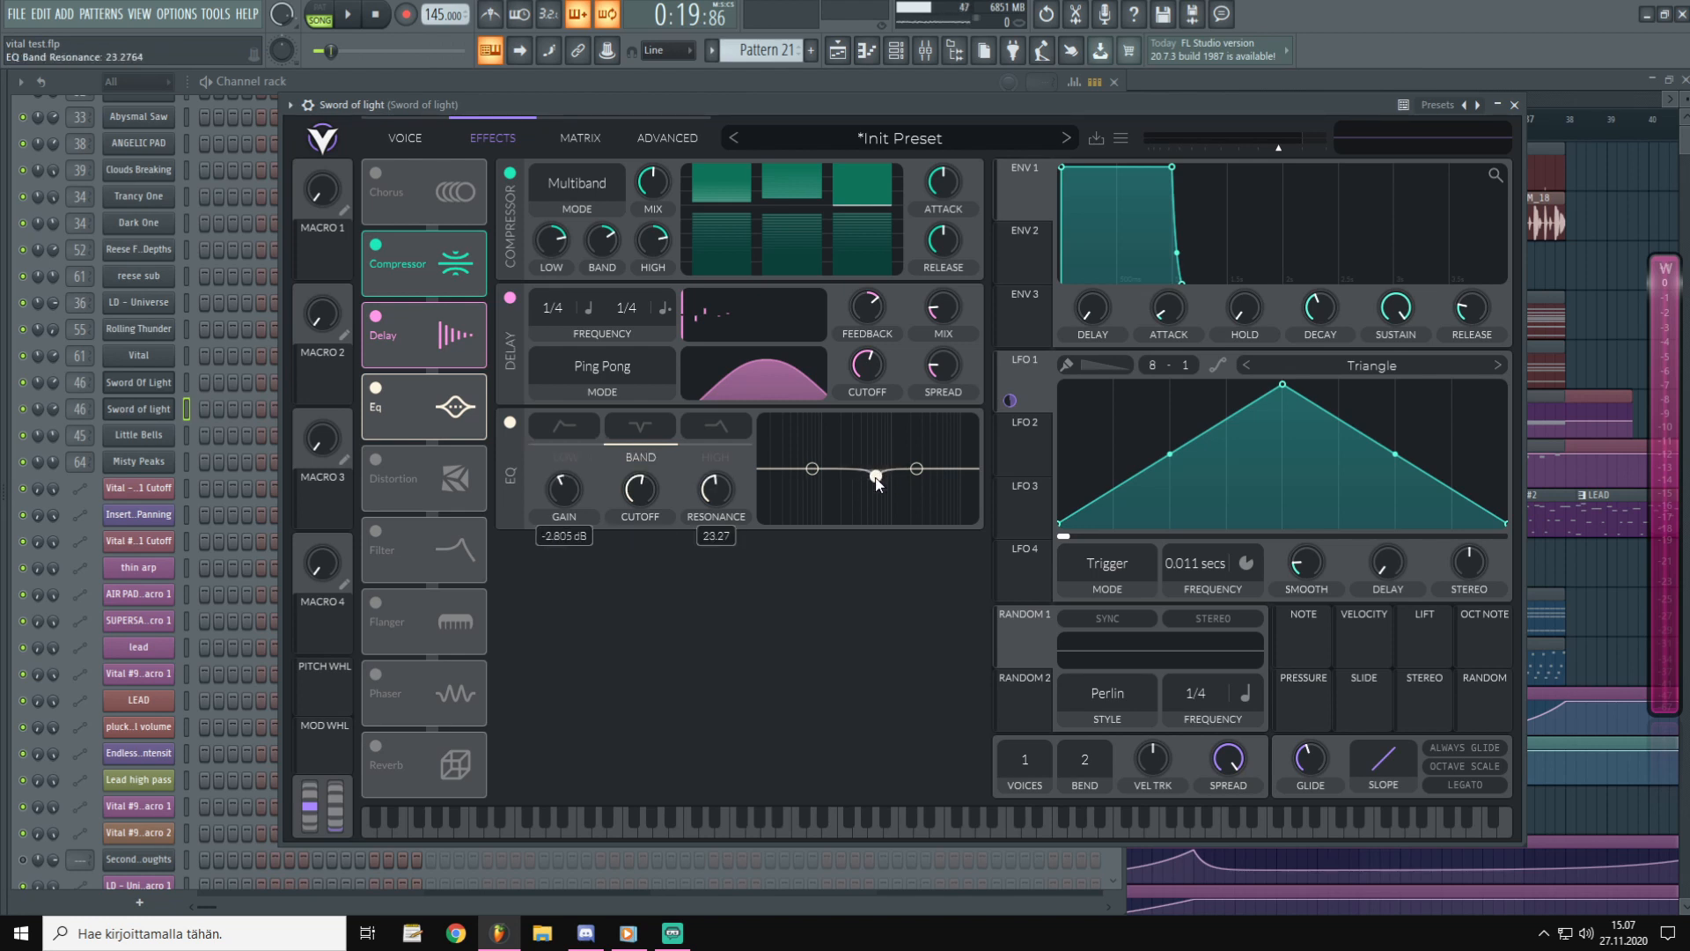
left_click_drag(873, 472, 875, 476)
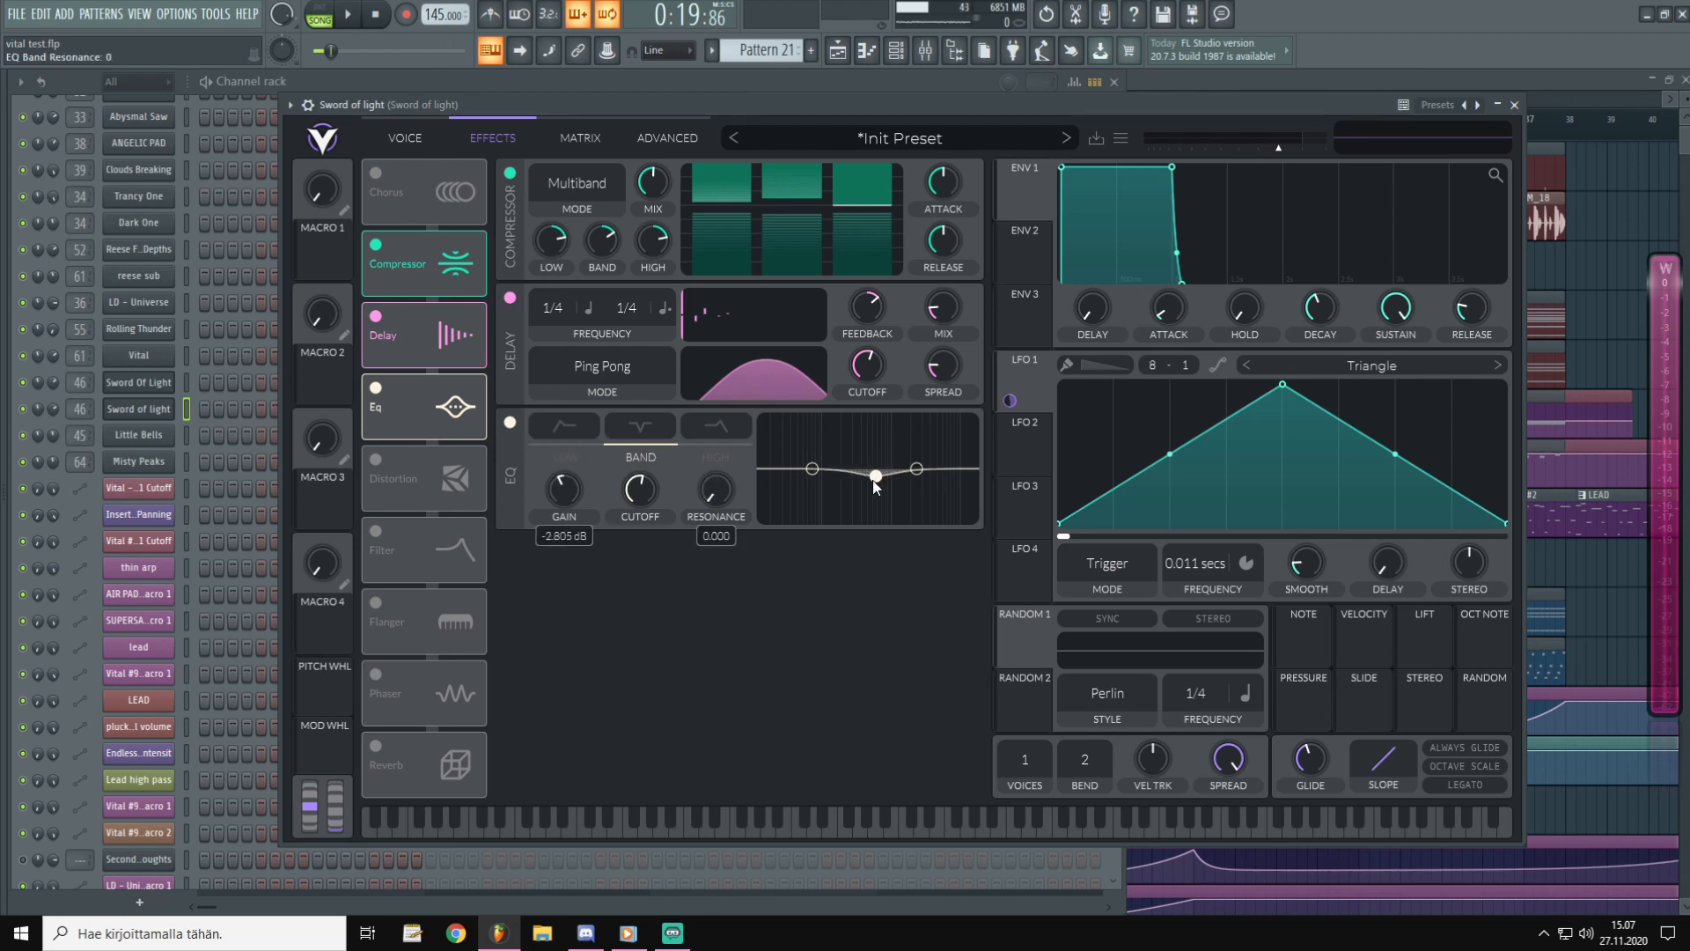
left_click_drag(875, 473, 861, 478)
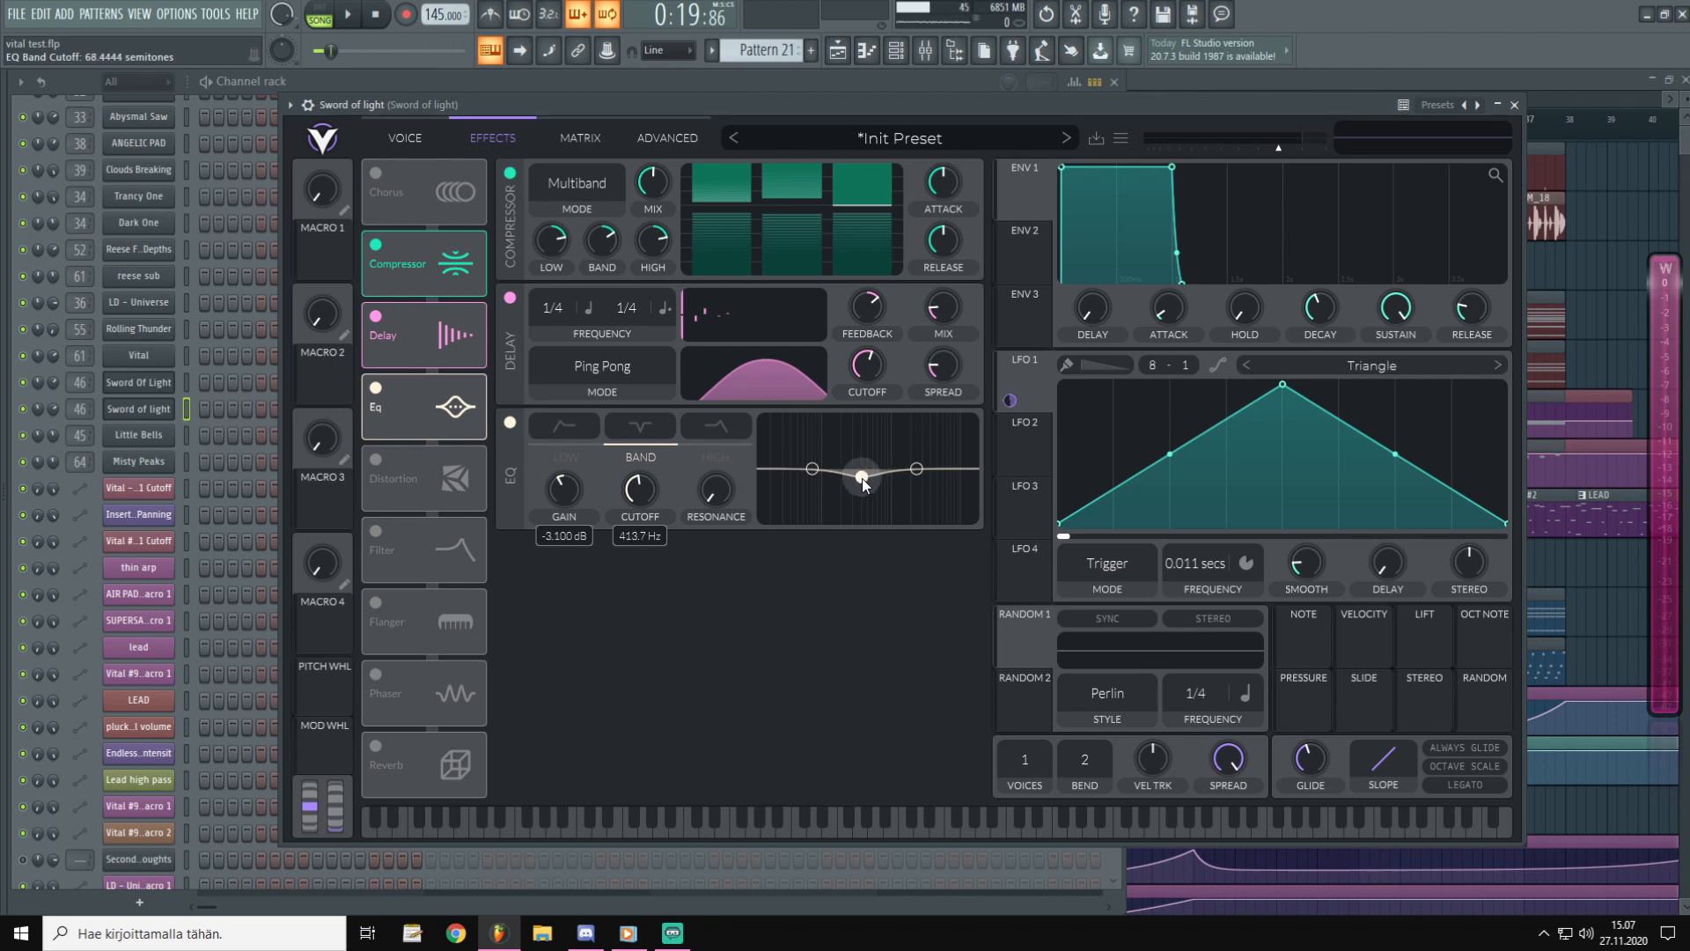
left_click_drag(861, 475, 868, 486)
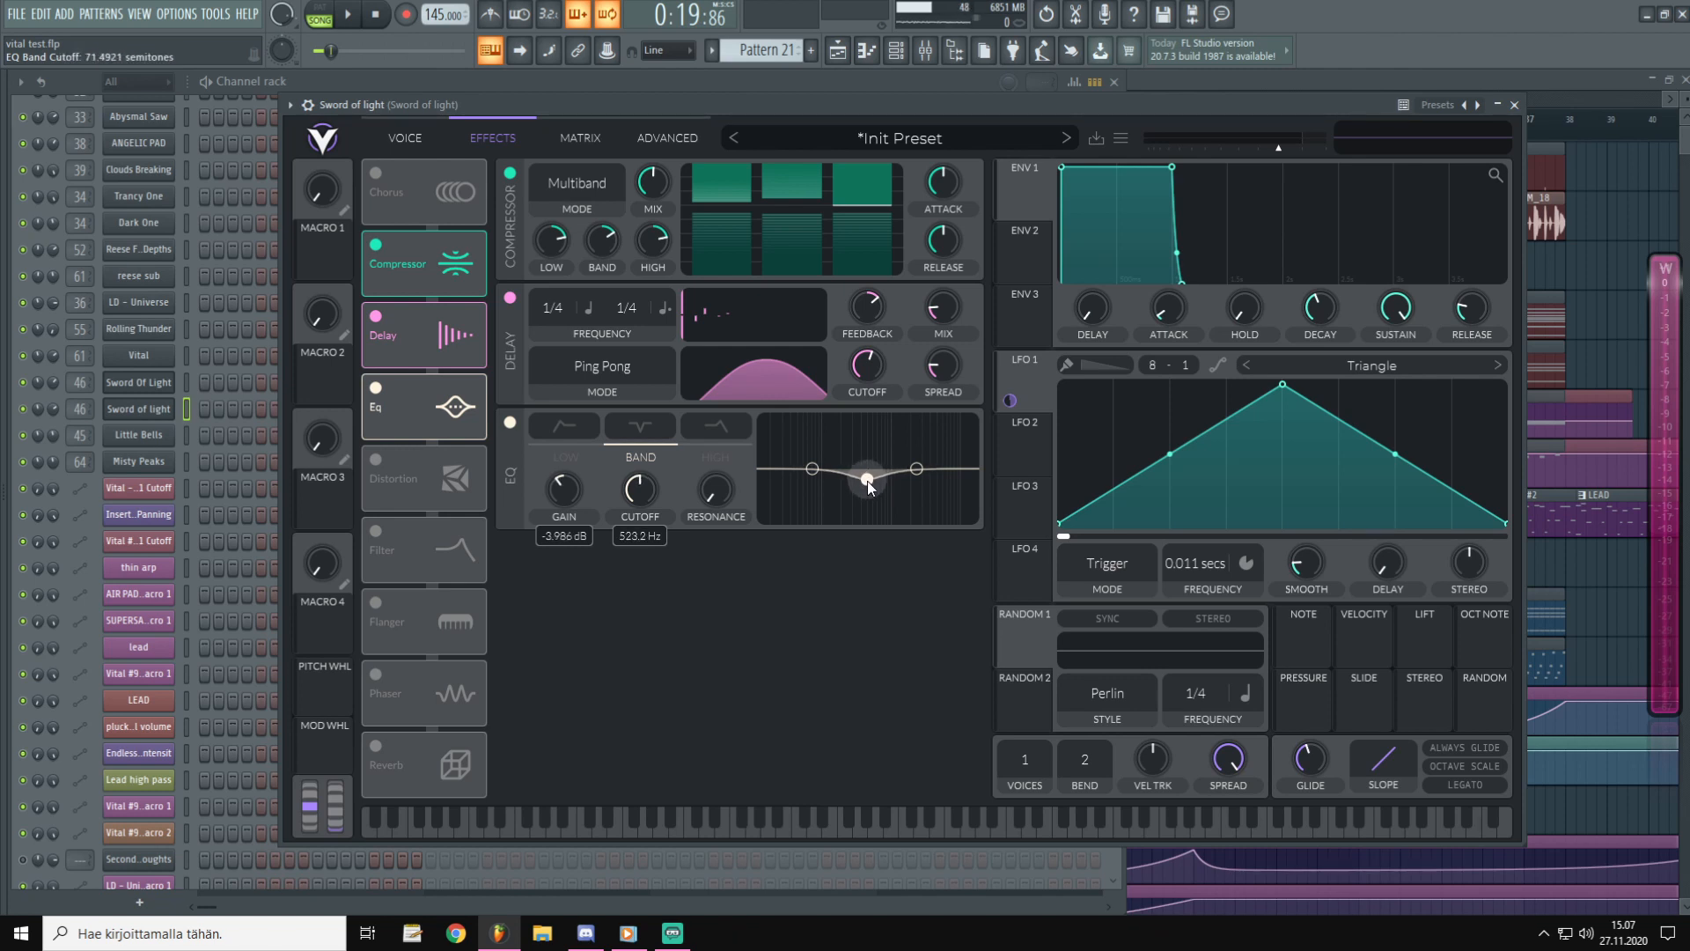
left_click_drag(868, 479, 867, 473)
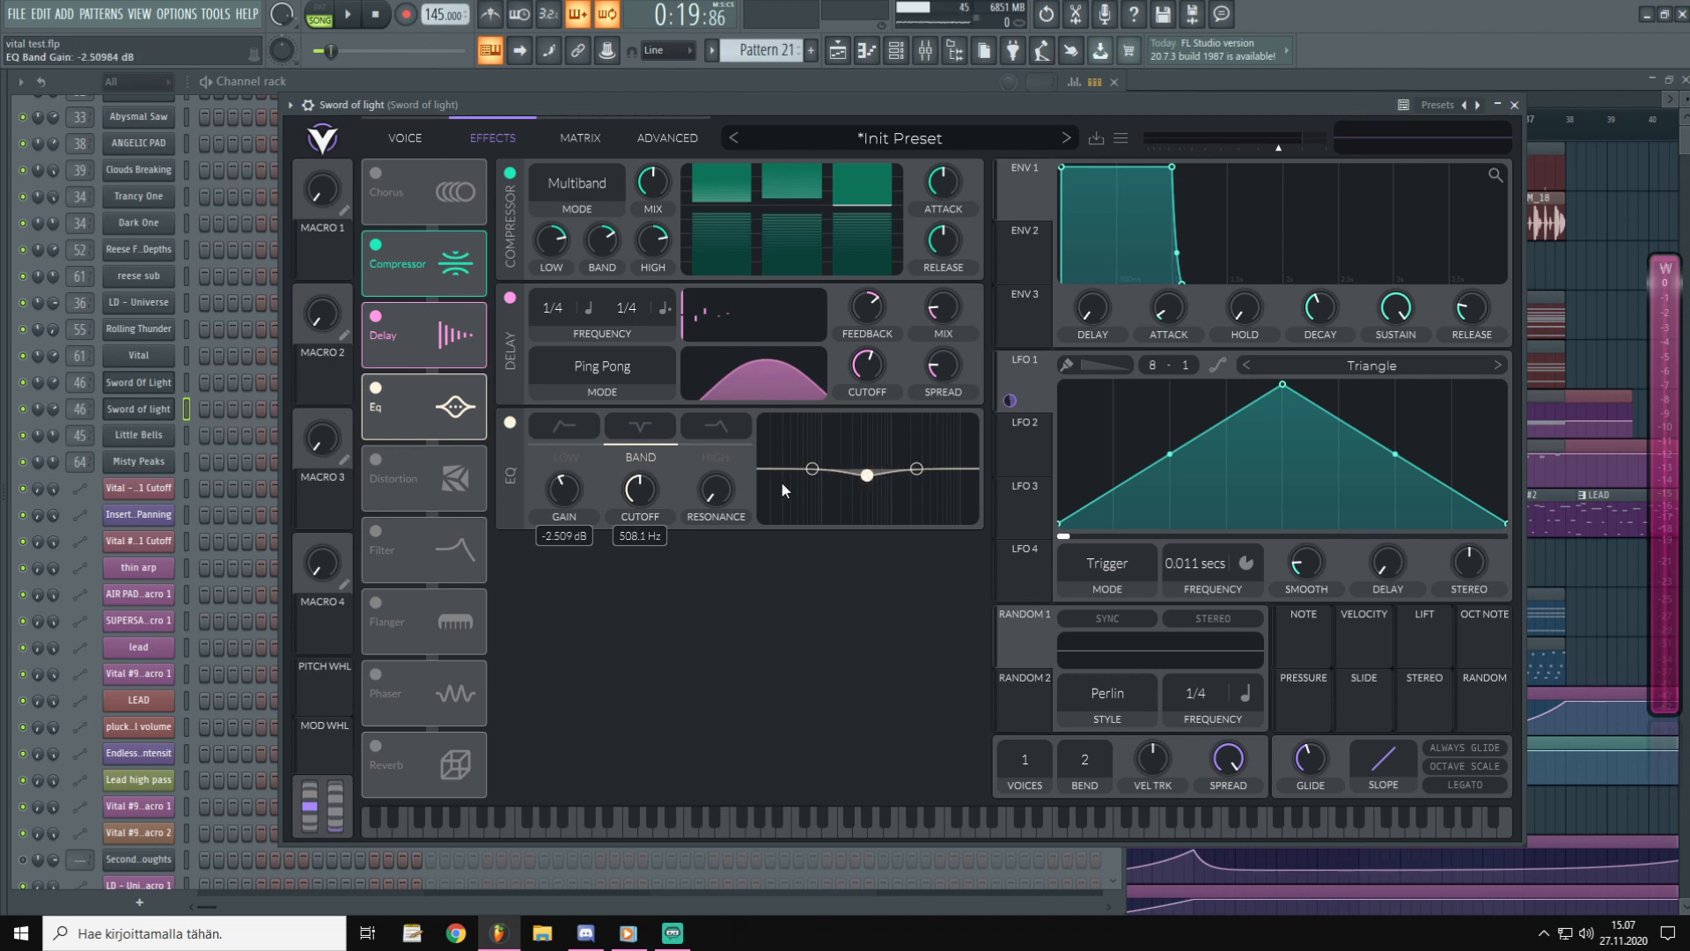
left_click_drag(562, 488, 561, 479)
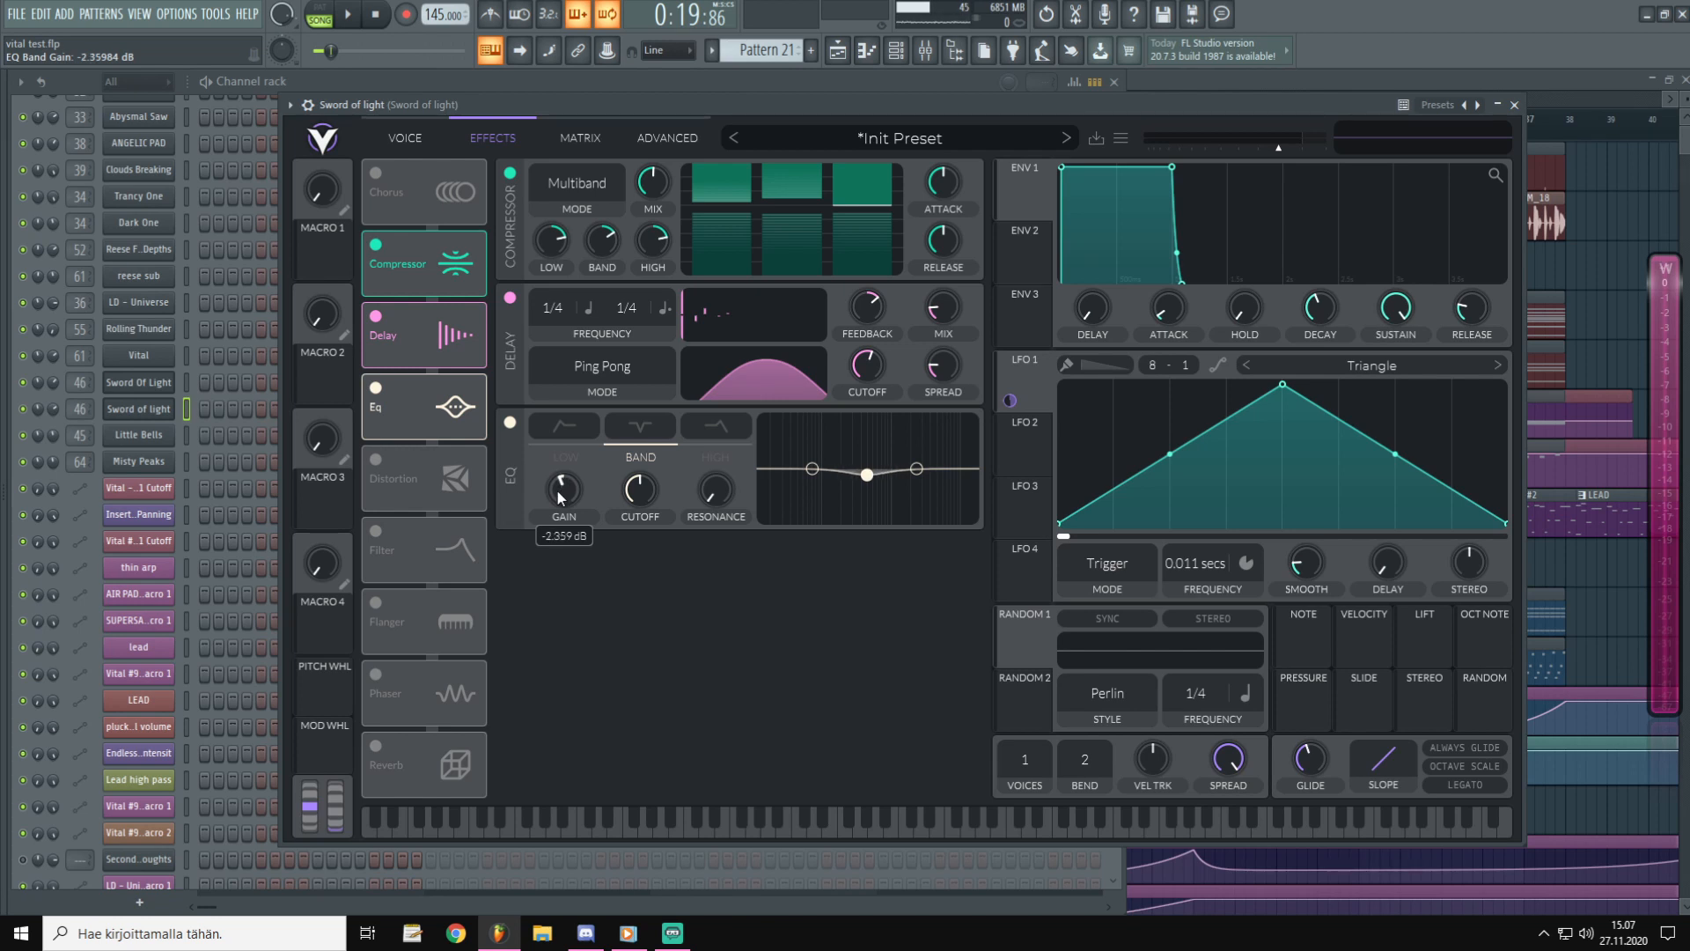
left_click_drag(561, 488, 562, 479)
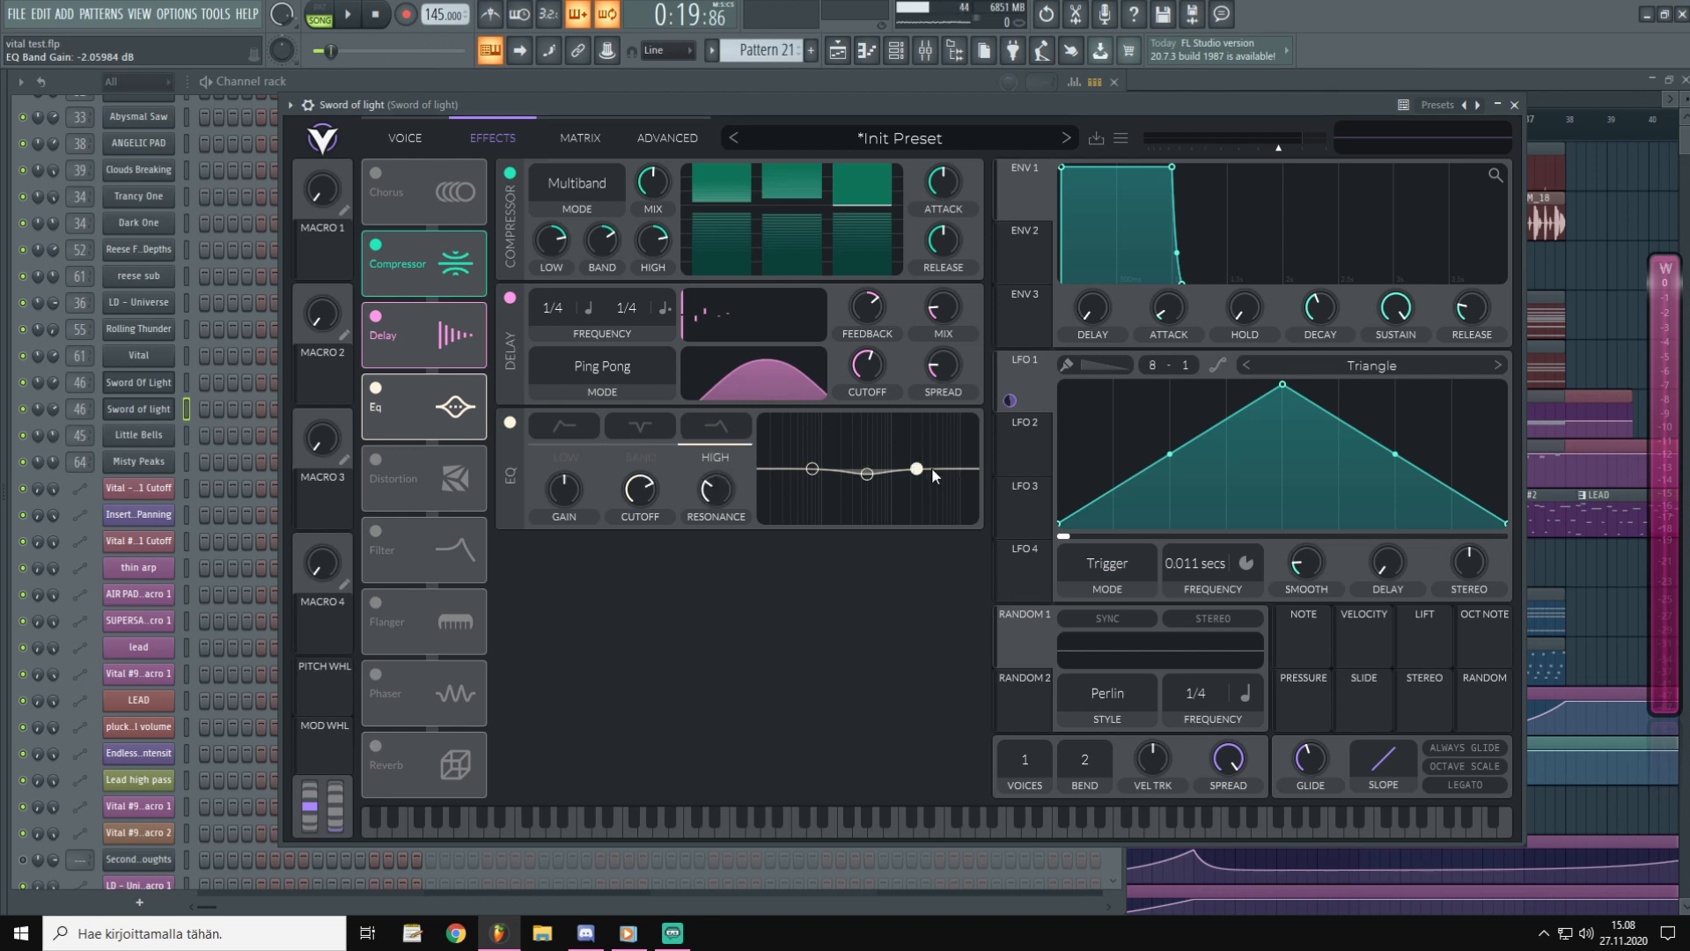
Boost the EQ high band about +1.8 dB around 5 kHz with resonance at zero.
left_click_drag(916, 468, 935, 460)
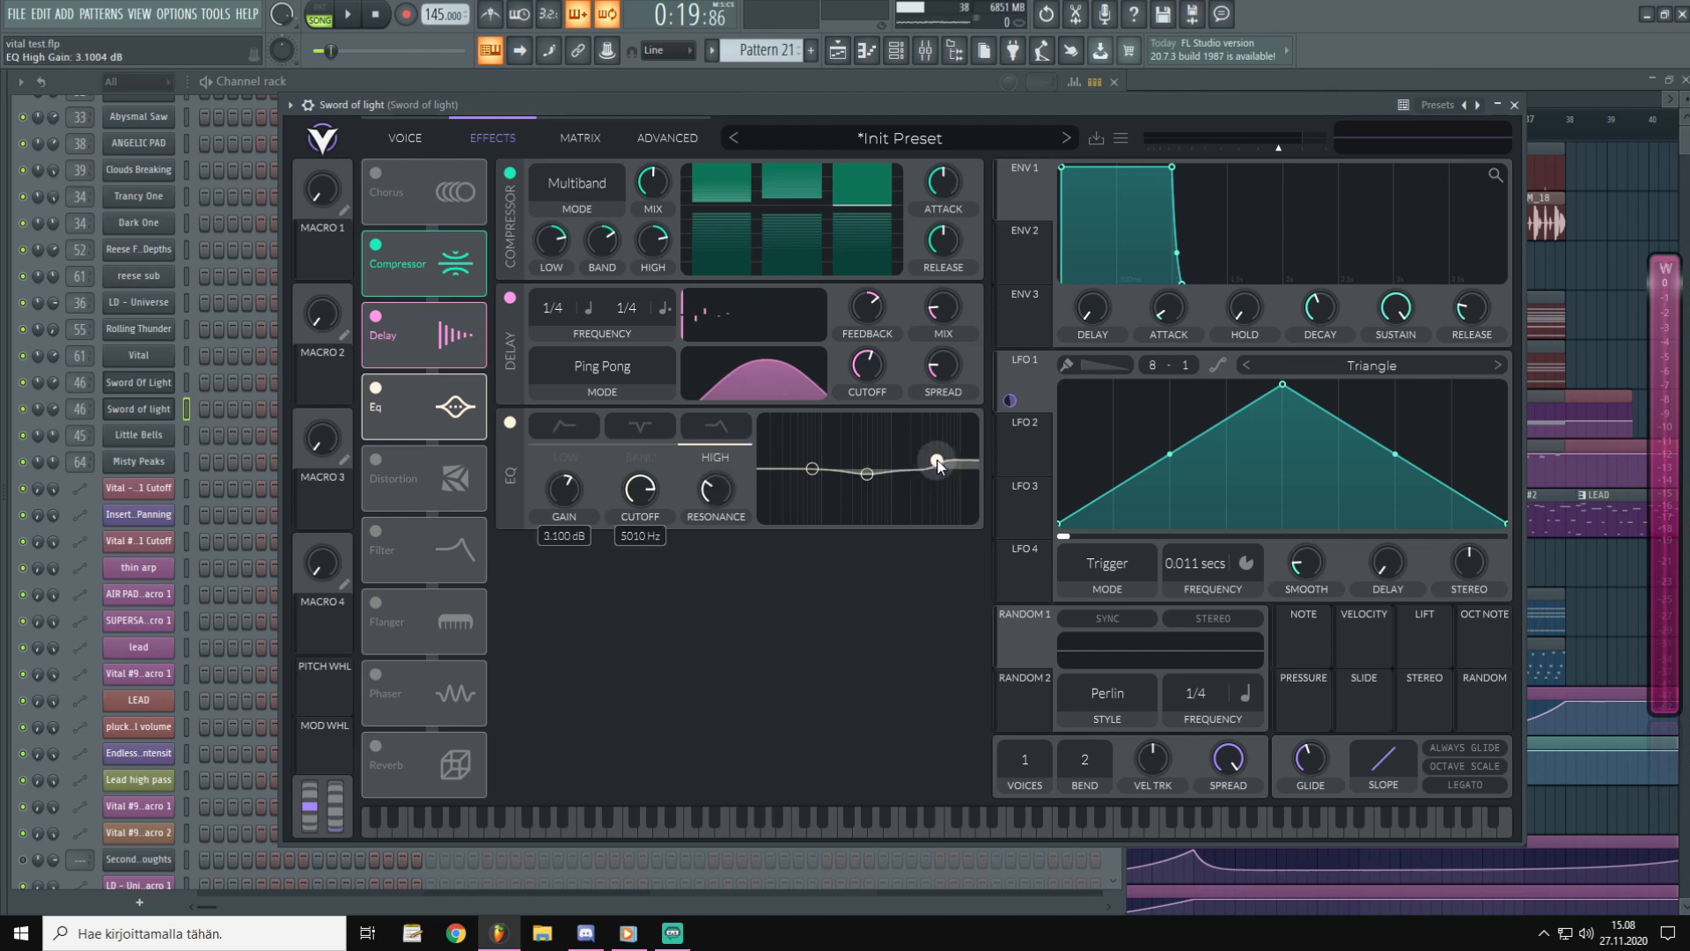
left_click_drag(935, 457, 924, 465)
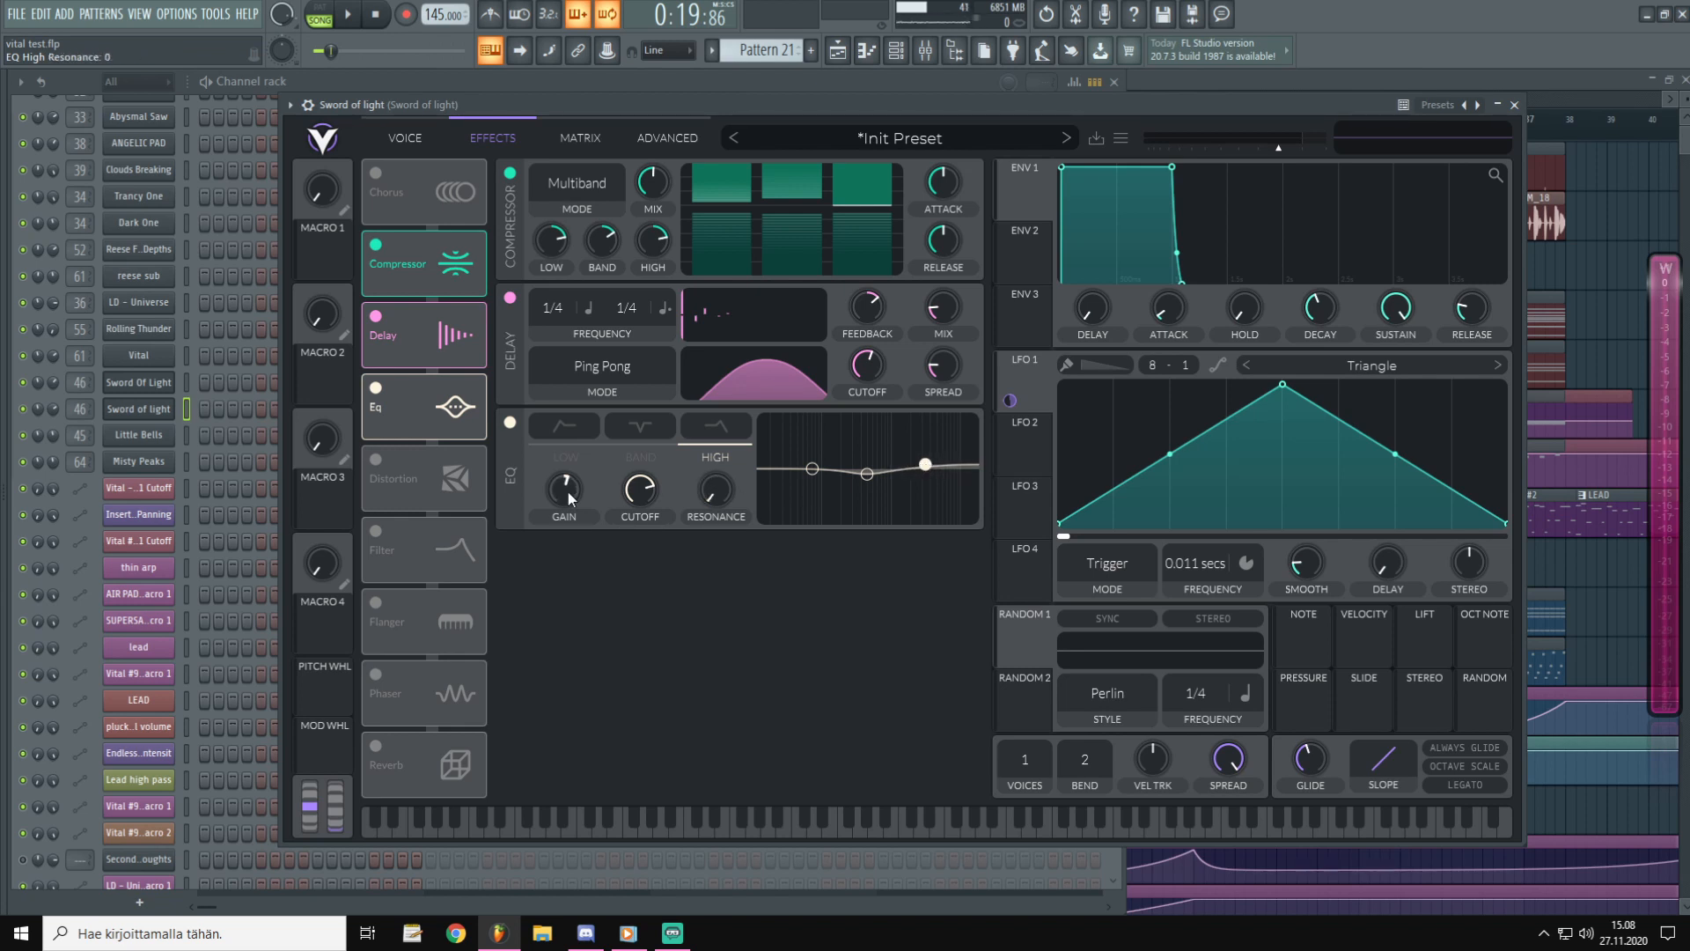
left_click_drag(563, 487, 563, 474)
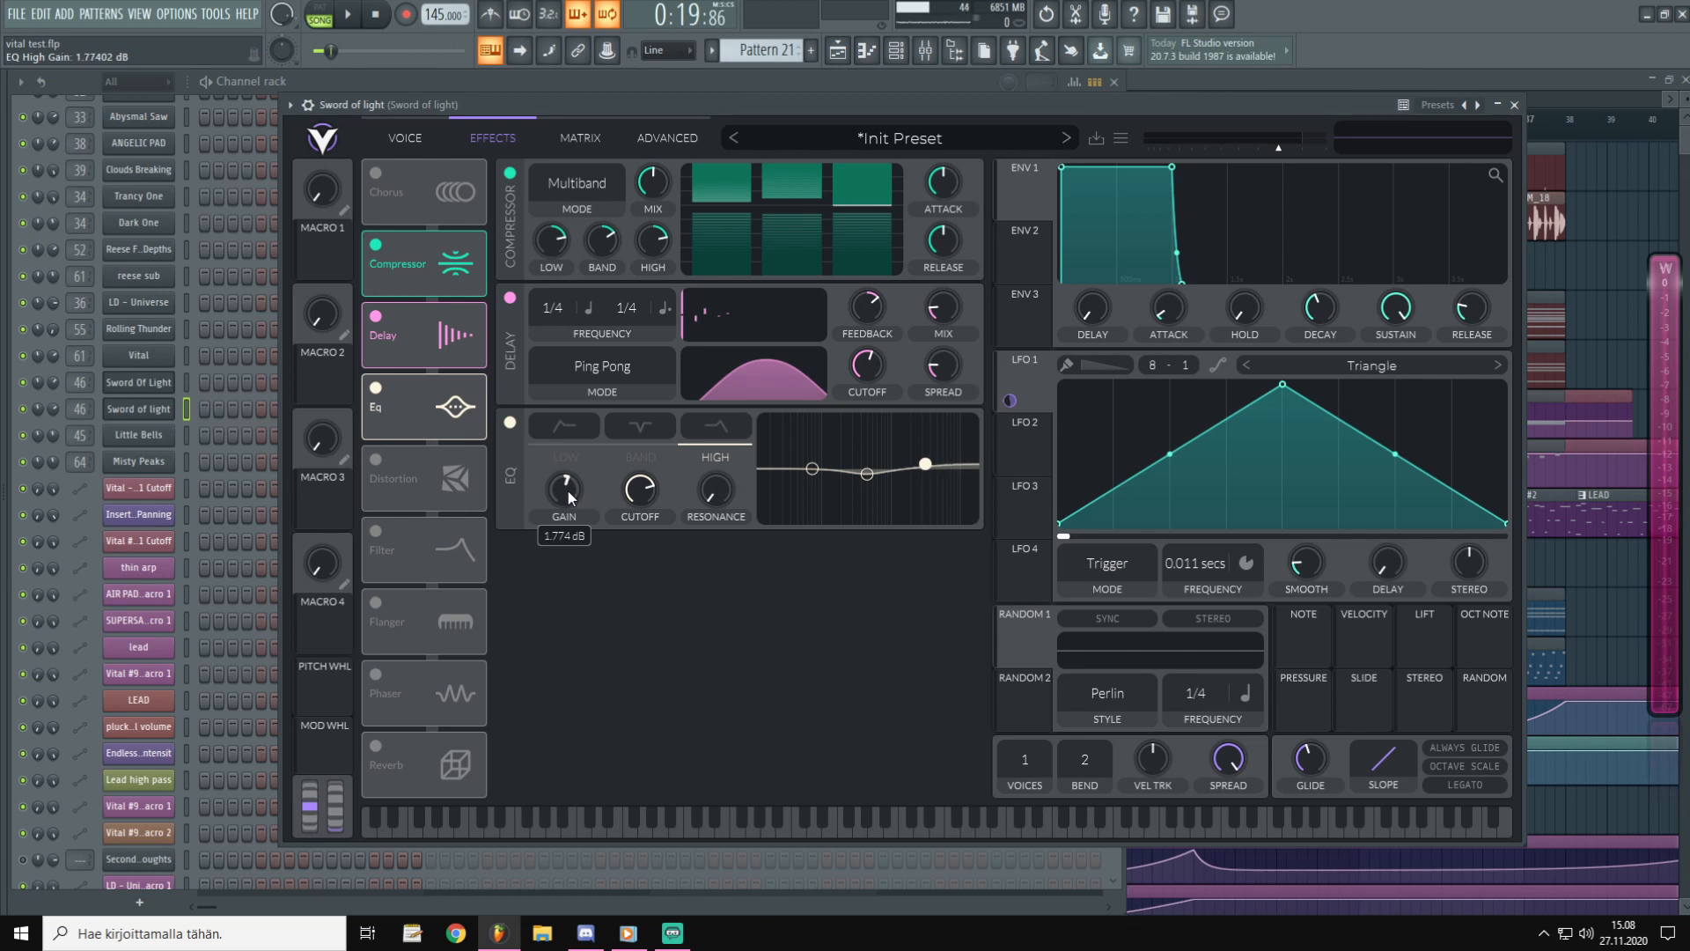
left_click_drag(563, 487, 564, 479)
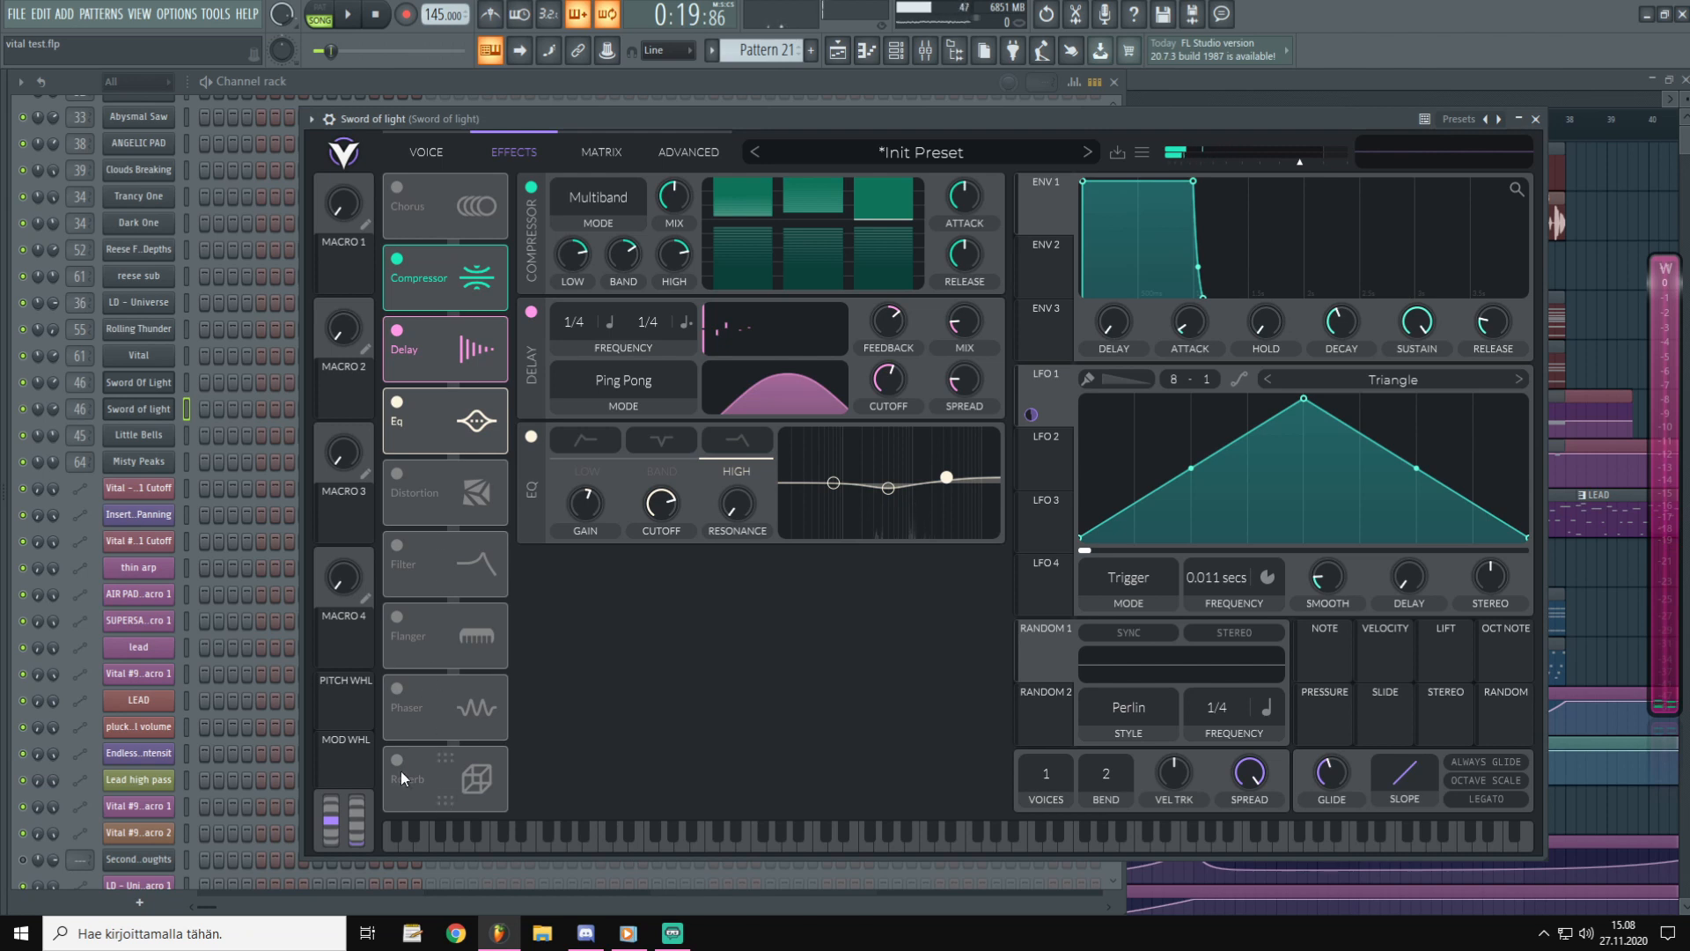
Enable the reverb, cut its highs about 4 dB and lengthen the decay to near 2.3 s.
left_click(443, 778)
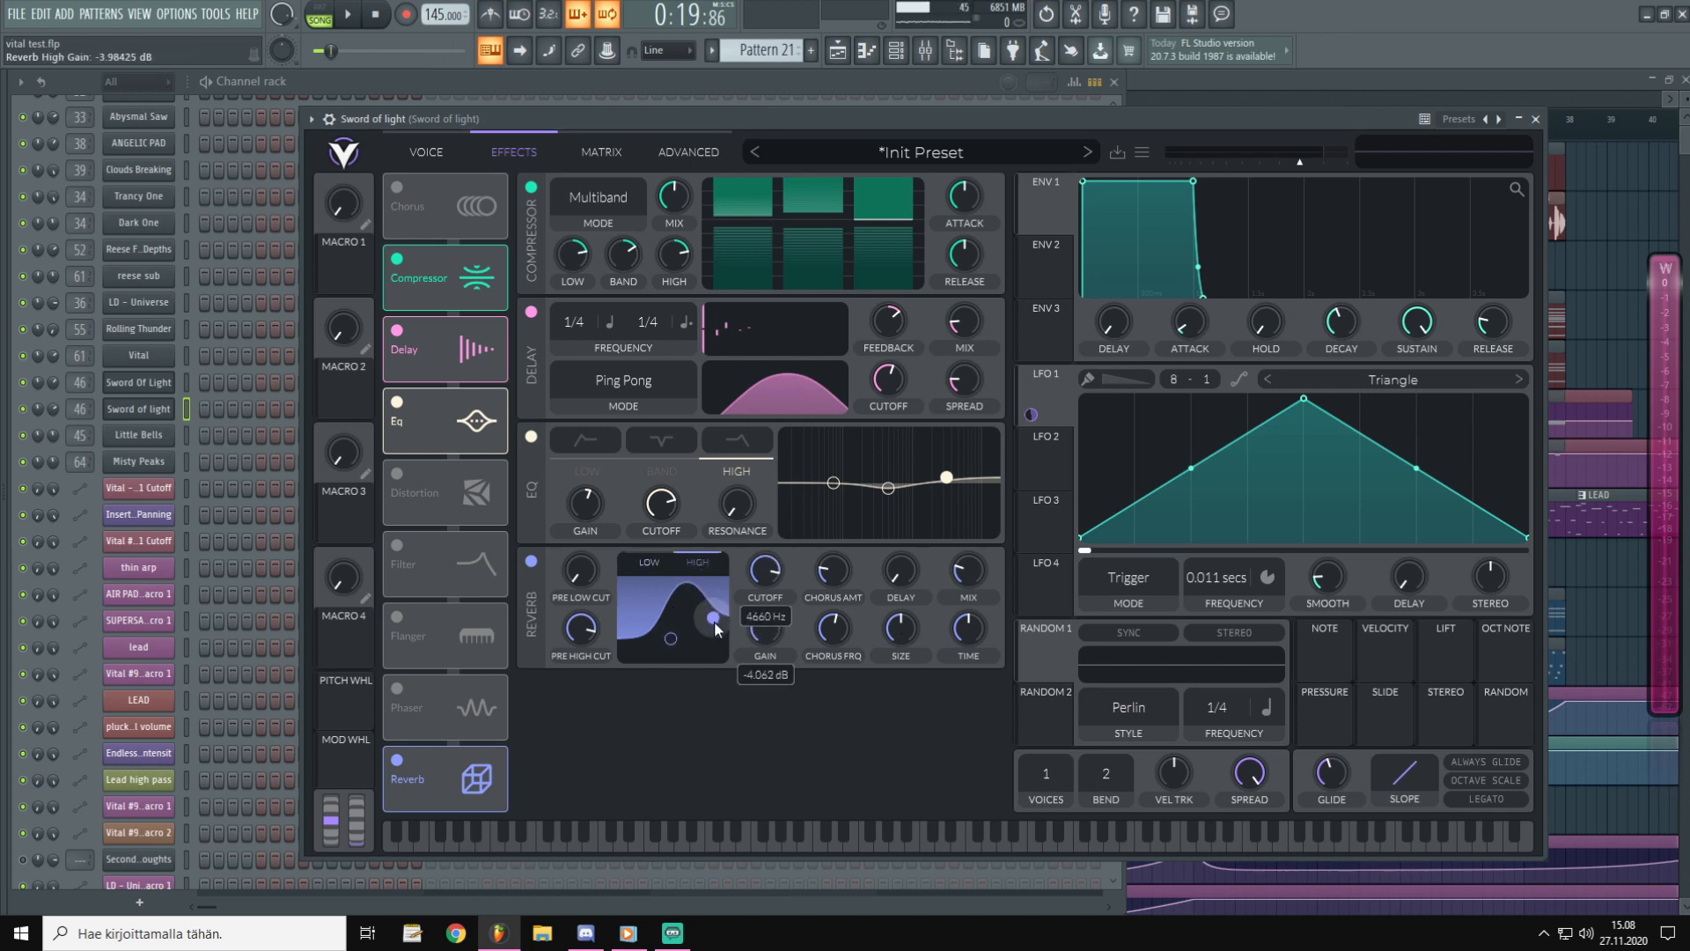
left_click_drag(669, 616, 712, 639)
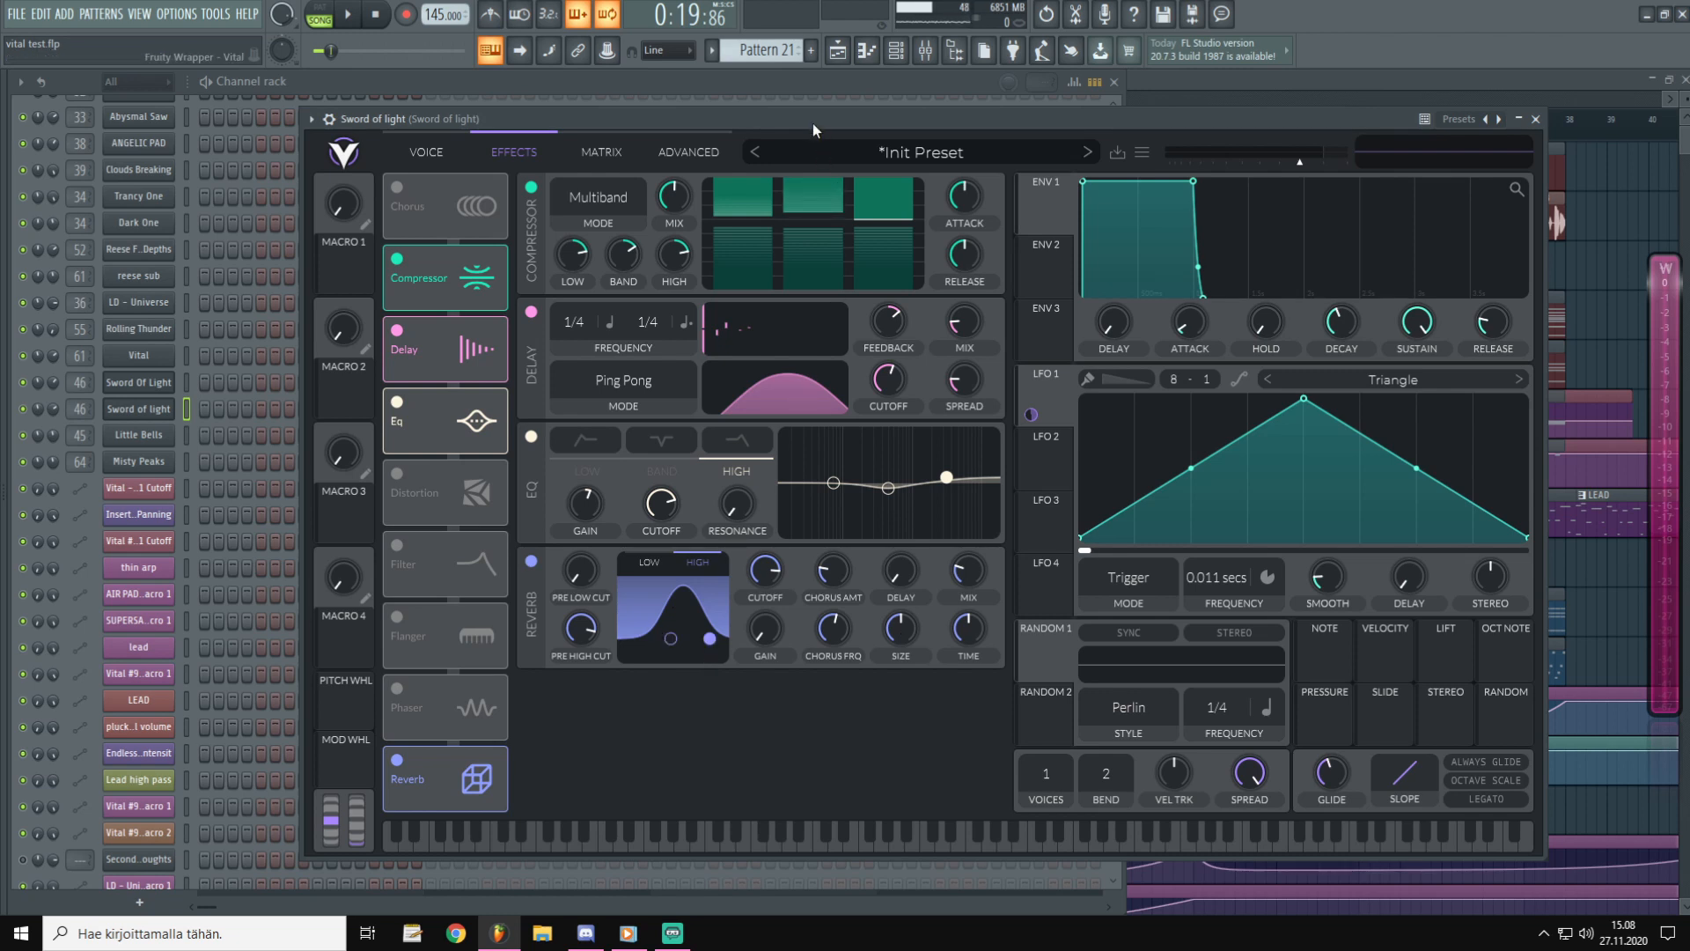
left_click_drag(965, 625, 965, 604)
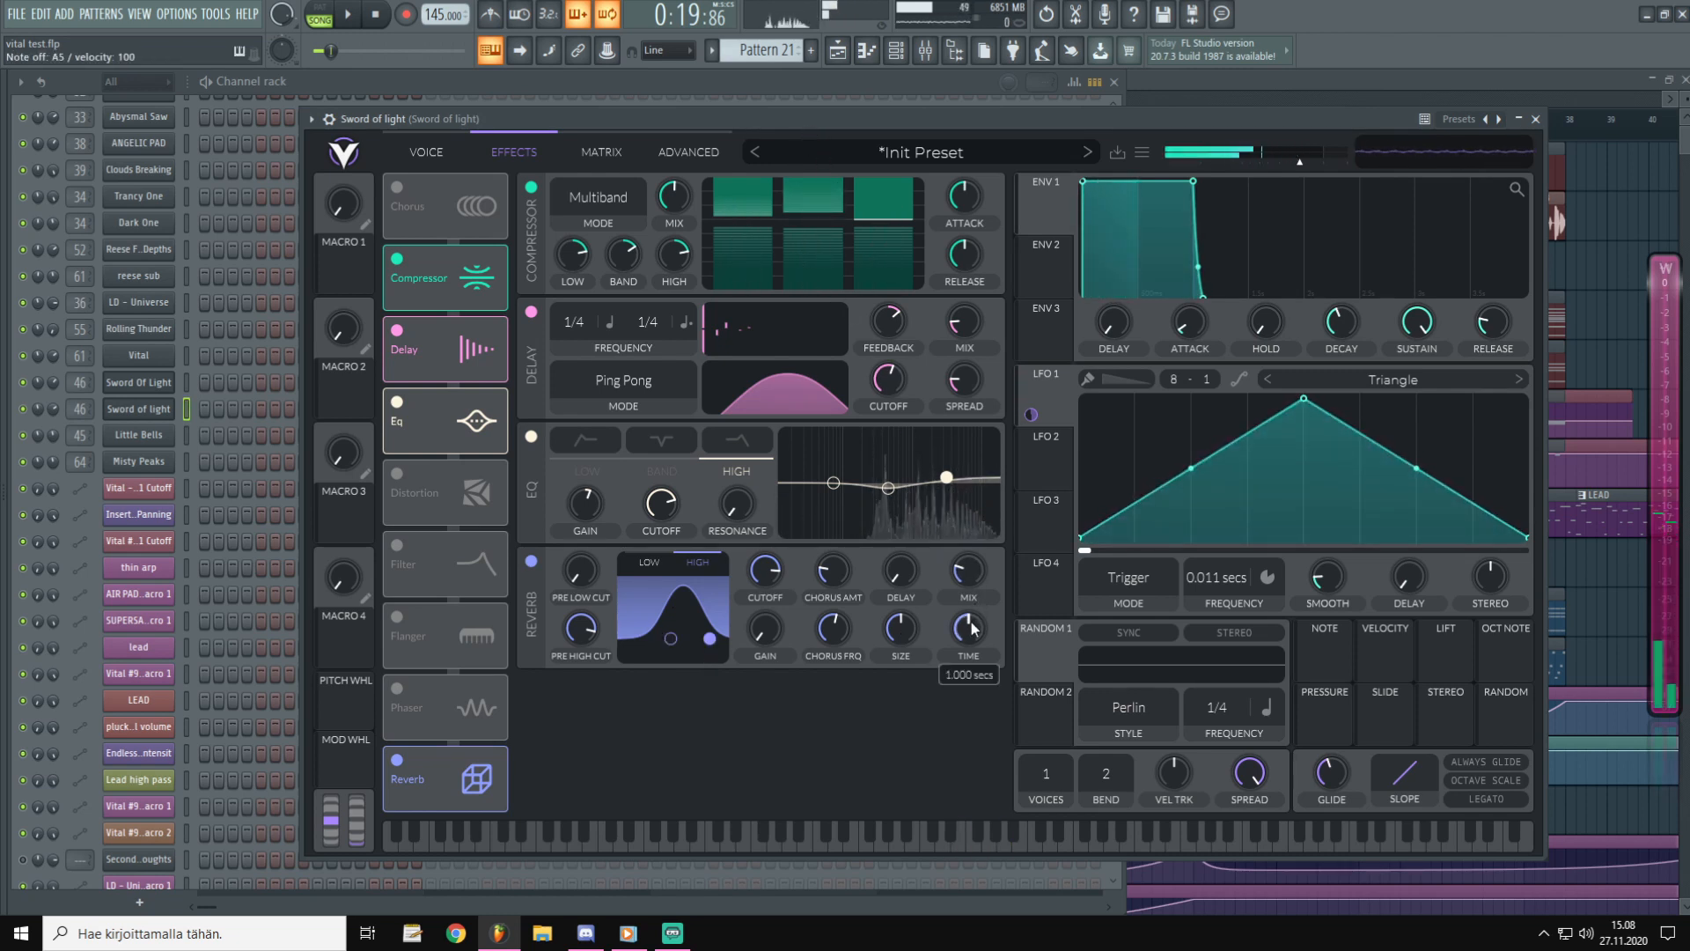
left_click_drag(966, 629, 981, 620)
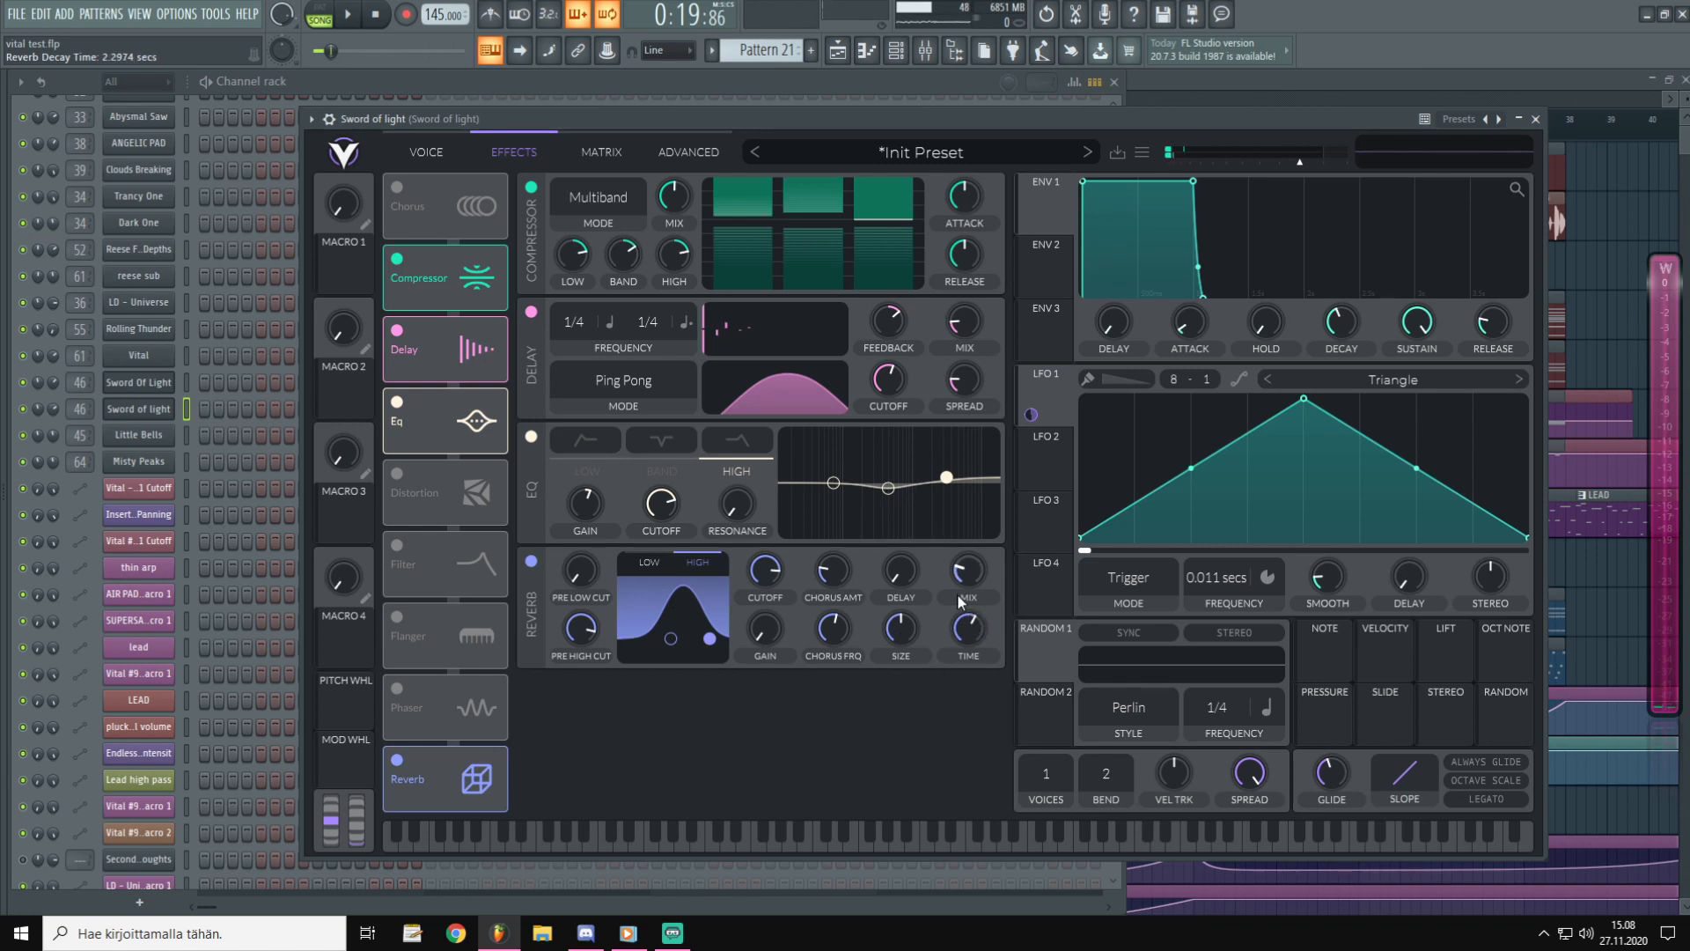
Set the reverb mix to 20% and adjust its size.
left_click_drag(963, 569, 963, 589)
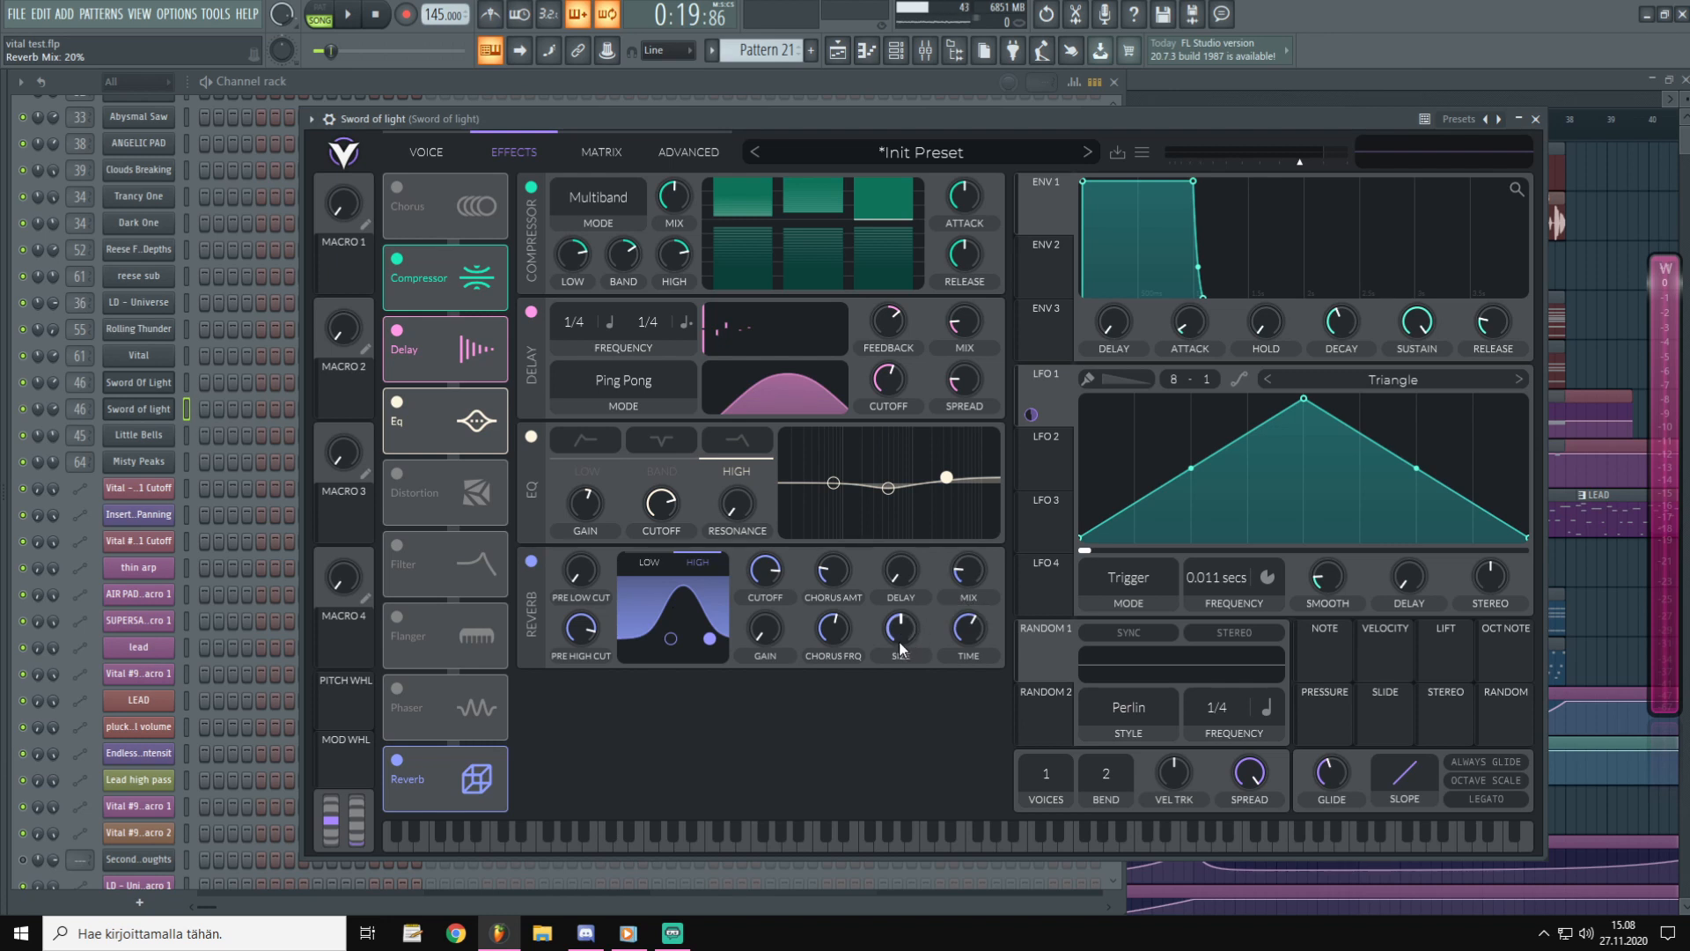
left_click_drag(900, 631, 900, 604)
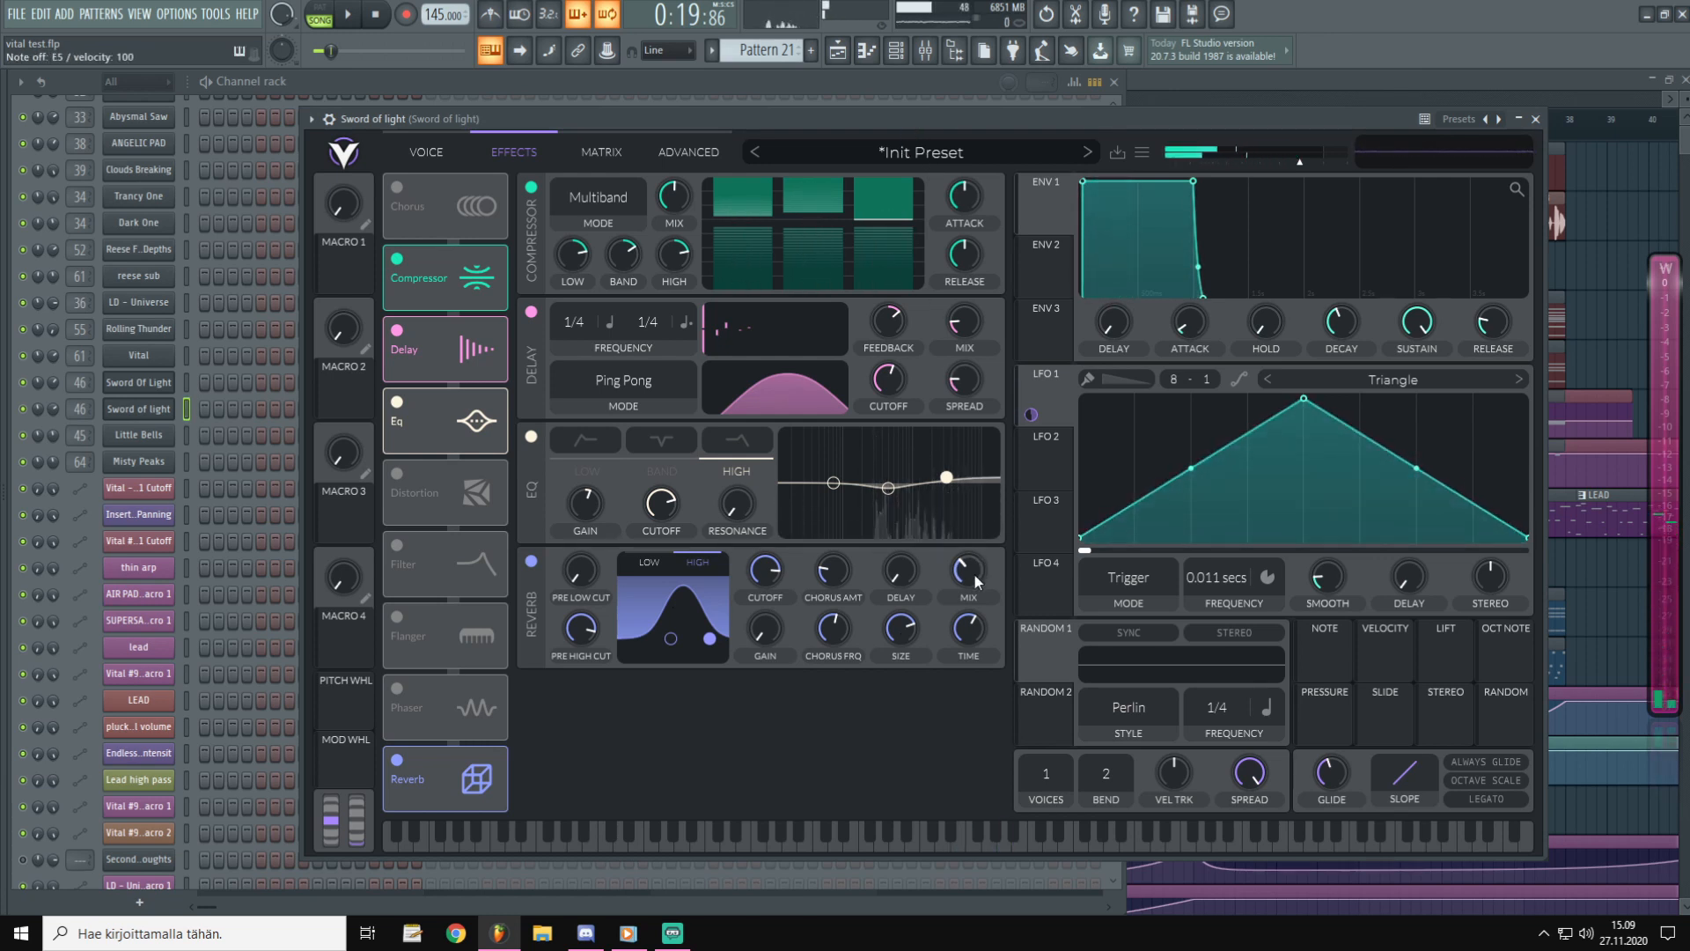
left_click_drag(965, 568, 965, 560)
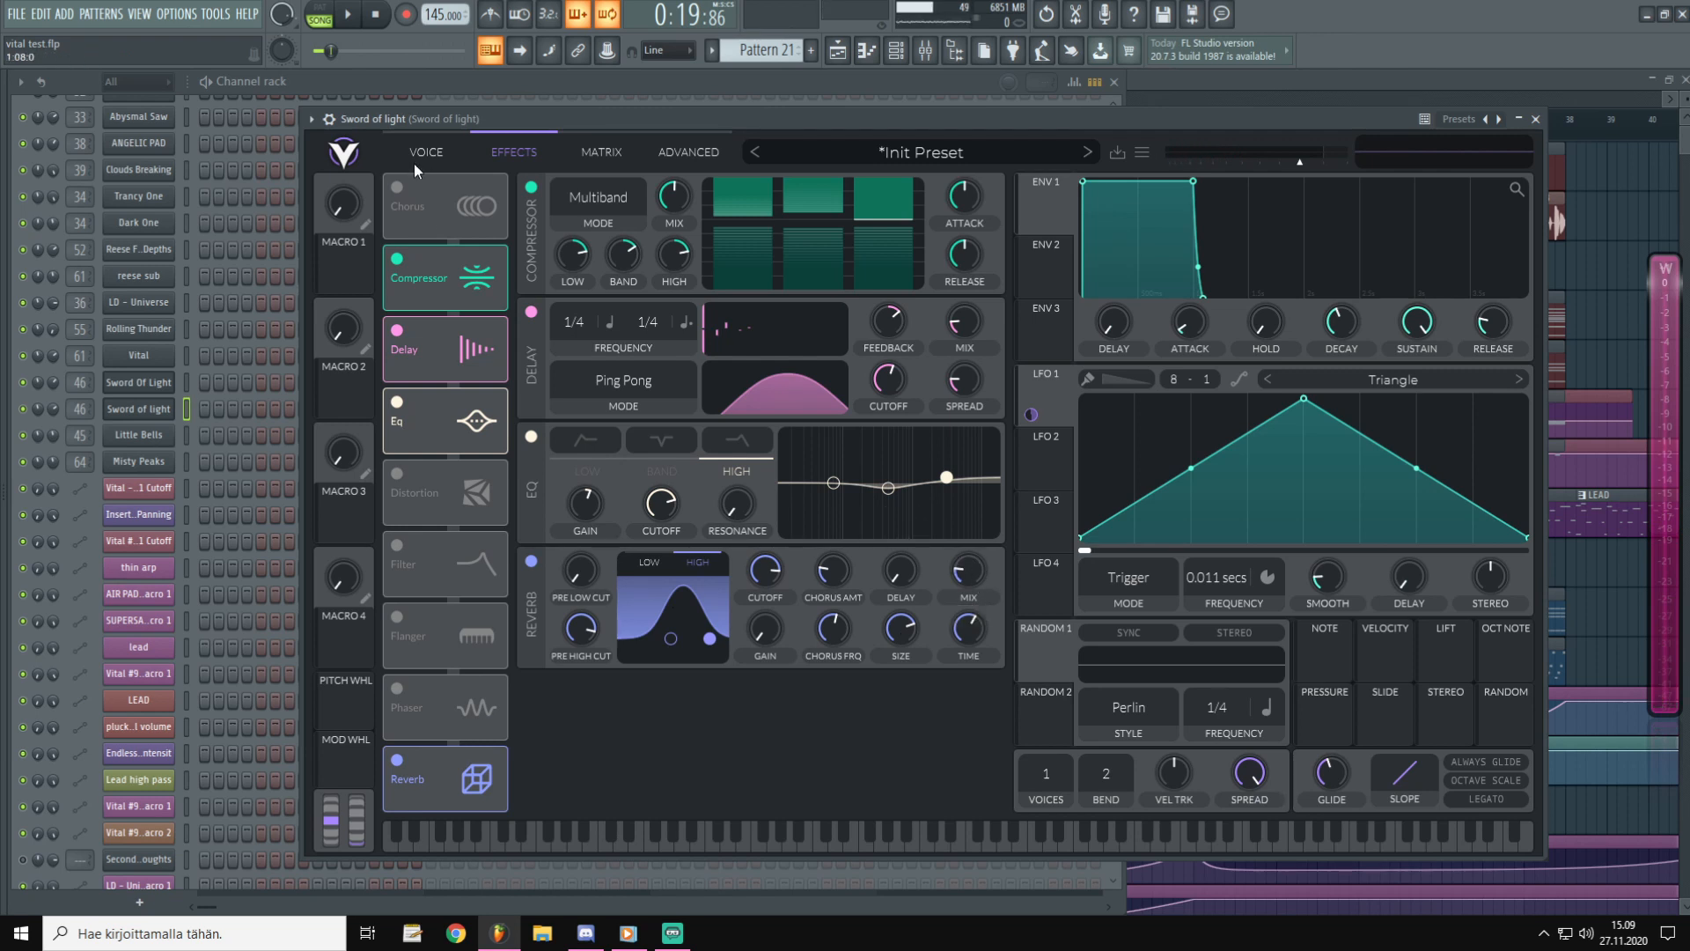
Assign Macro 2 to oscillator 2's level at about 0.4 and add a second Macro 2 target.
left_click(426, 152)
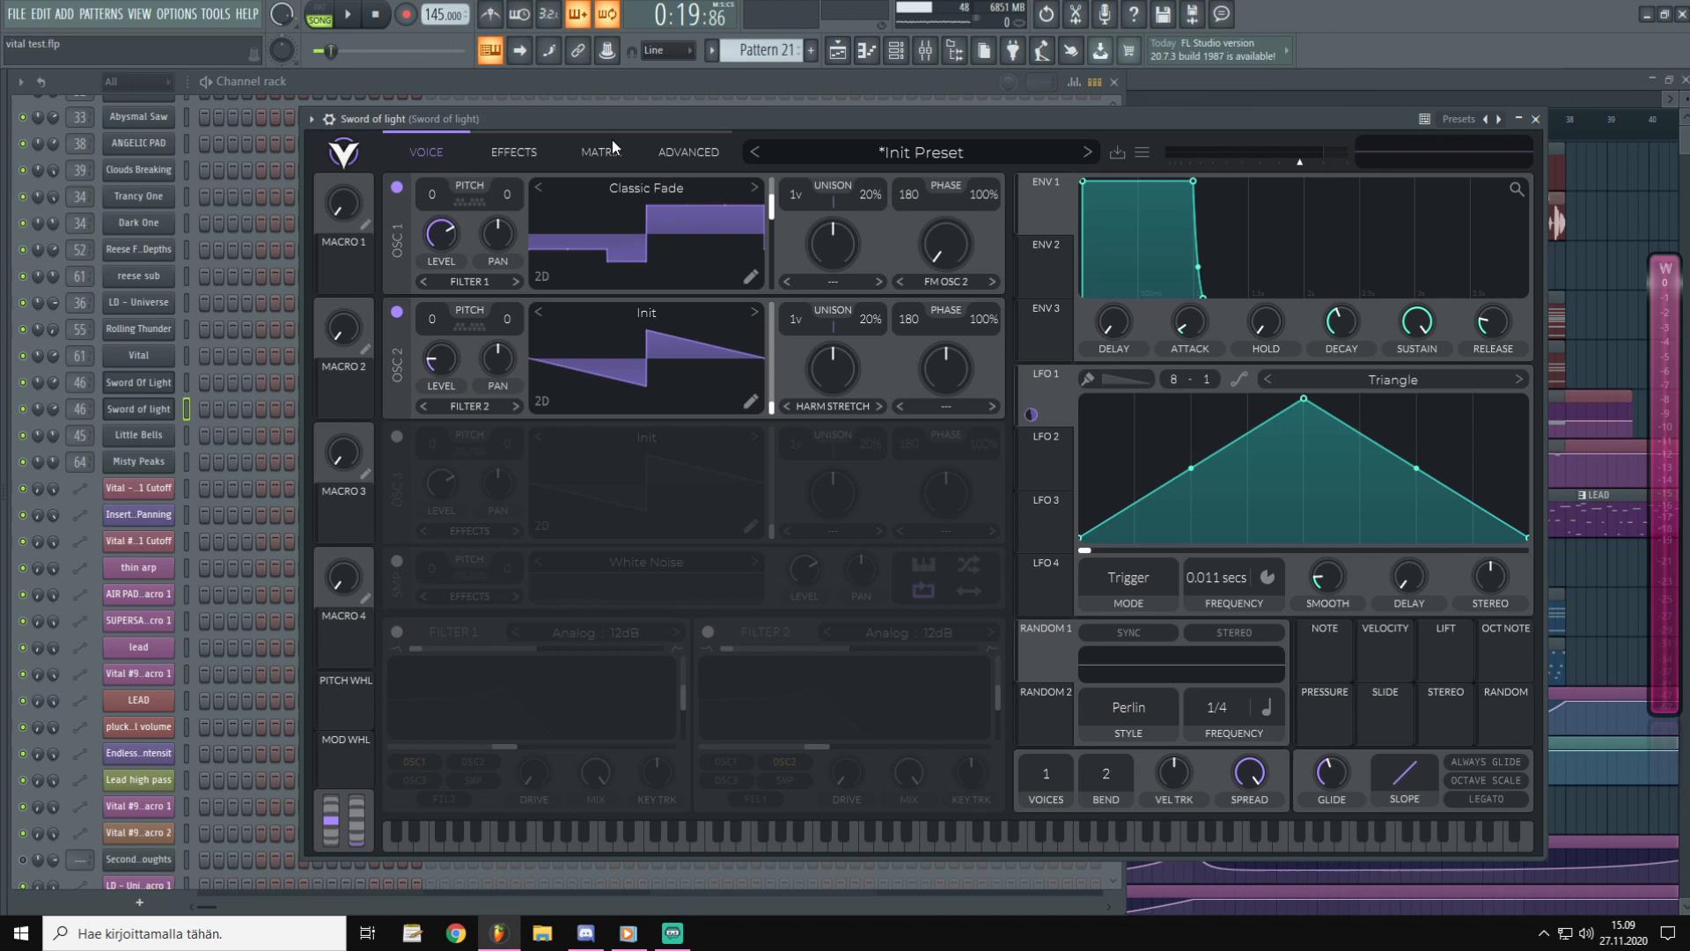
mouse_move(655, 546)
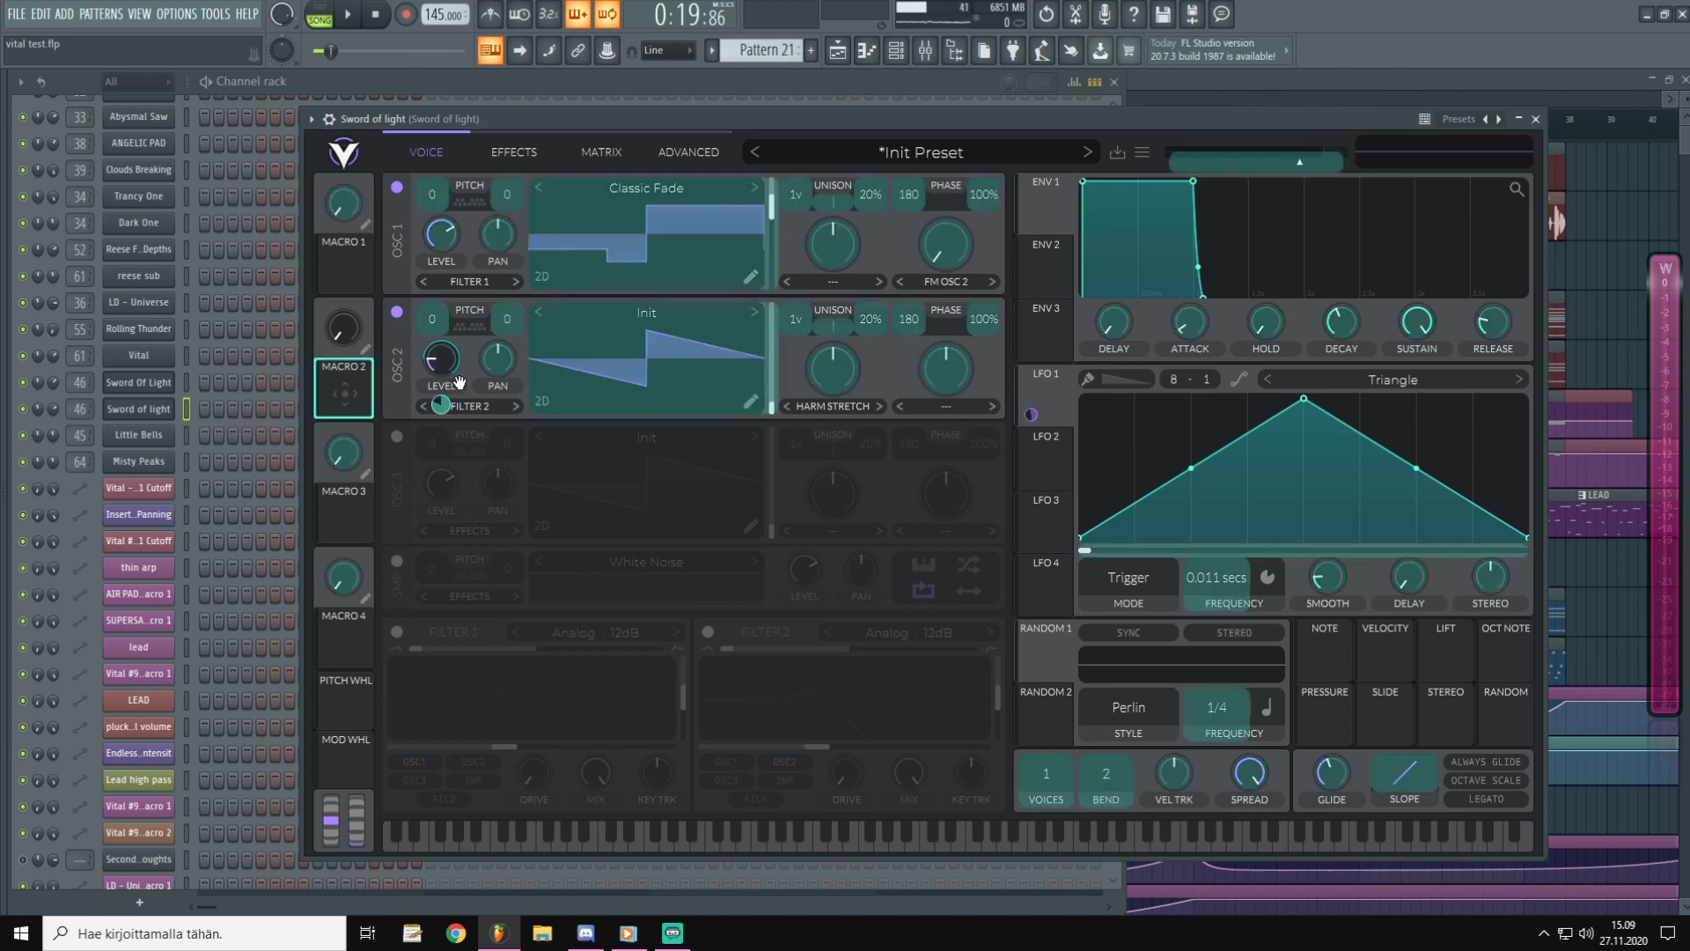
left_click_drag(440, 357, 441, 345)
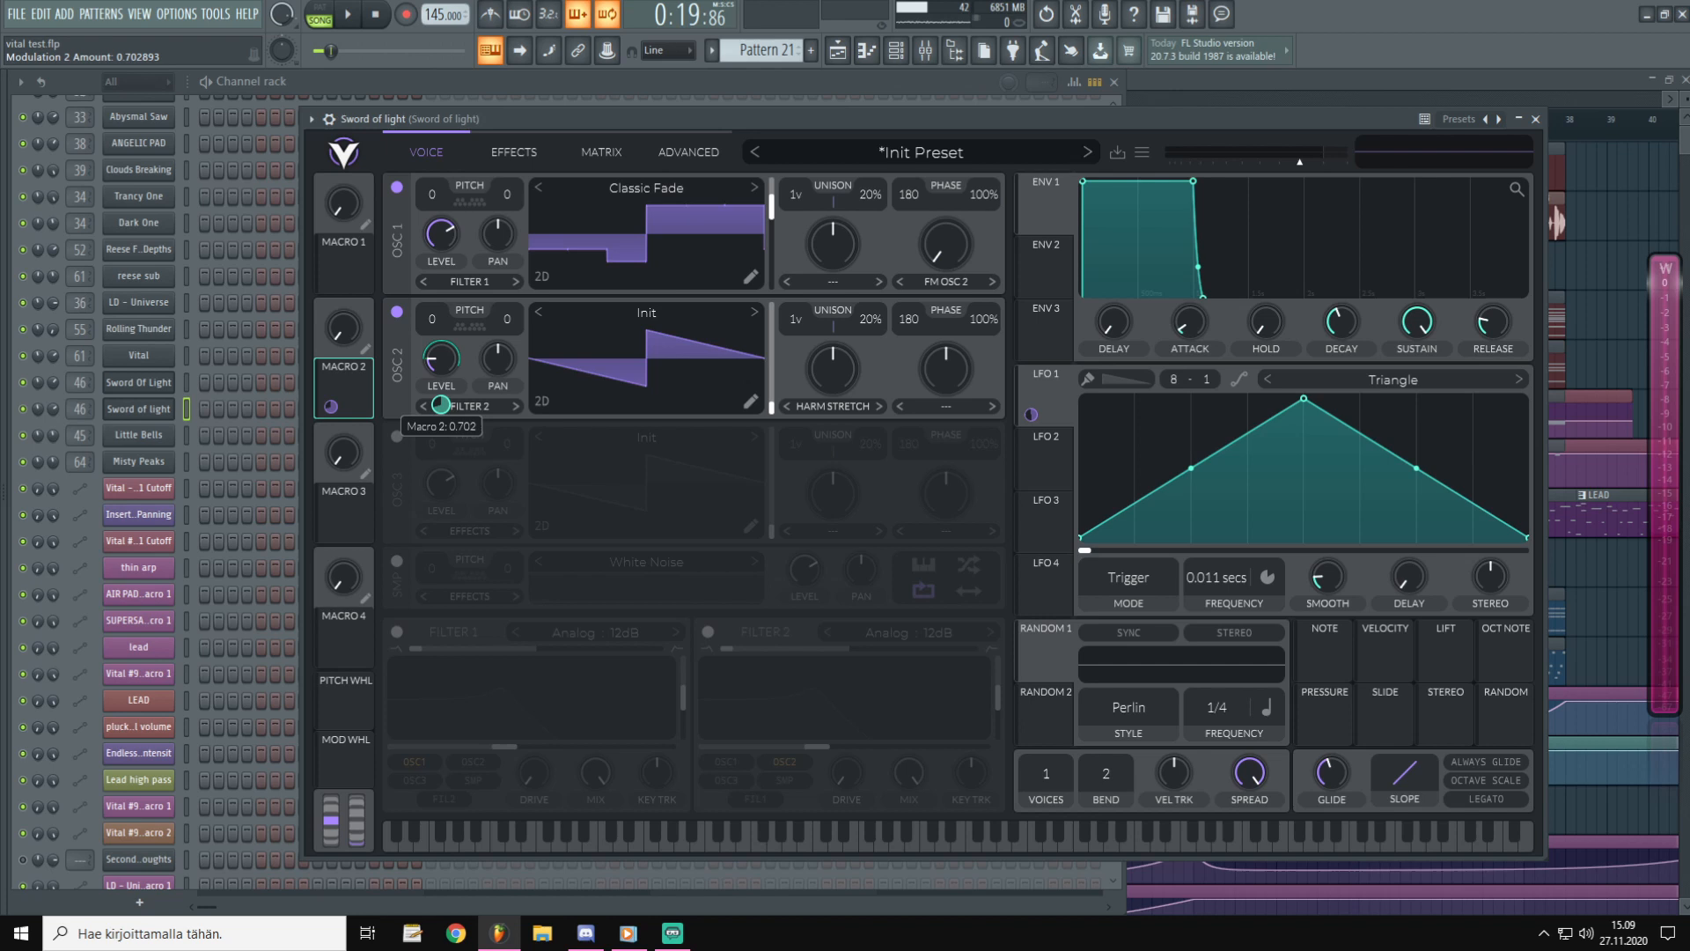
left_click_drag(438, 358, 439, 387)
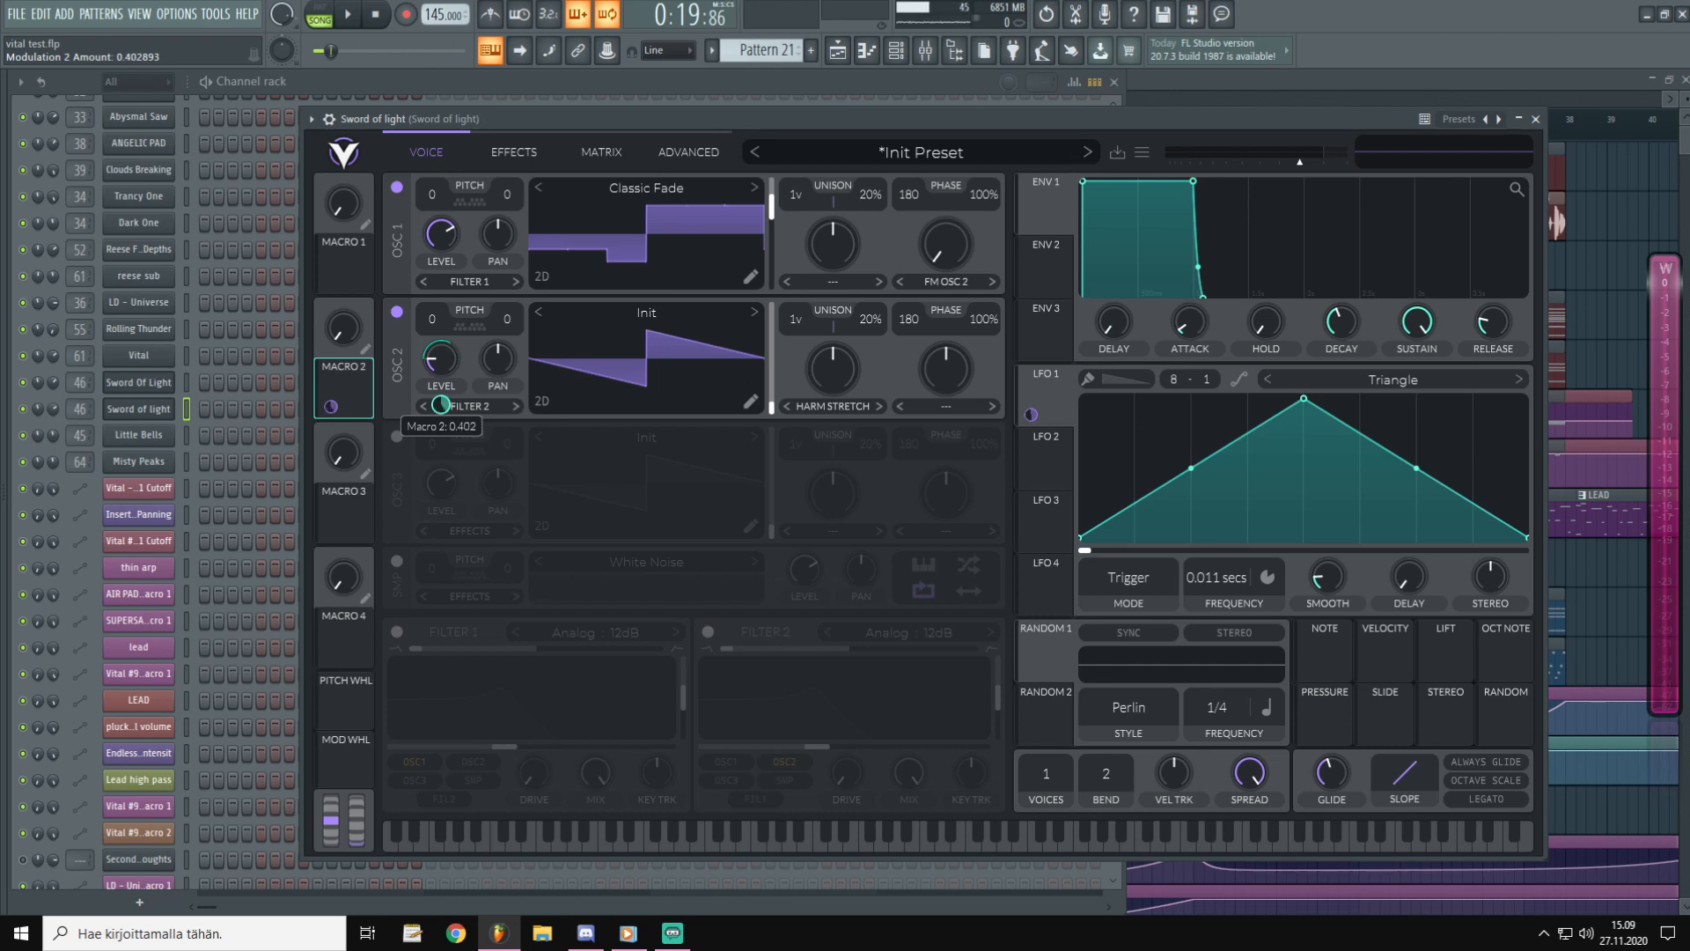
left_click_drag(439, 358, 438, 387)
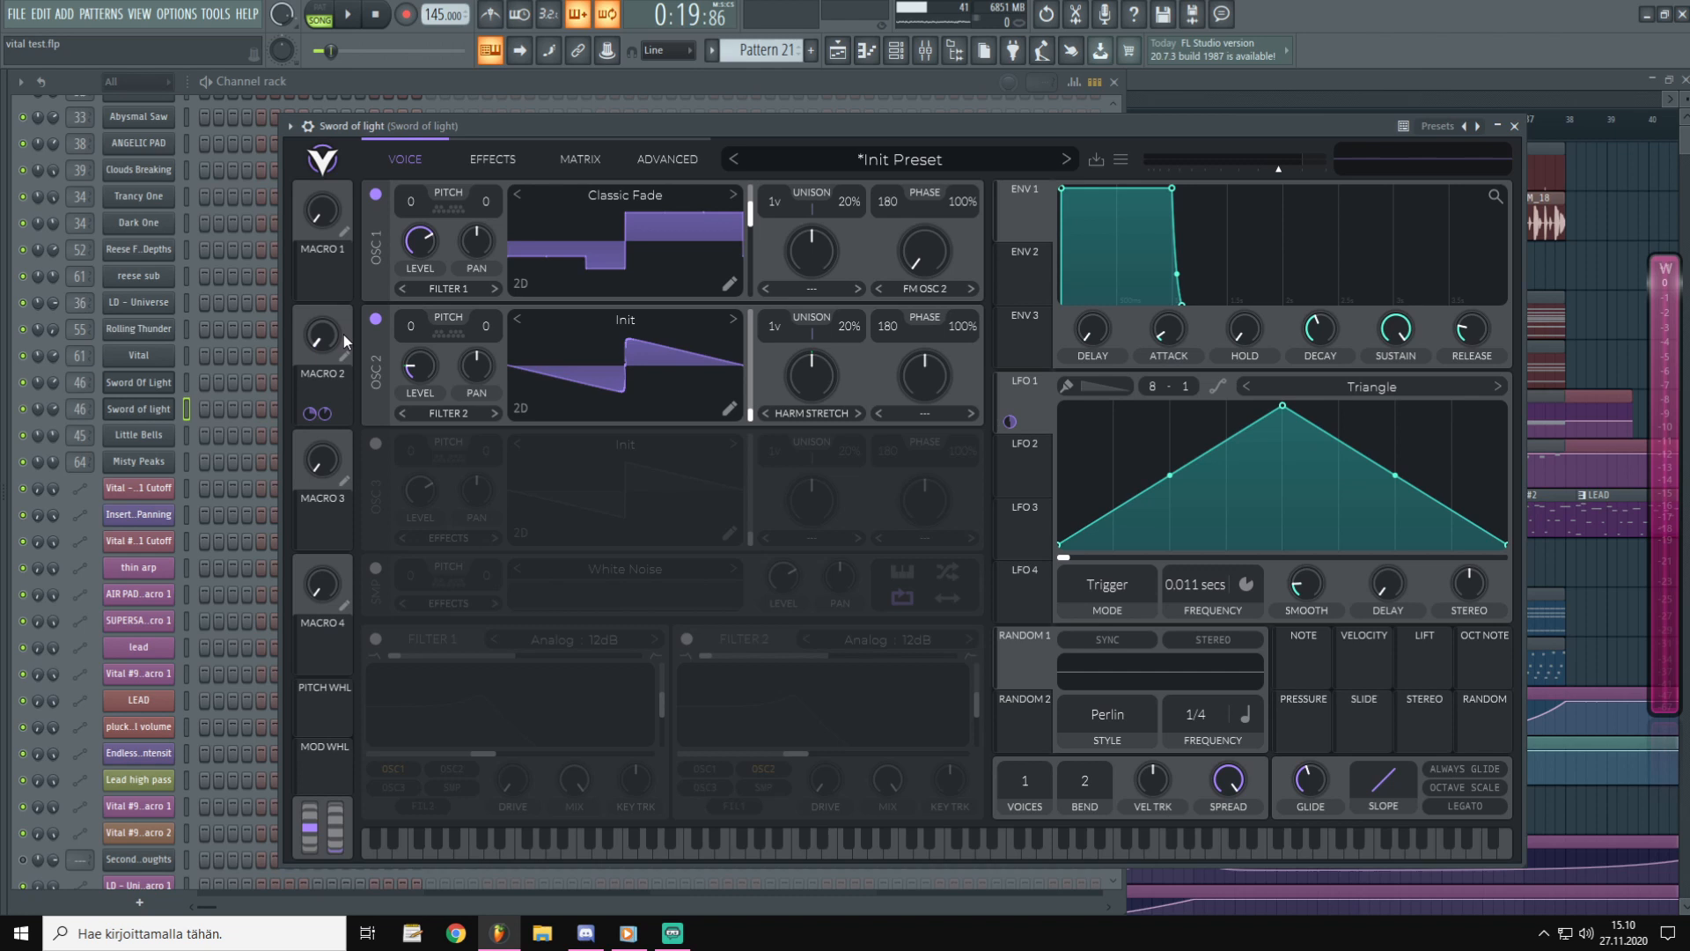
left_click_drag(320, 336, 324, 324)
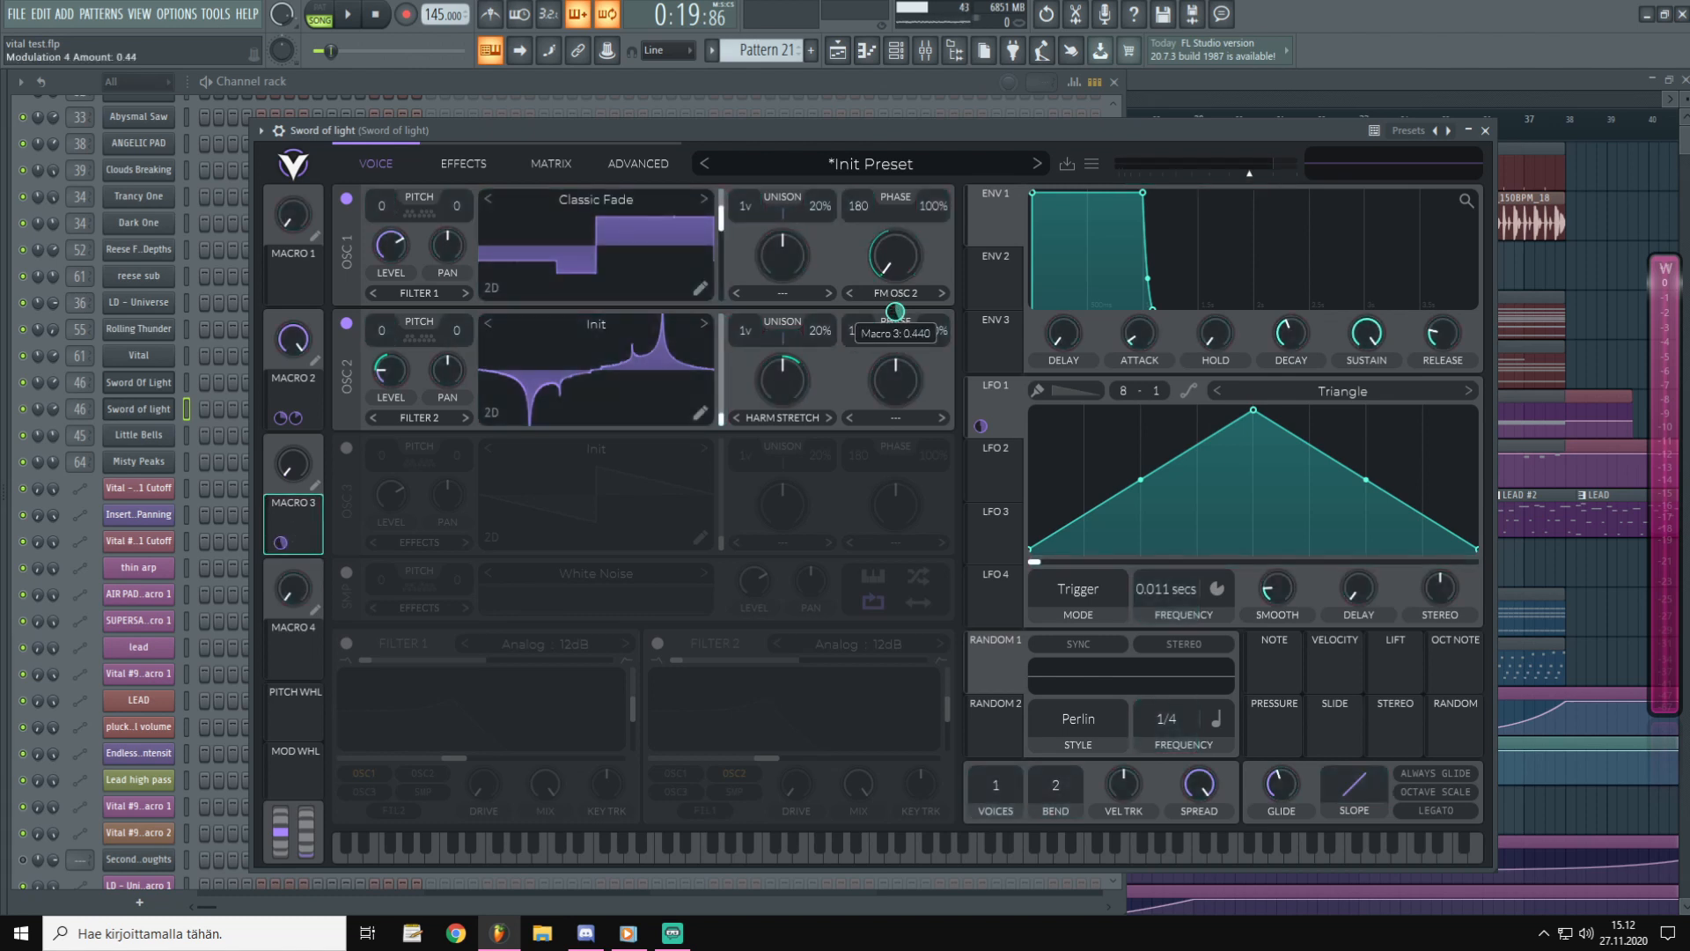
Set Macro 3's modulation on oscillator 2 to about 0.29 and return to the effects view.
left_click_drag(891, 314, 891, 335)
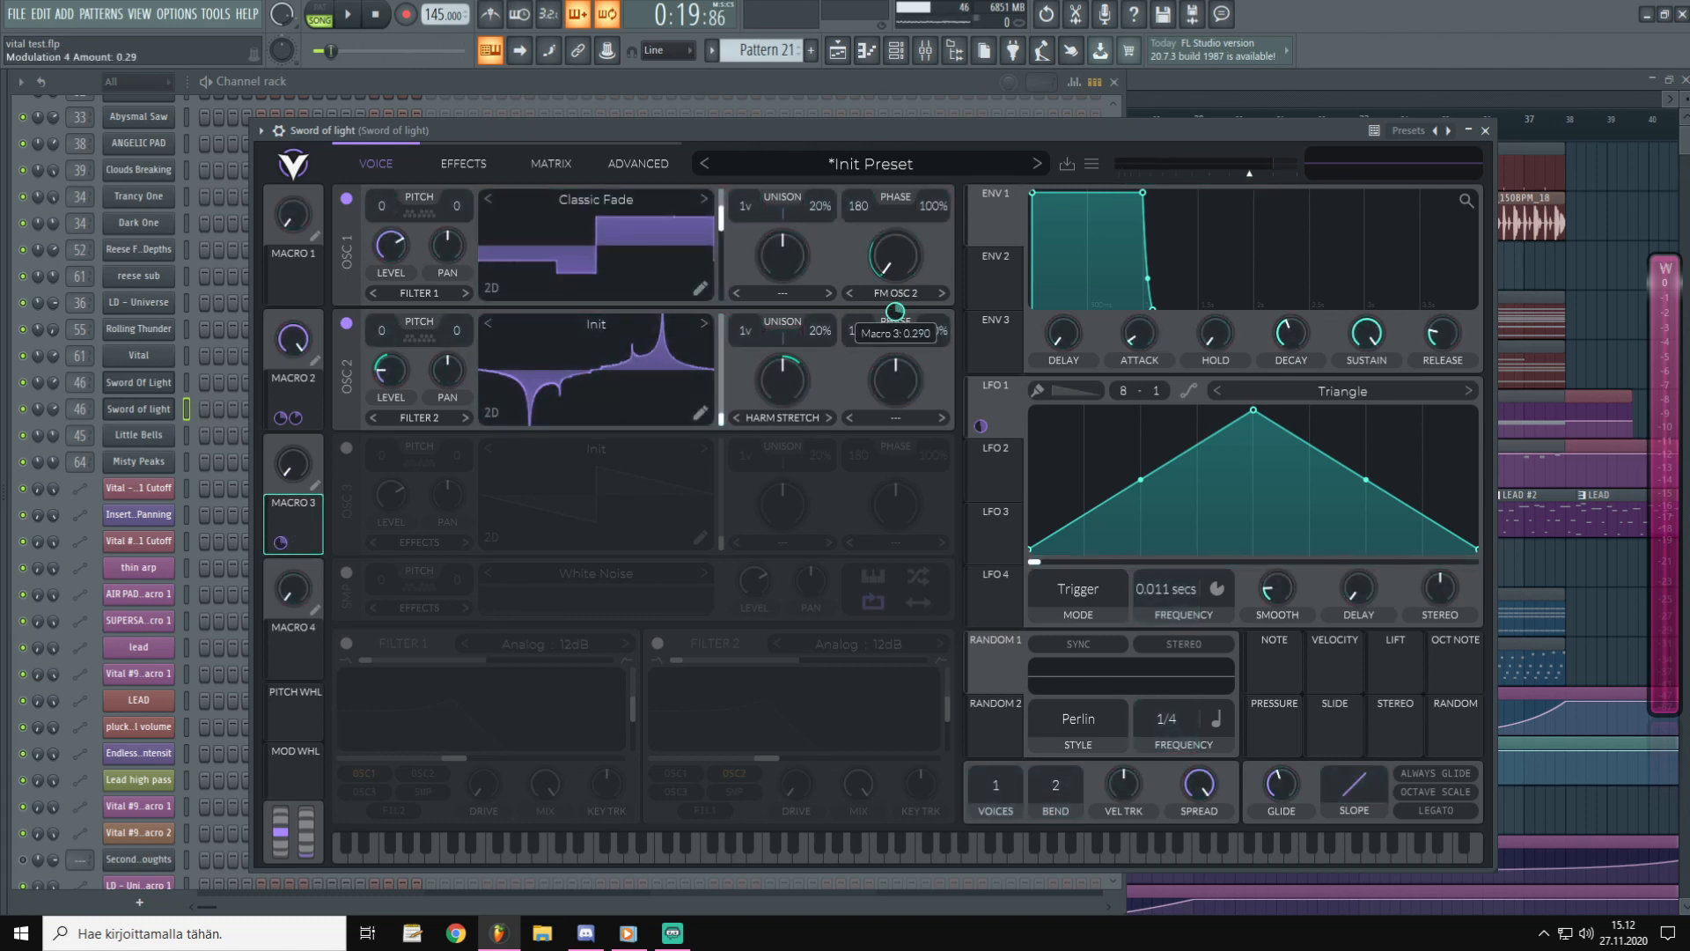
left_click_drag(884, 313, 884, 269)
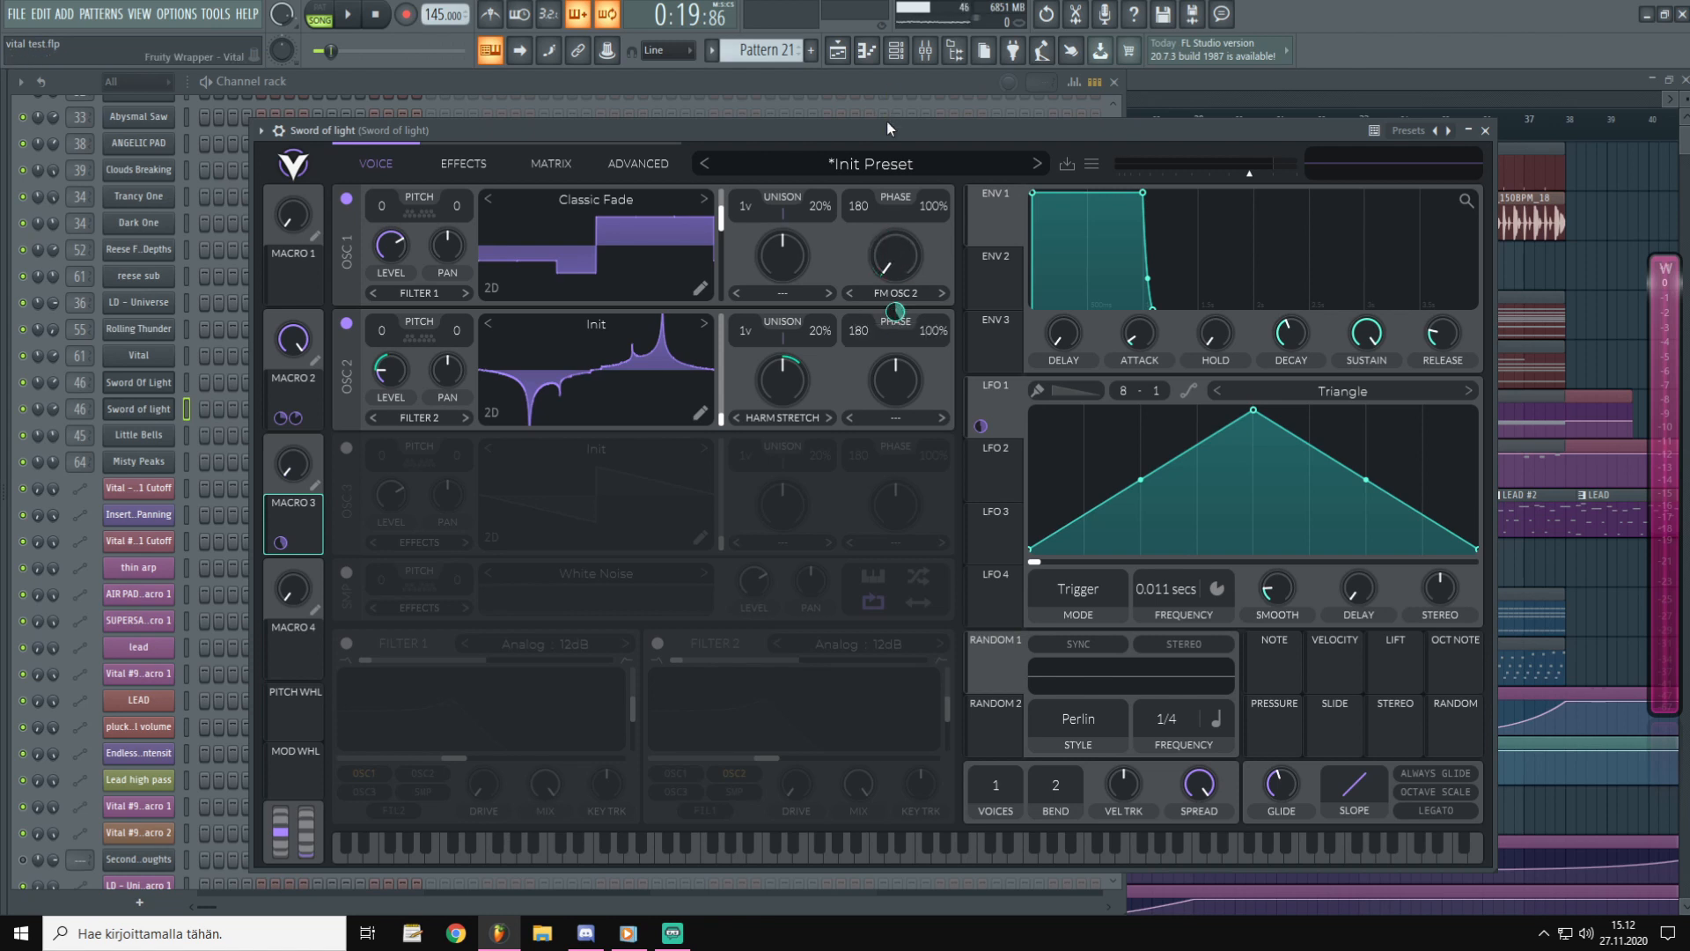
left_click_drag(292, 465, 292, 458)
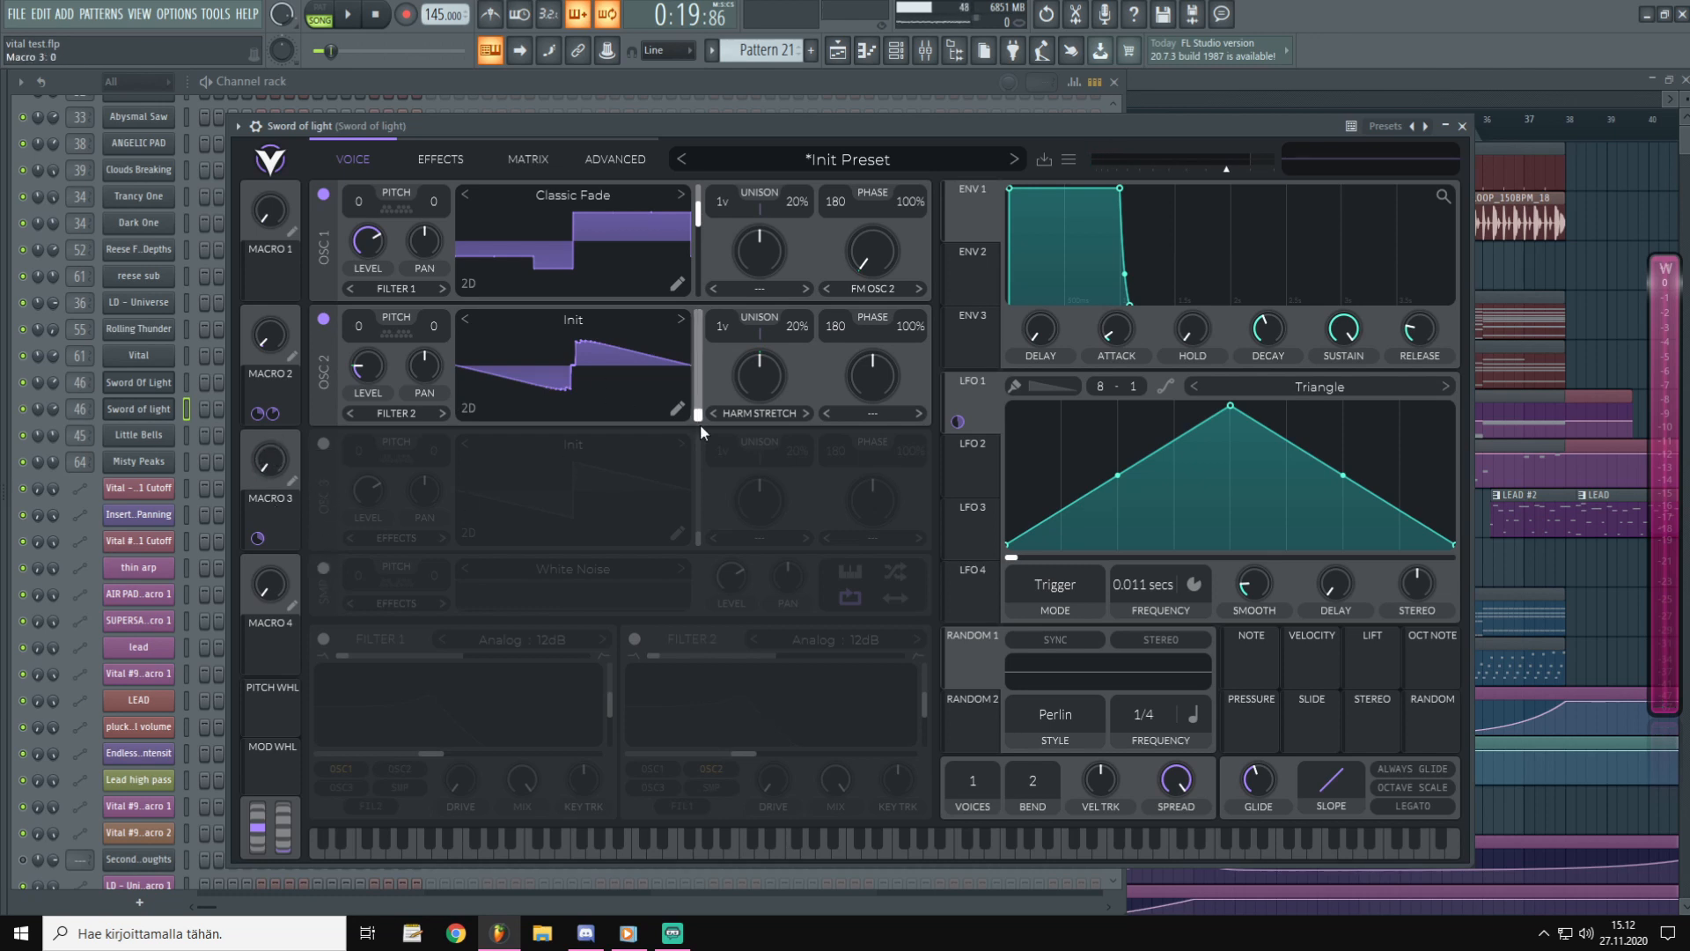
left_click(438, 158)
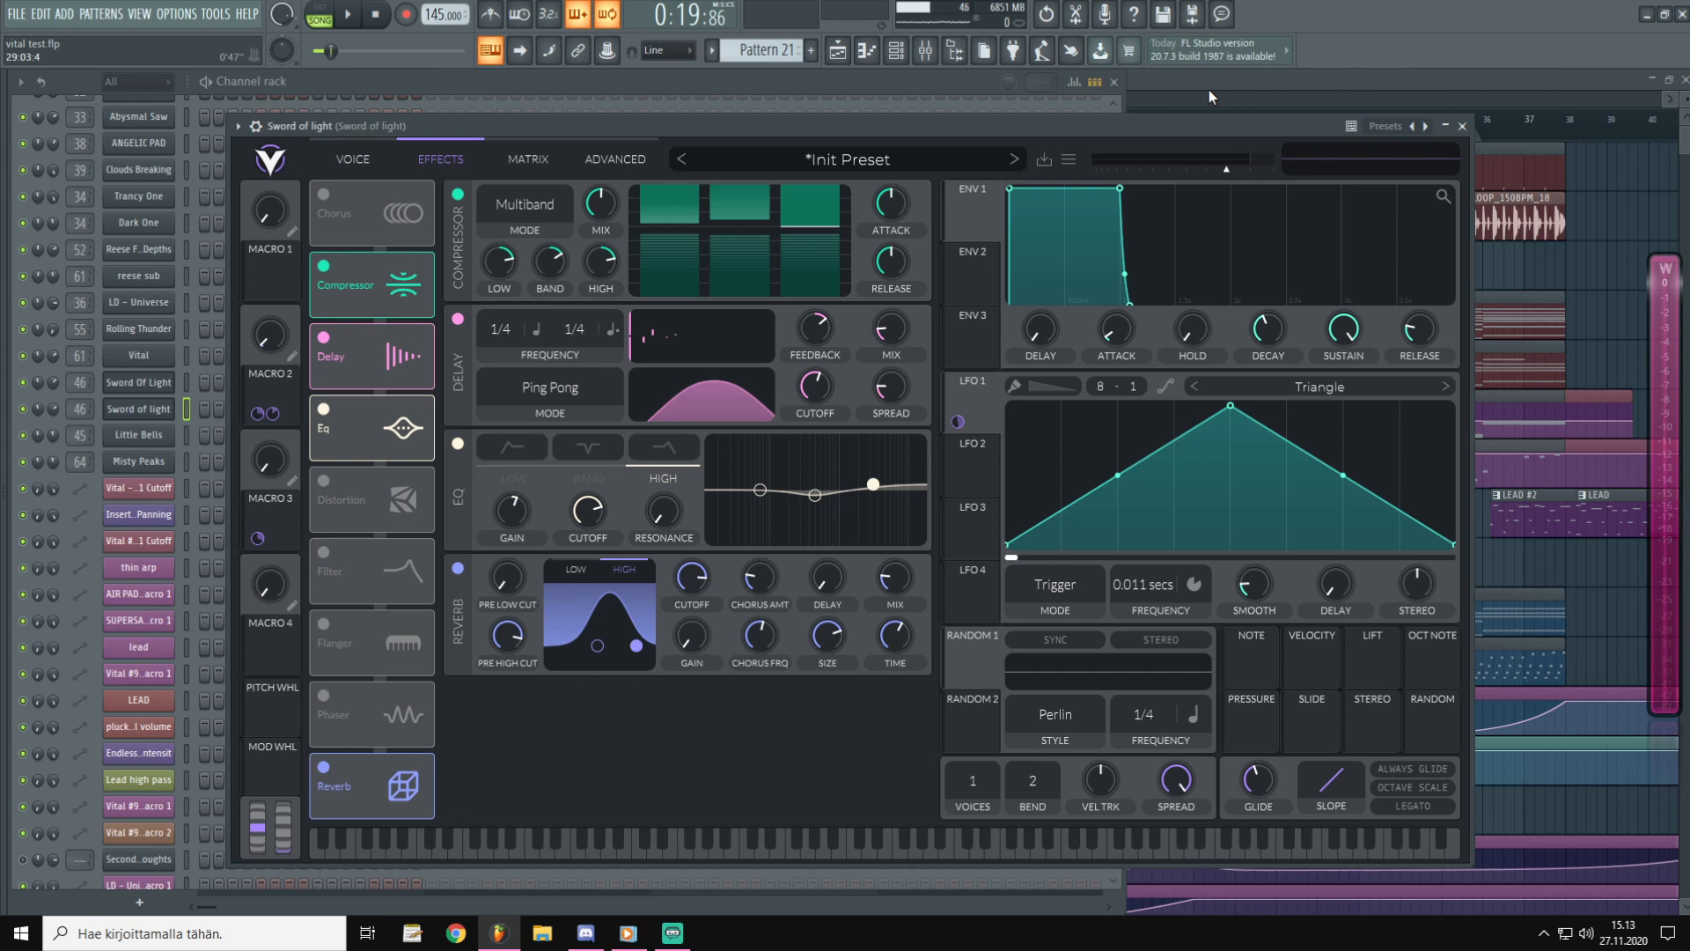